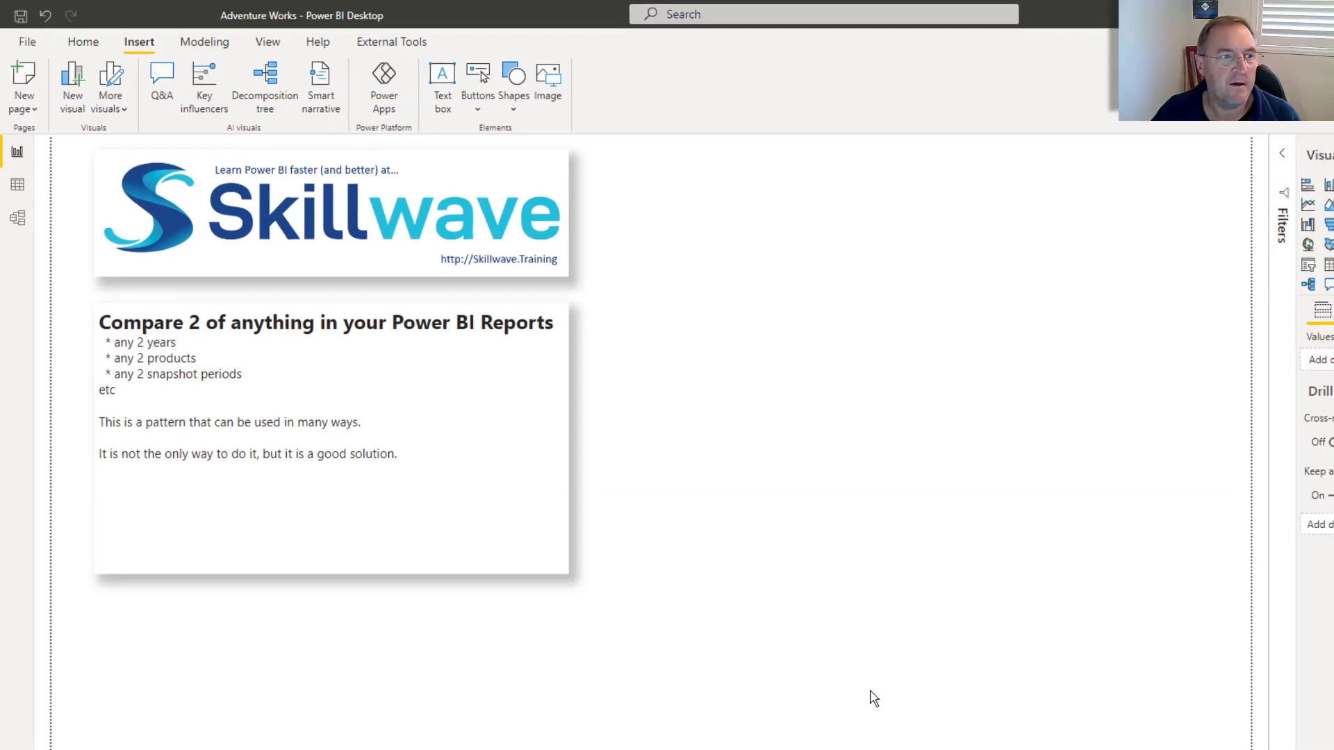
Step: Switch from the intro page to the report page with the Total Sales by Category matrix
click(14, 180)
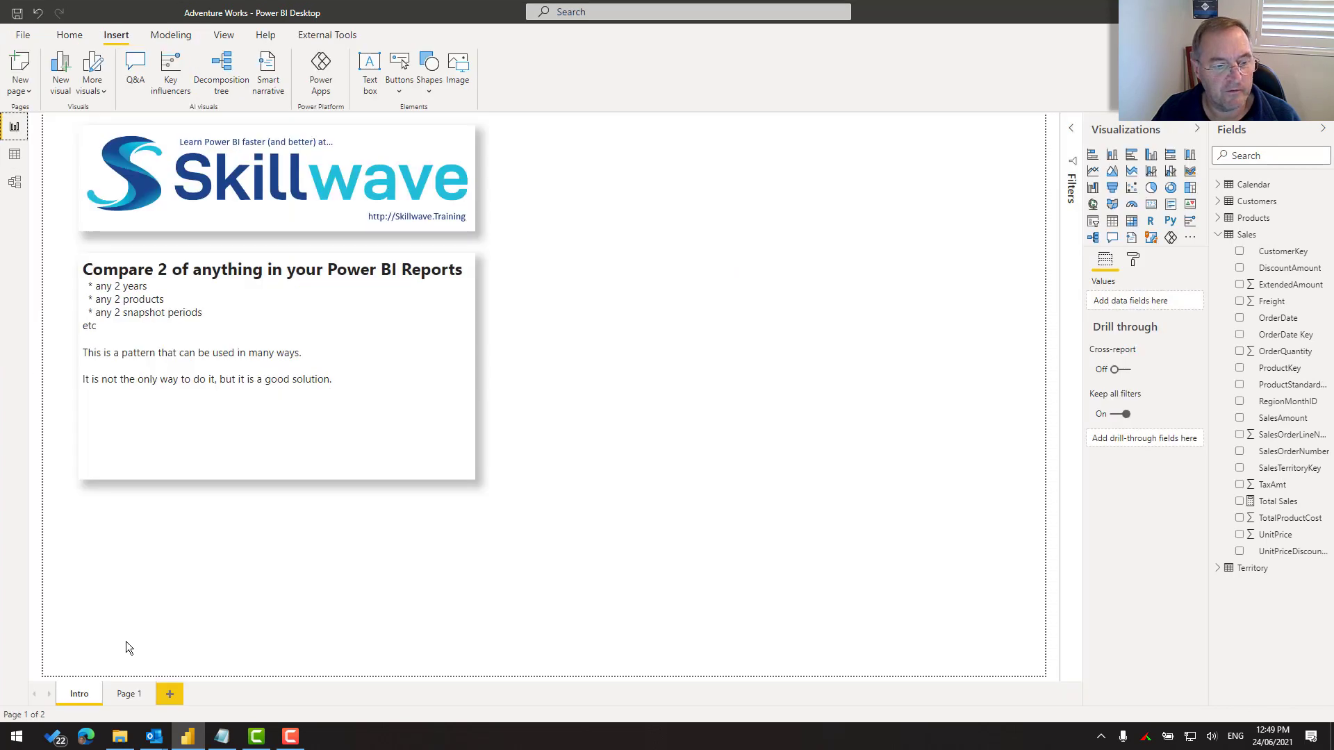
click(128, 694)
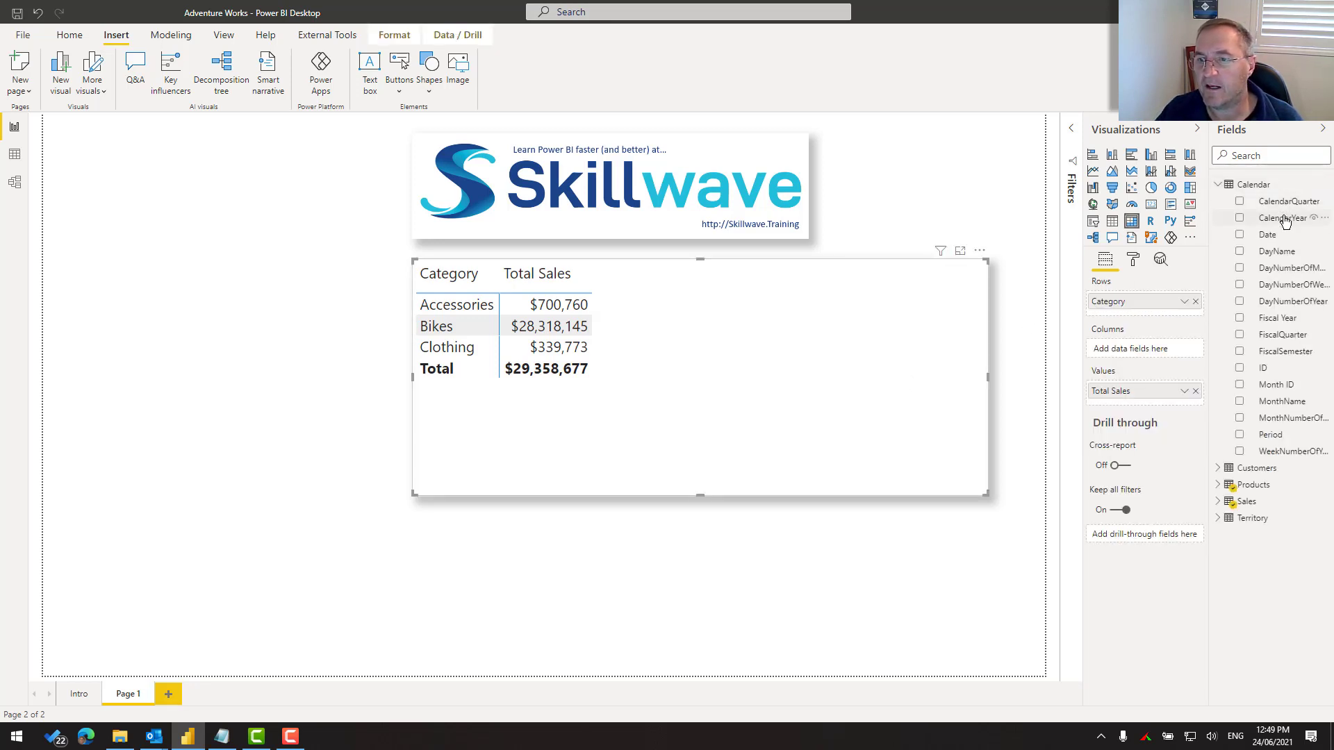
Step: Add CalendarYear to the matrix columns, try a basic filter on 2017 and 2019, then clear it
click(1239, 217)
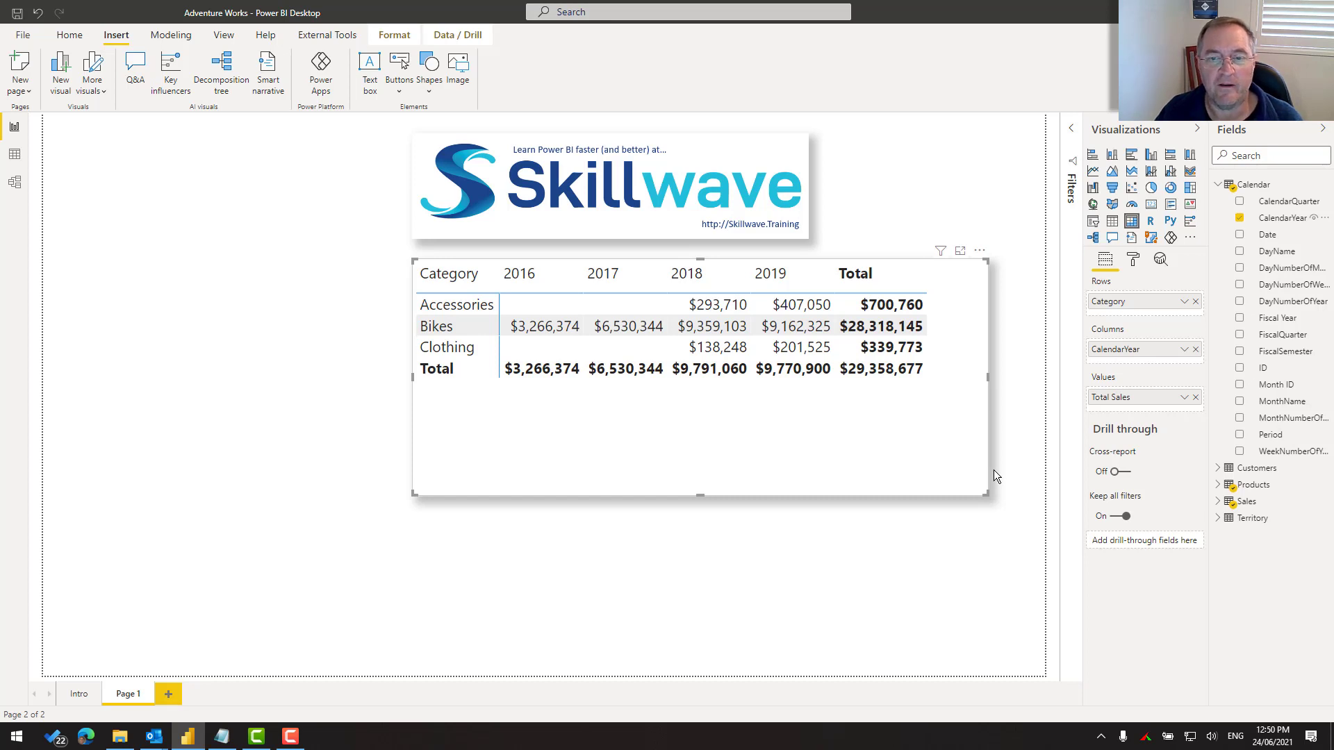
mouse_move(1071, 133)
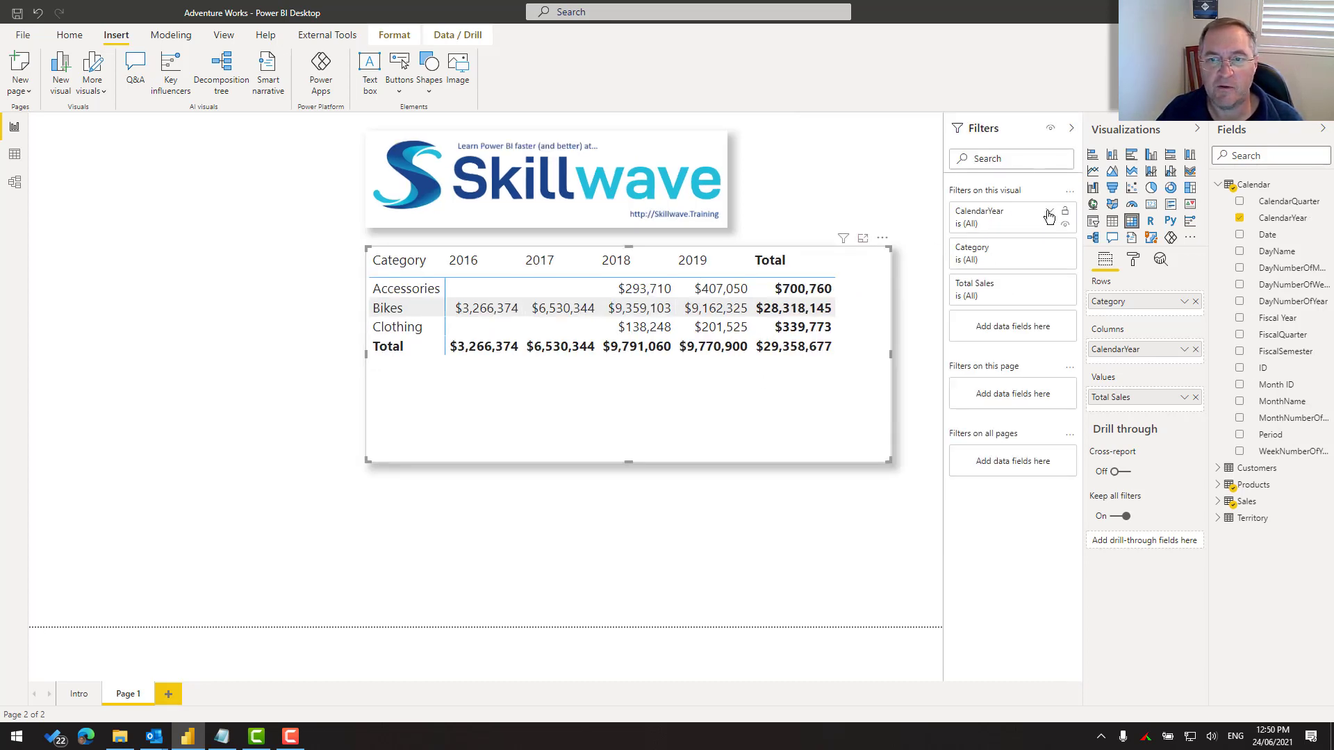
click(1049, 217)
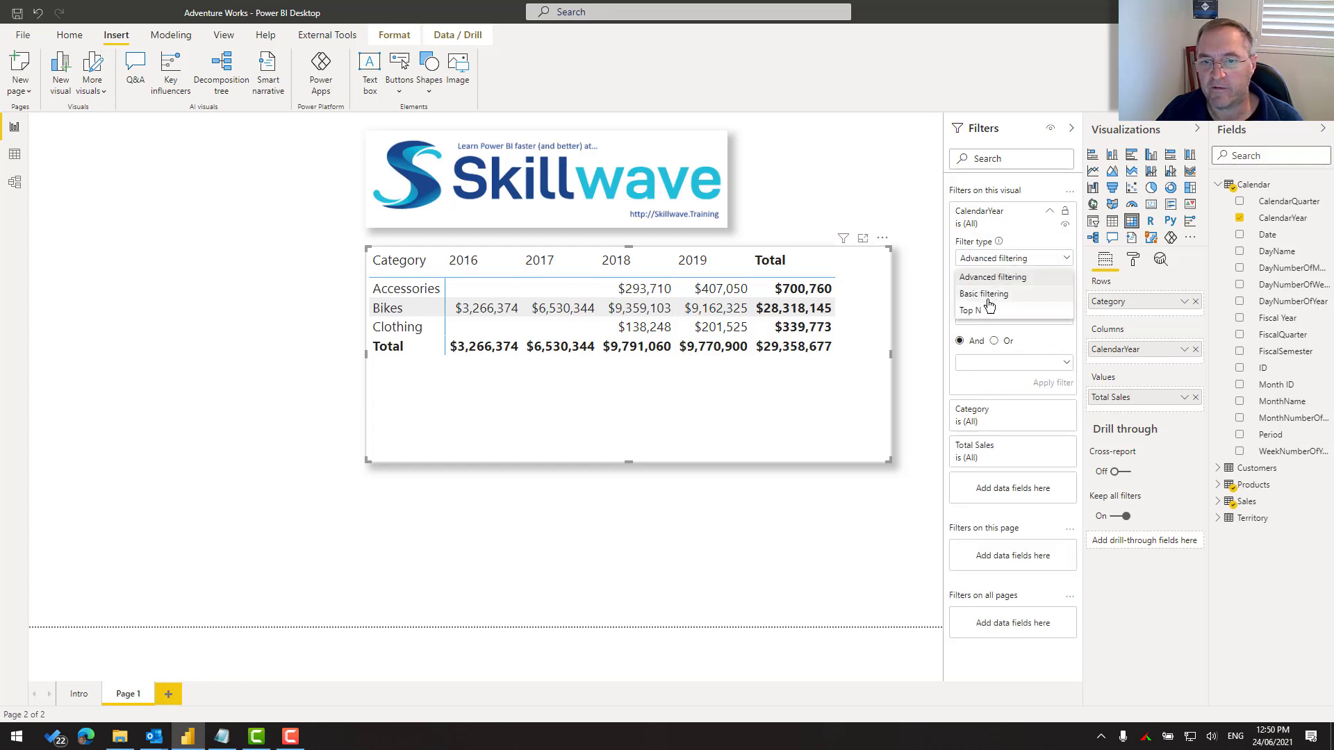
click(984, 294)
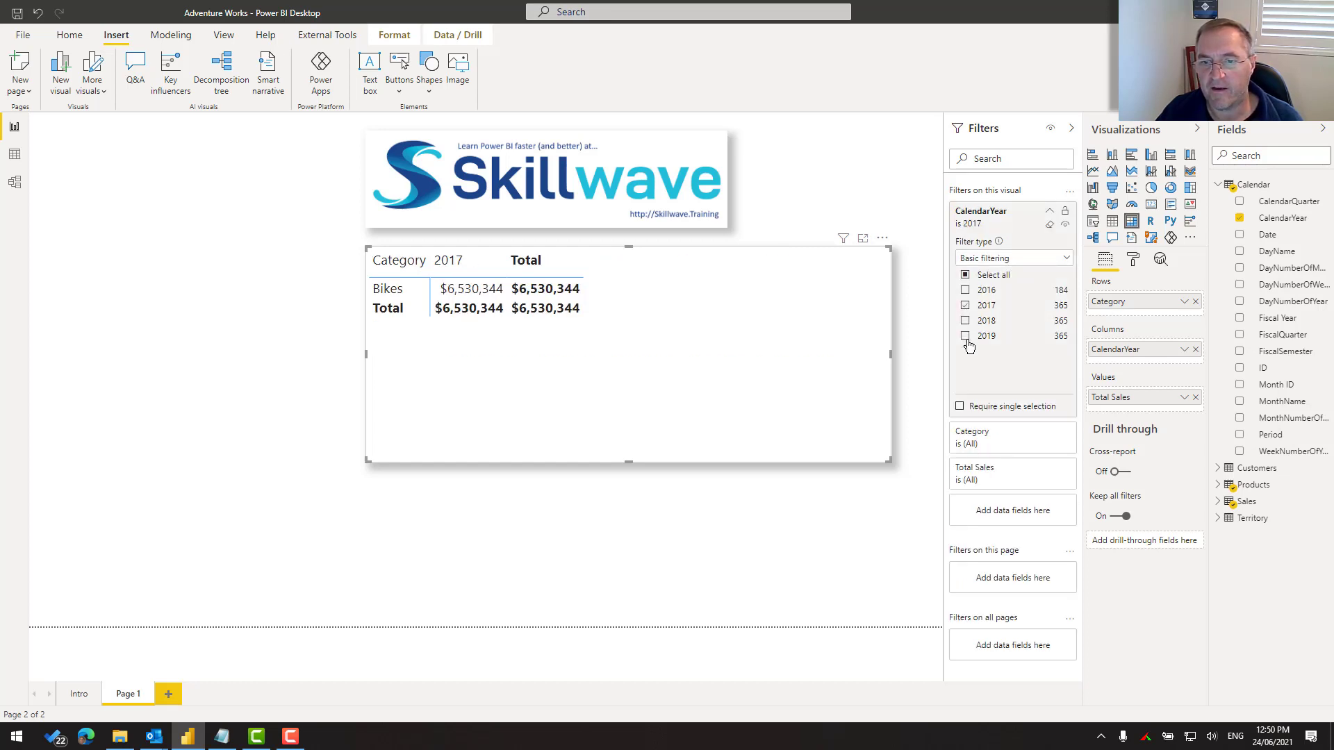
click(964, 335)
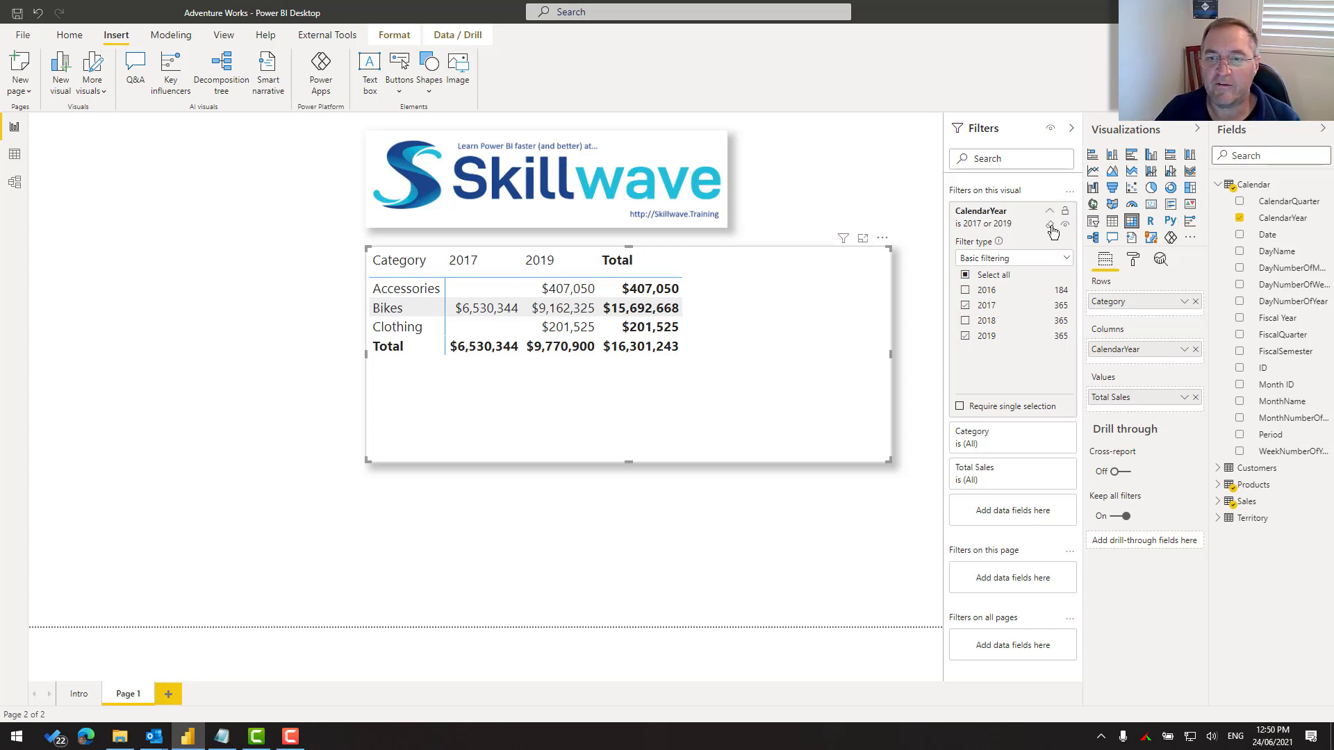
click(1052, 227)
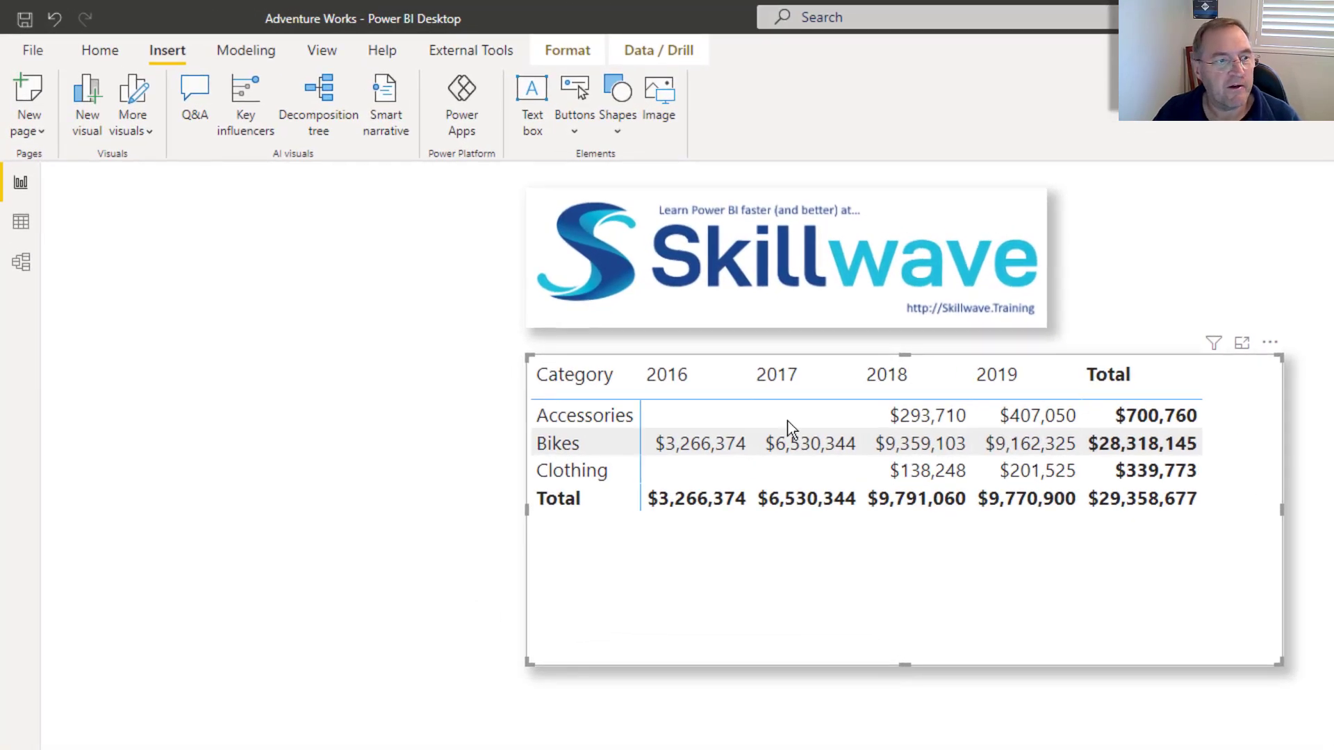
Step: In Data view create the calculated table Comparison Calendar = 'Calendar' and return to the report
click(21, 221)
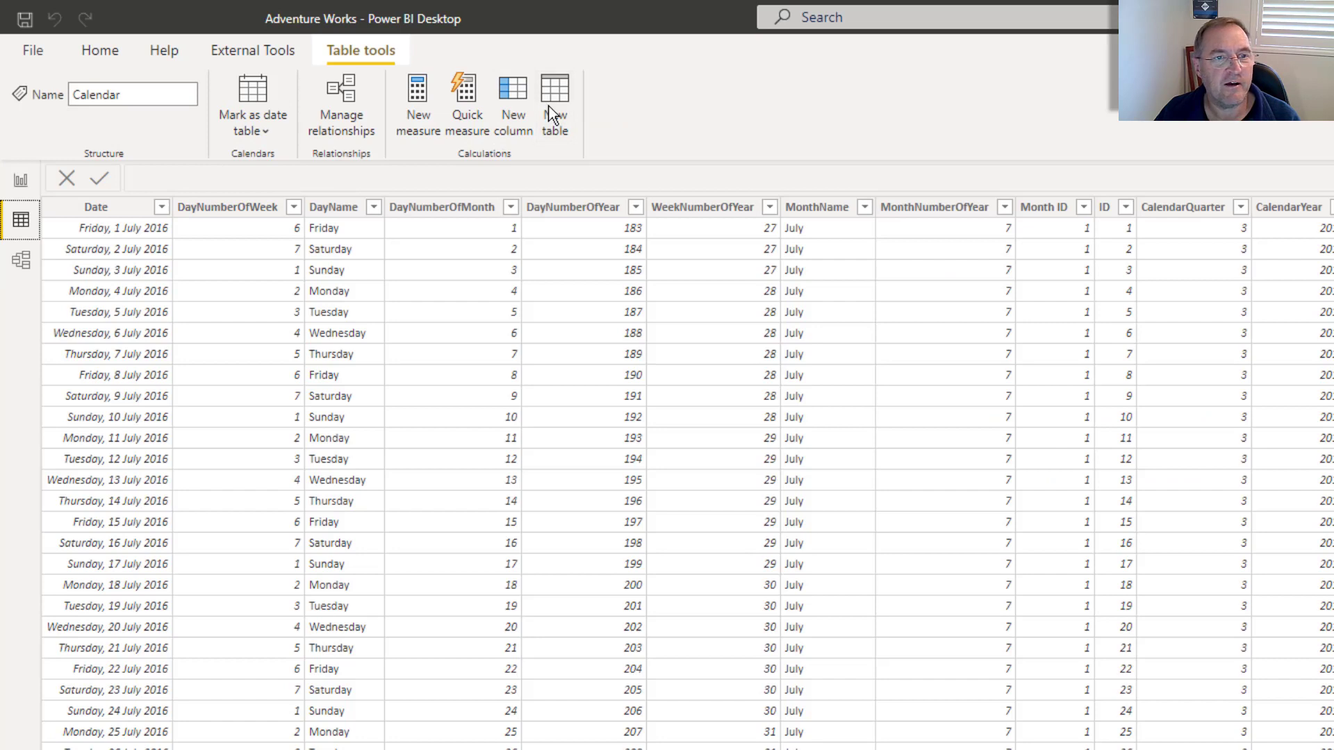
click(555, 97)
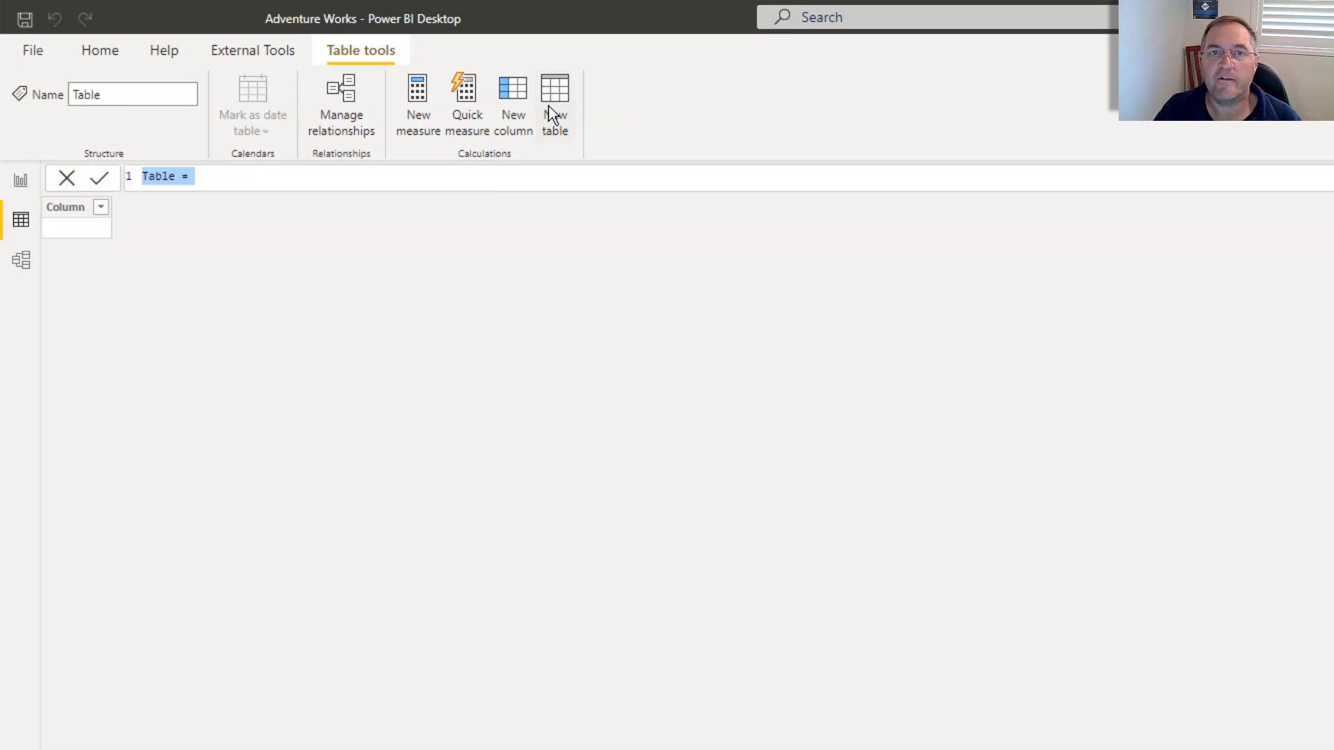
mouse_move(556, 111)
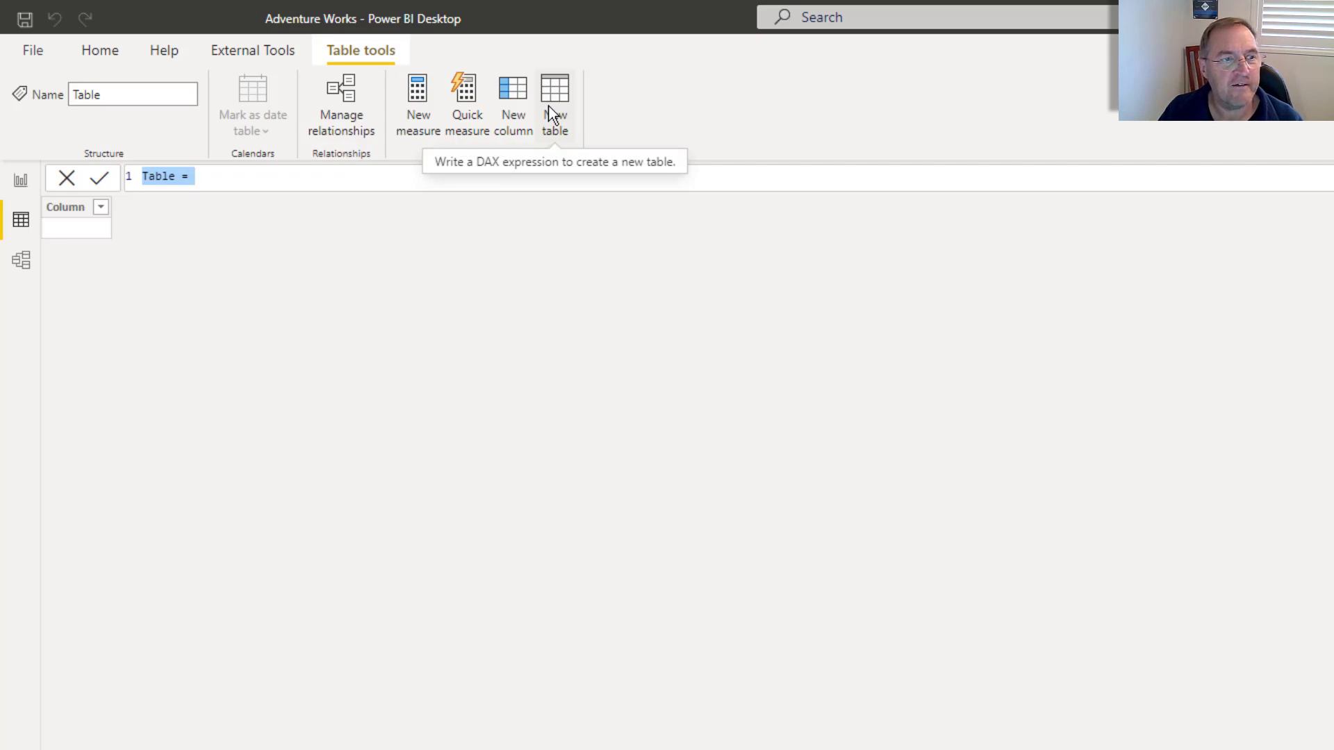
text(c)
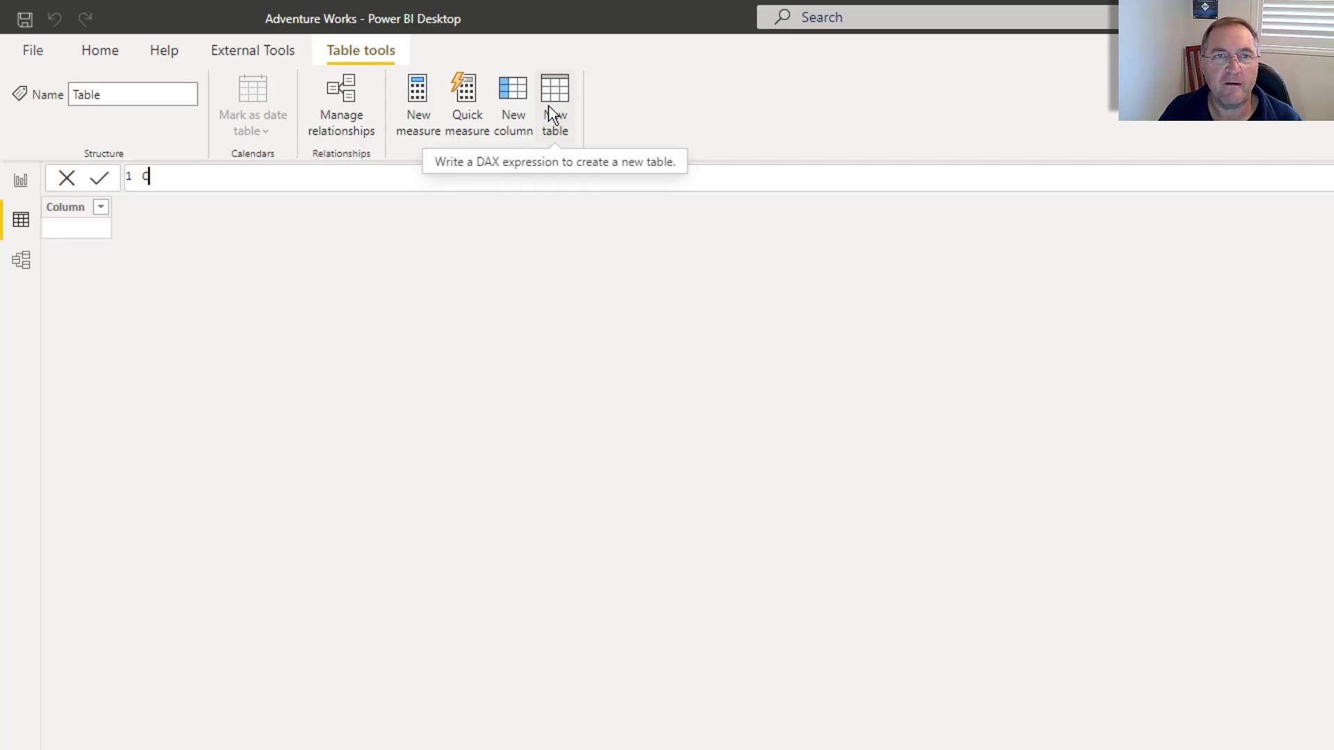
text(omparison Calendar = ca)
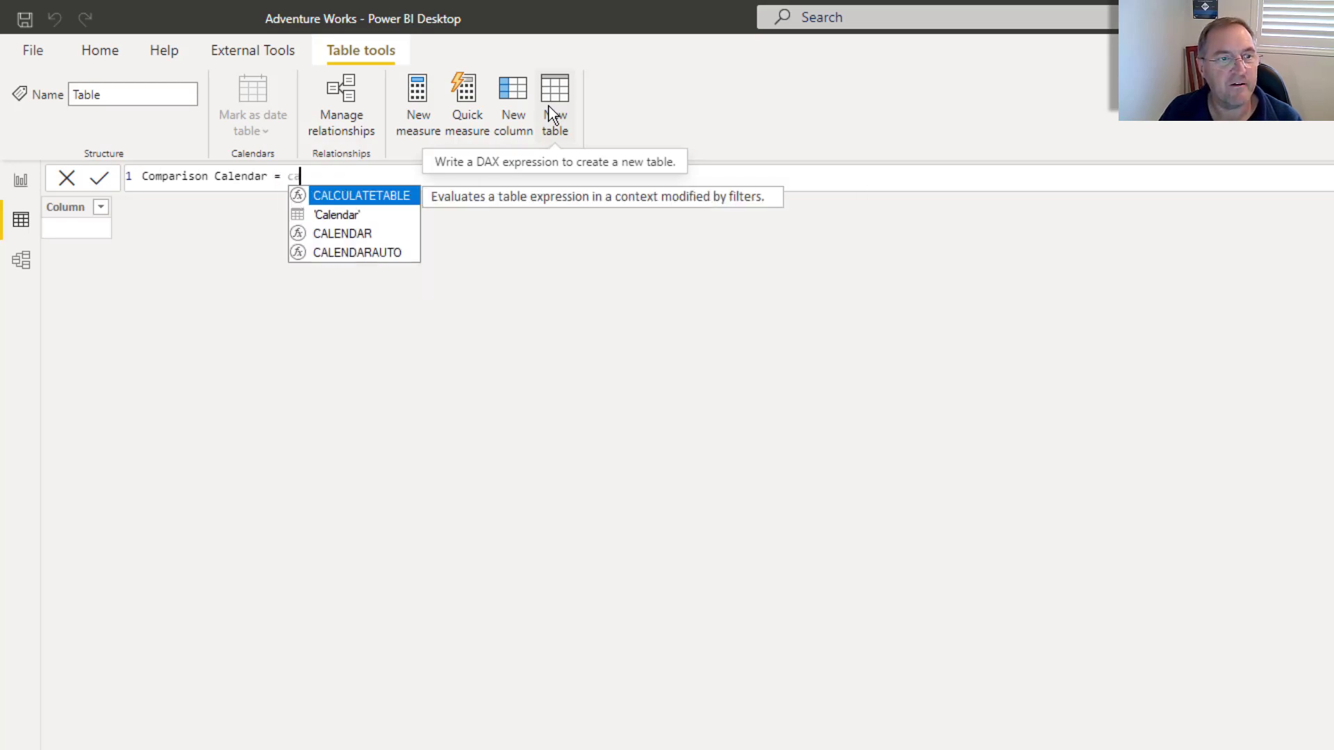
click(335, 214)
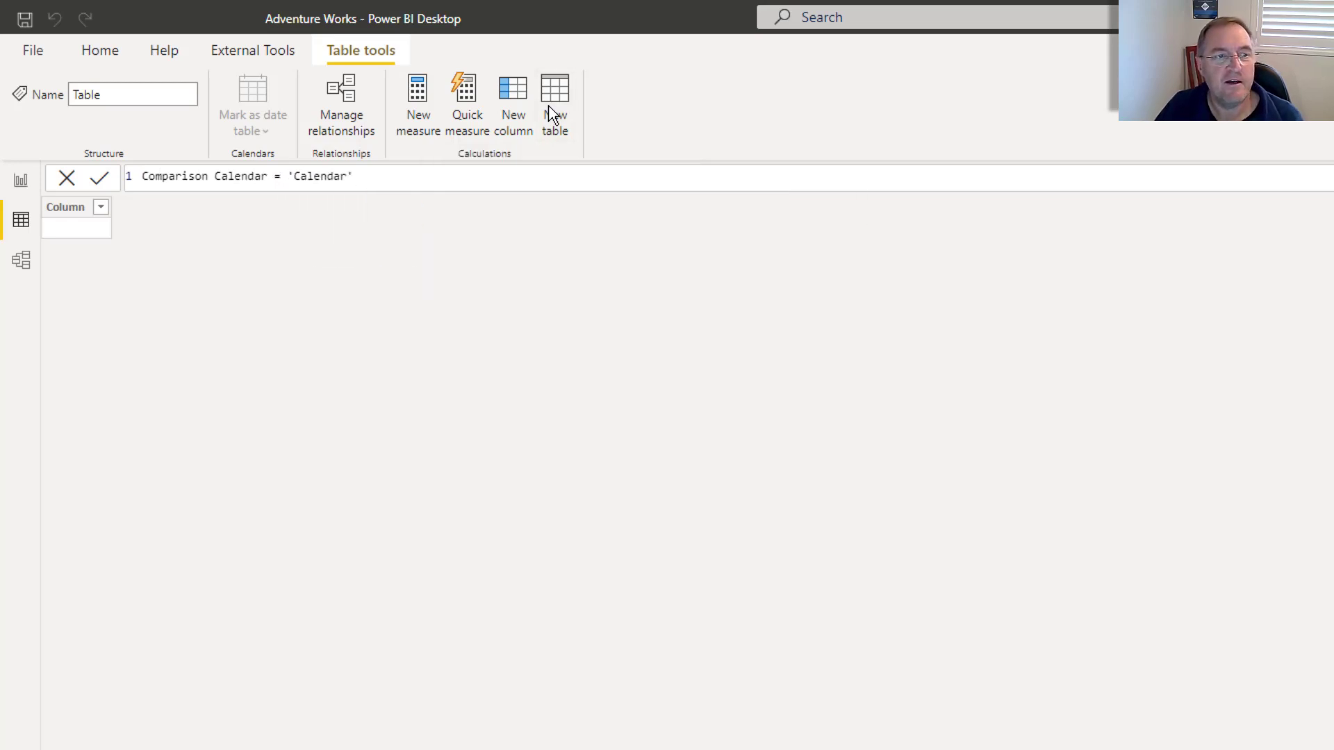
click(103, 178)
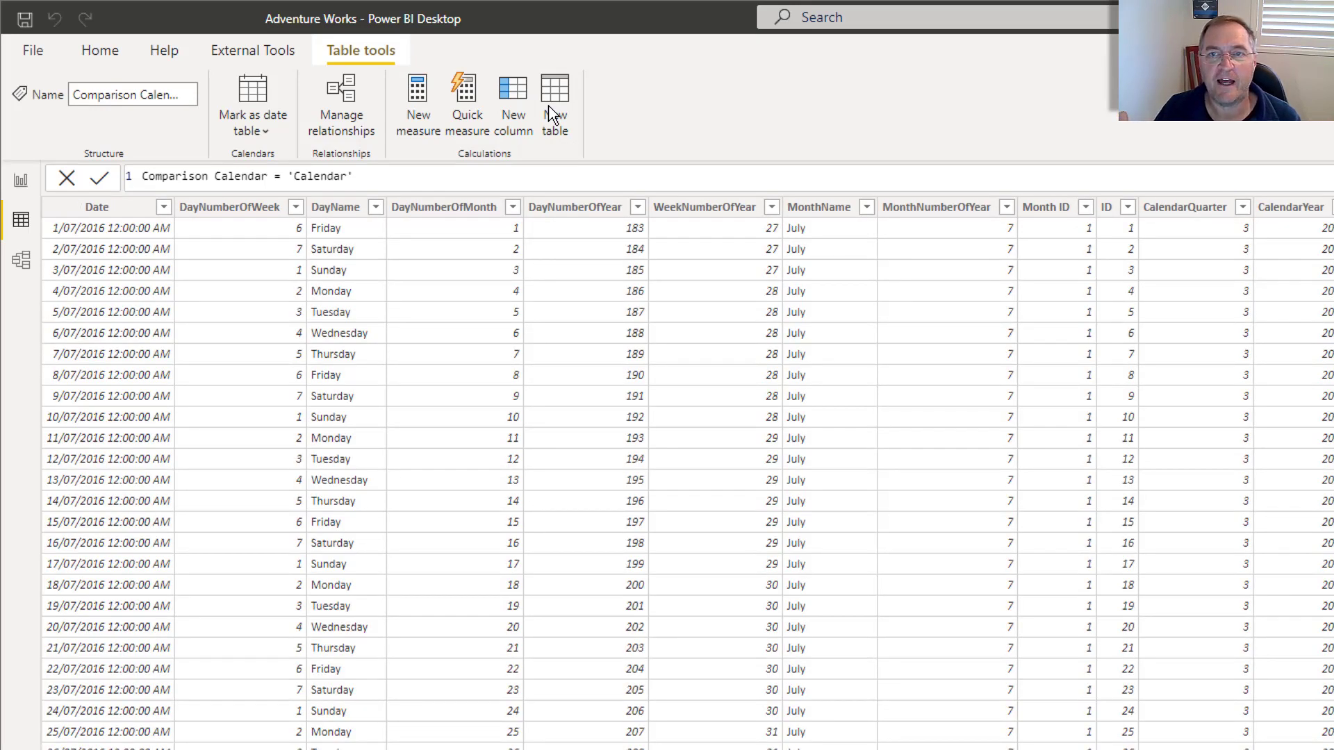
click(21, 259)
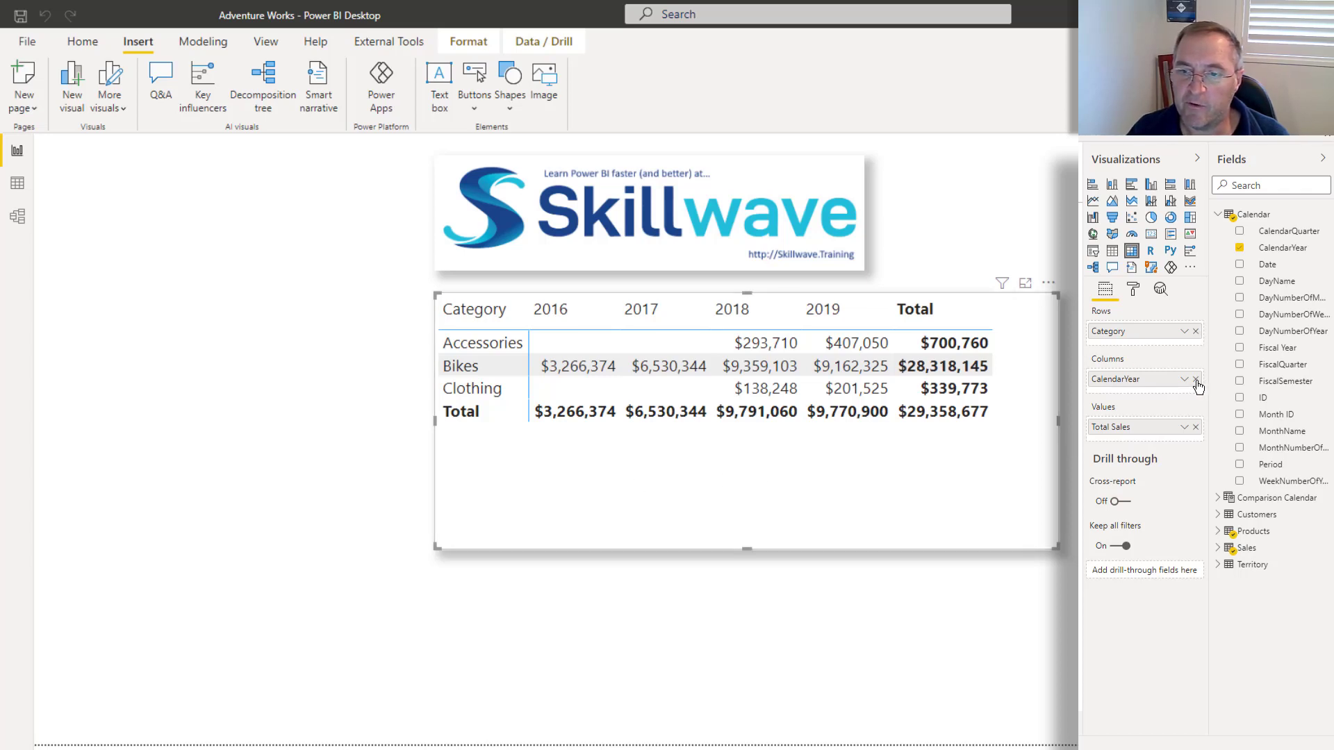
Step: Remove CalendarYear from the matrix columns and add a CalendarYear slicer instead
click(1195, 379)
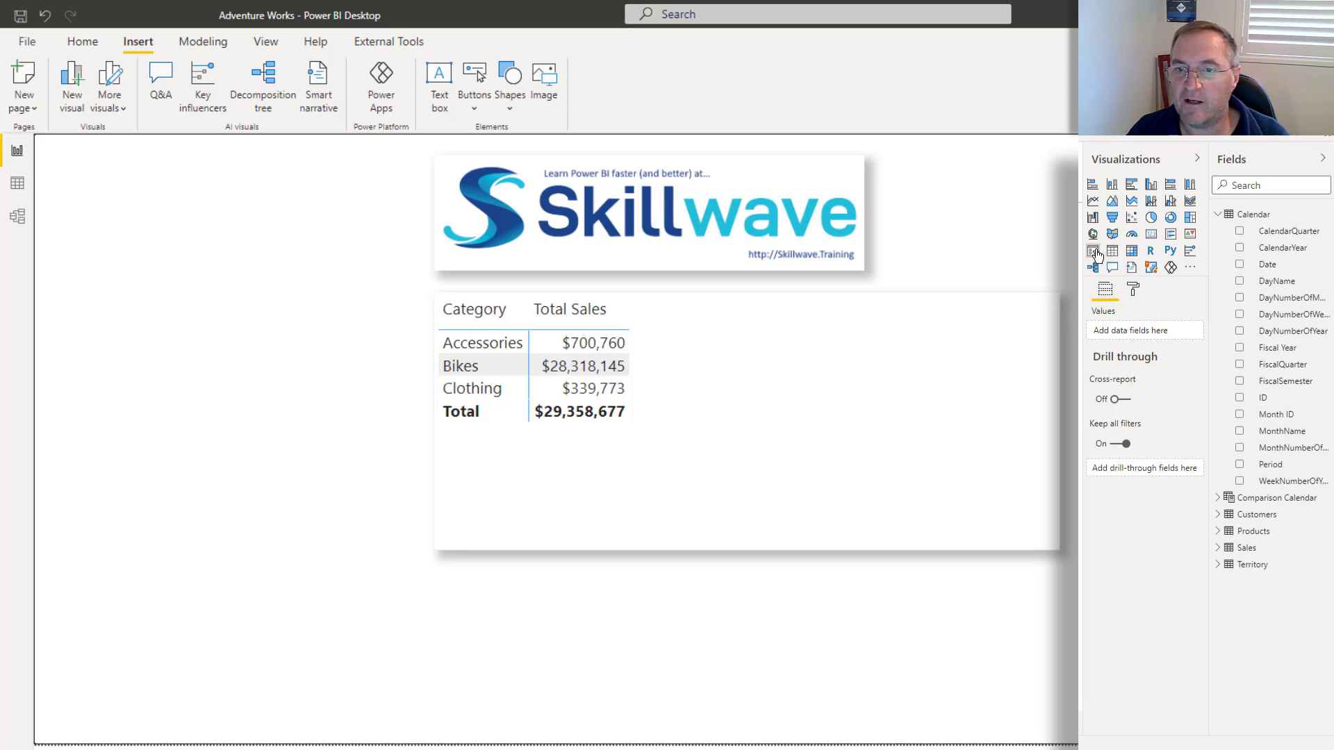
click(1093, 250)
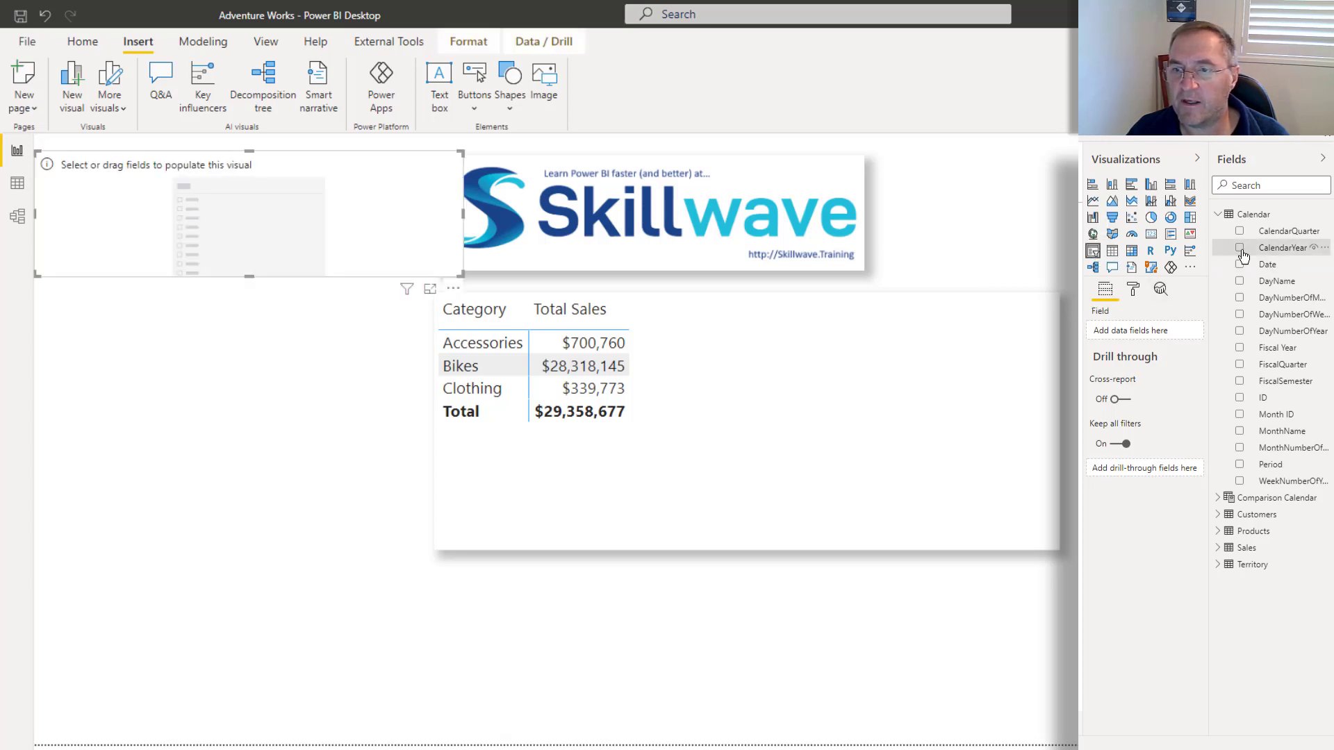
click(1240, 247)
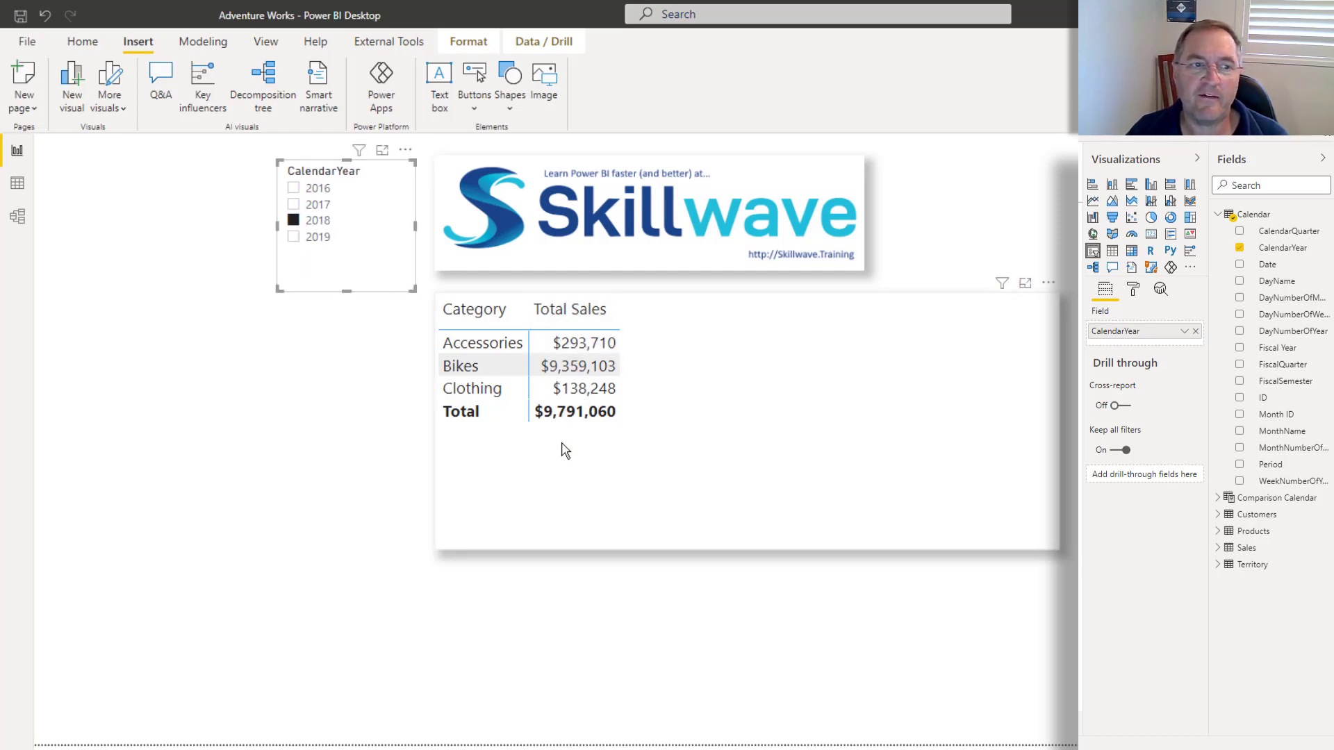
mouse_move(435, 403)
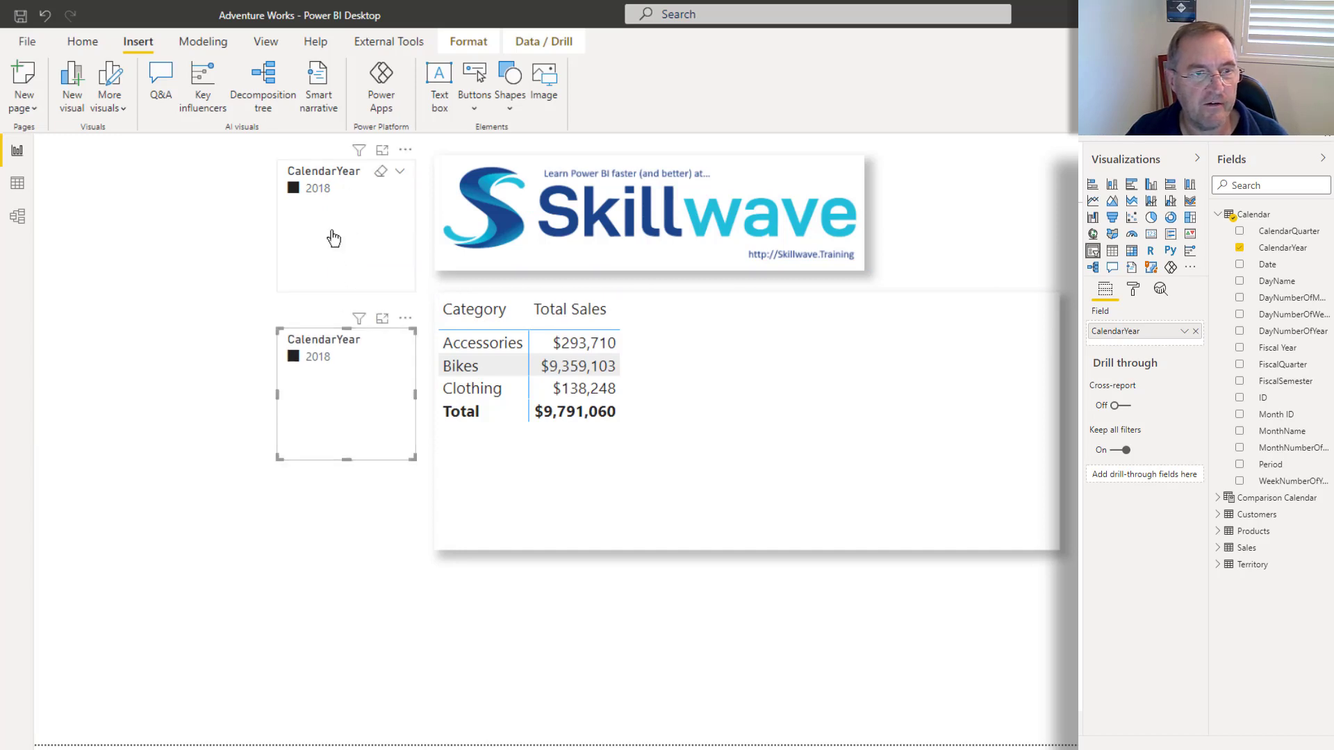
Step: Point the copied slicer at Comparison Calendar's CalendarYear, choosing 2017 main year and 2019 comparison year
click(362, 419)
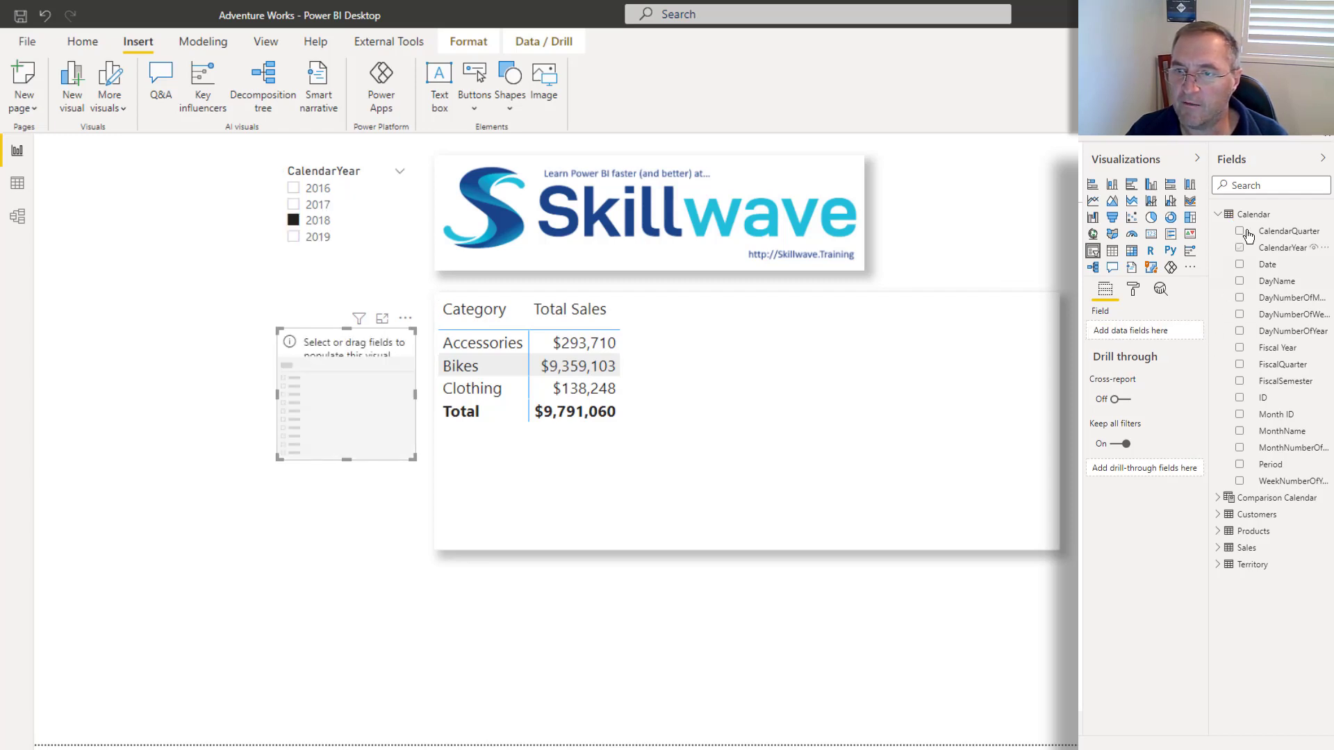
click(1218, 498)
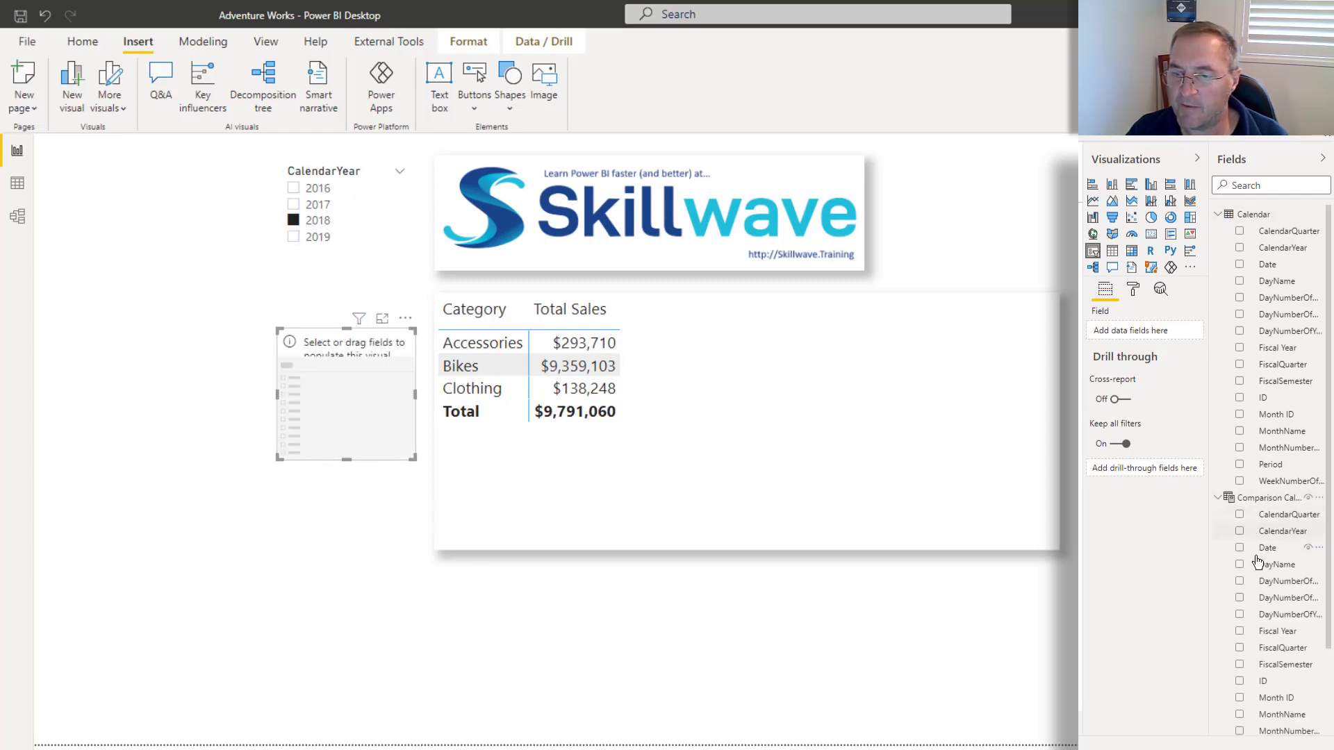
click(1240, 530)
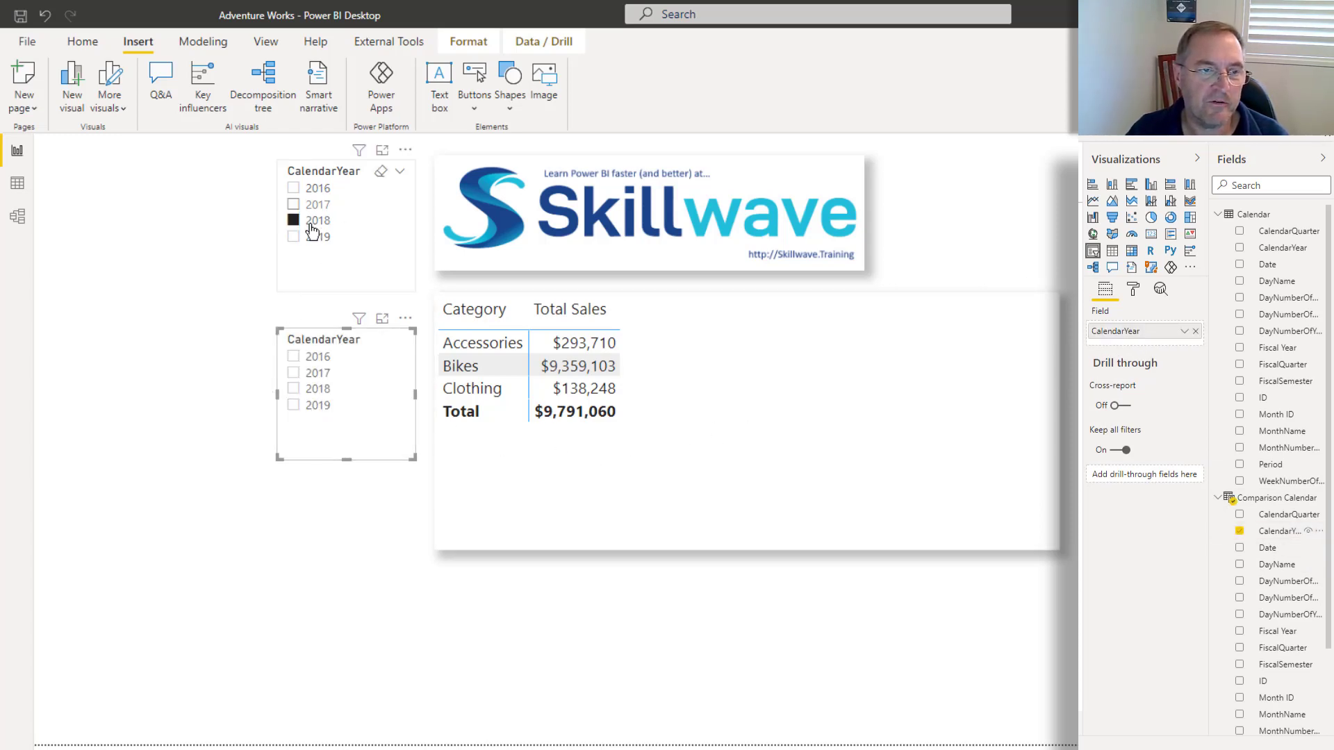
click(293, 406)
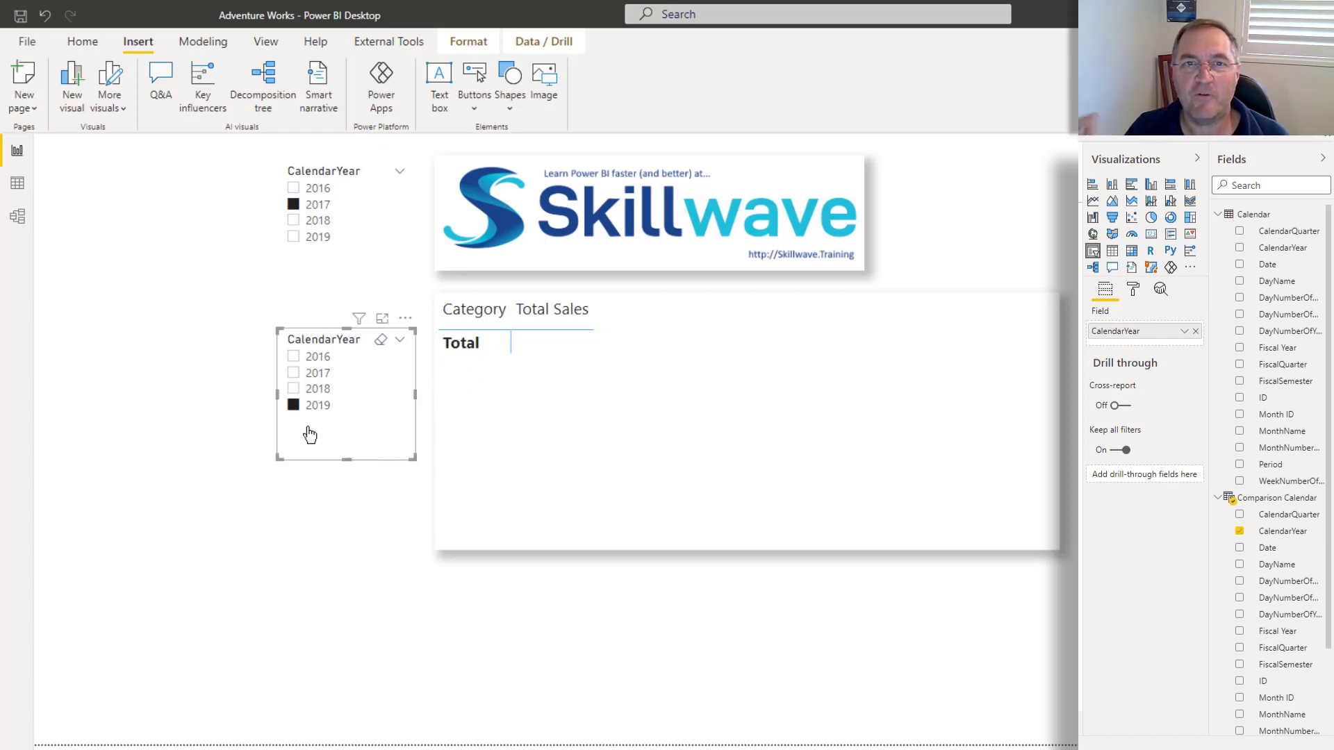
click(344, 222)
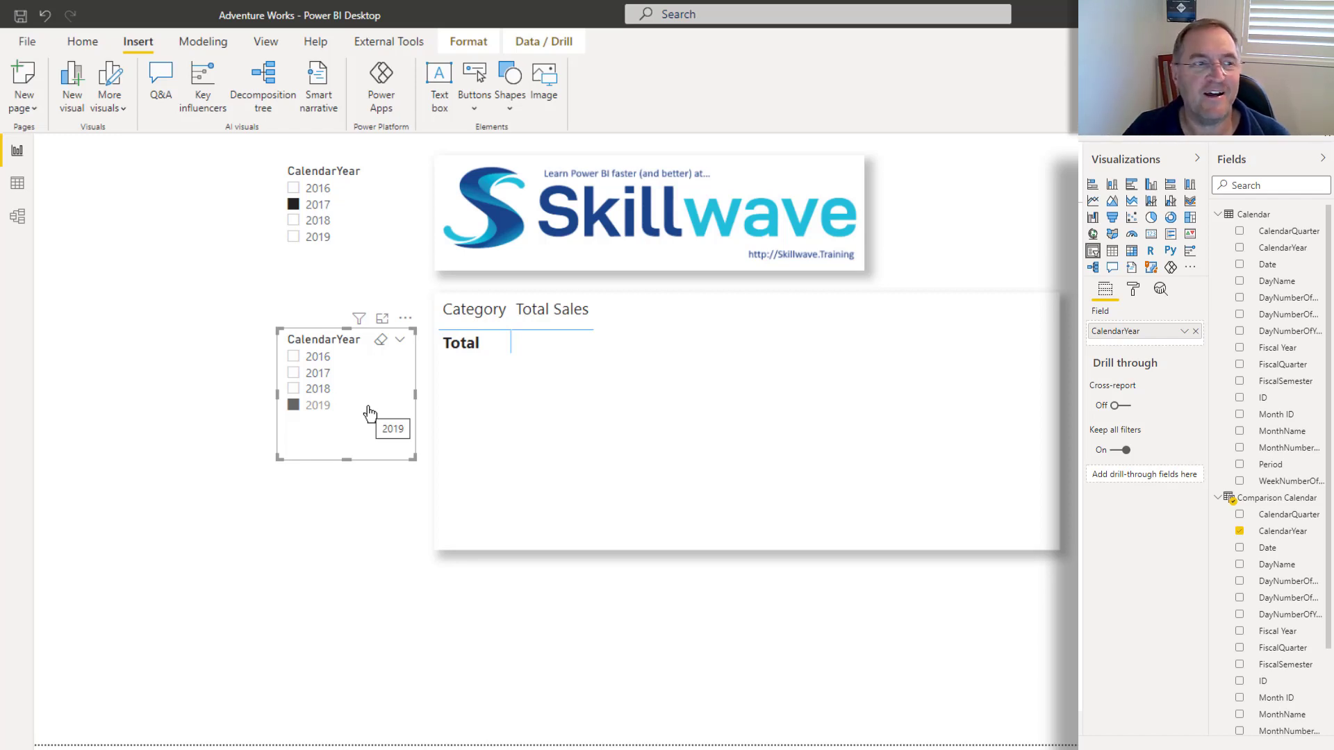
Step: In Model view make the Sales–Comparison Calendar date relationship inactive
click(16, 214)
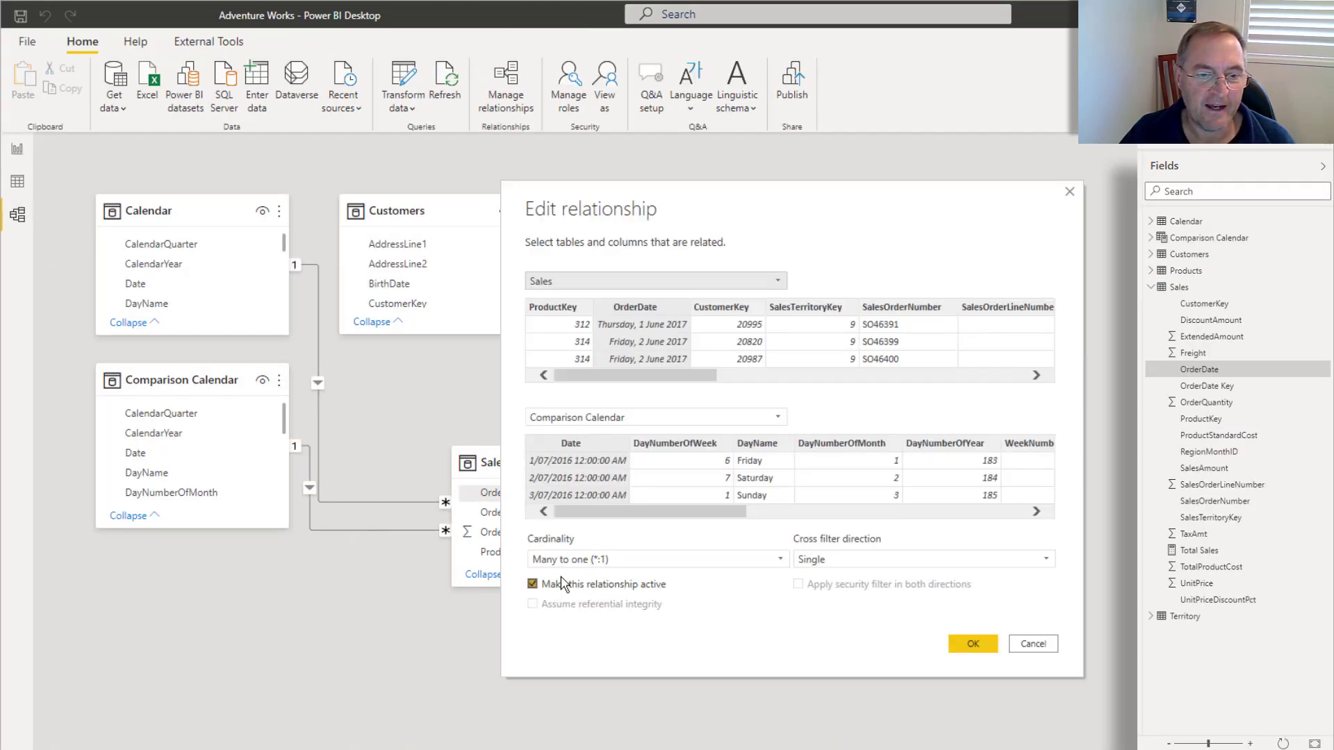
click(973, 644)
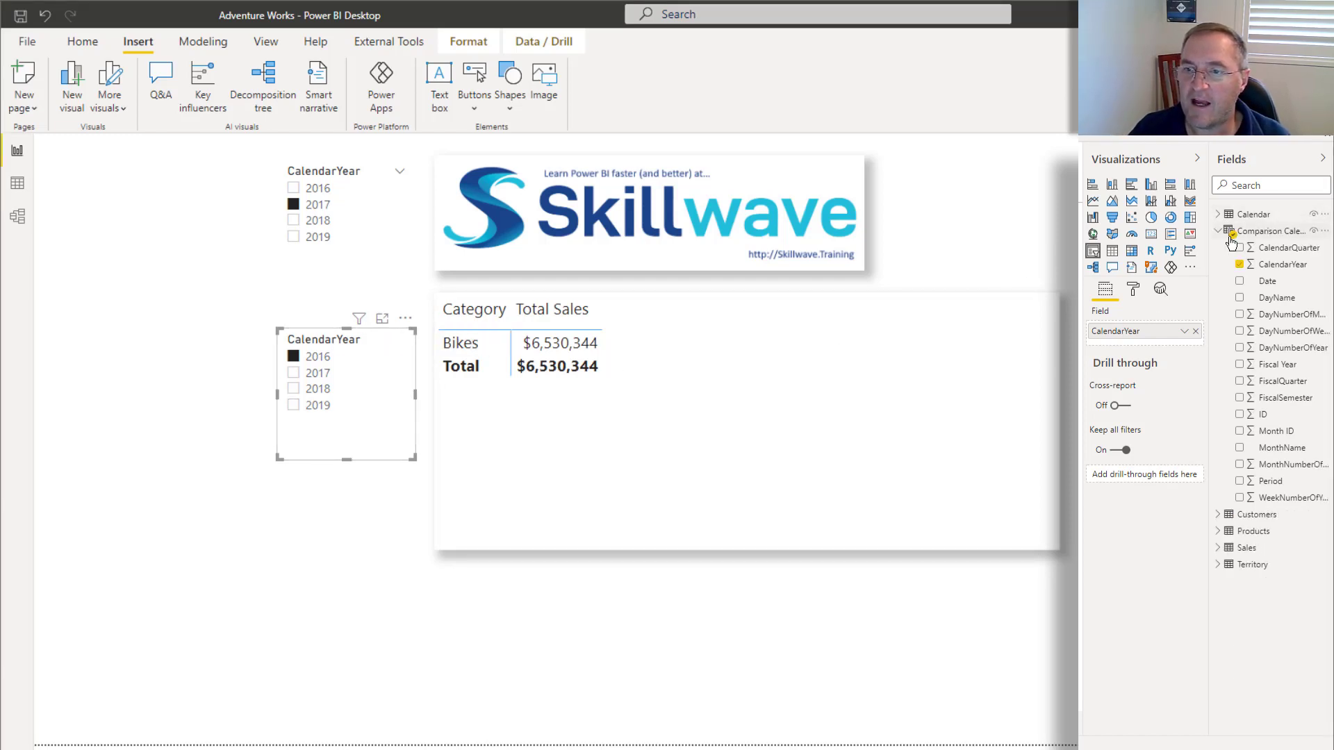
Step: Start a Sales measure Comparison Sales = CALCULATE([Total Sales], ..
click(1231, 231)
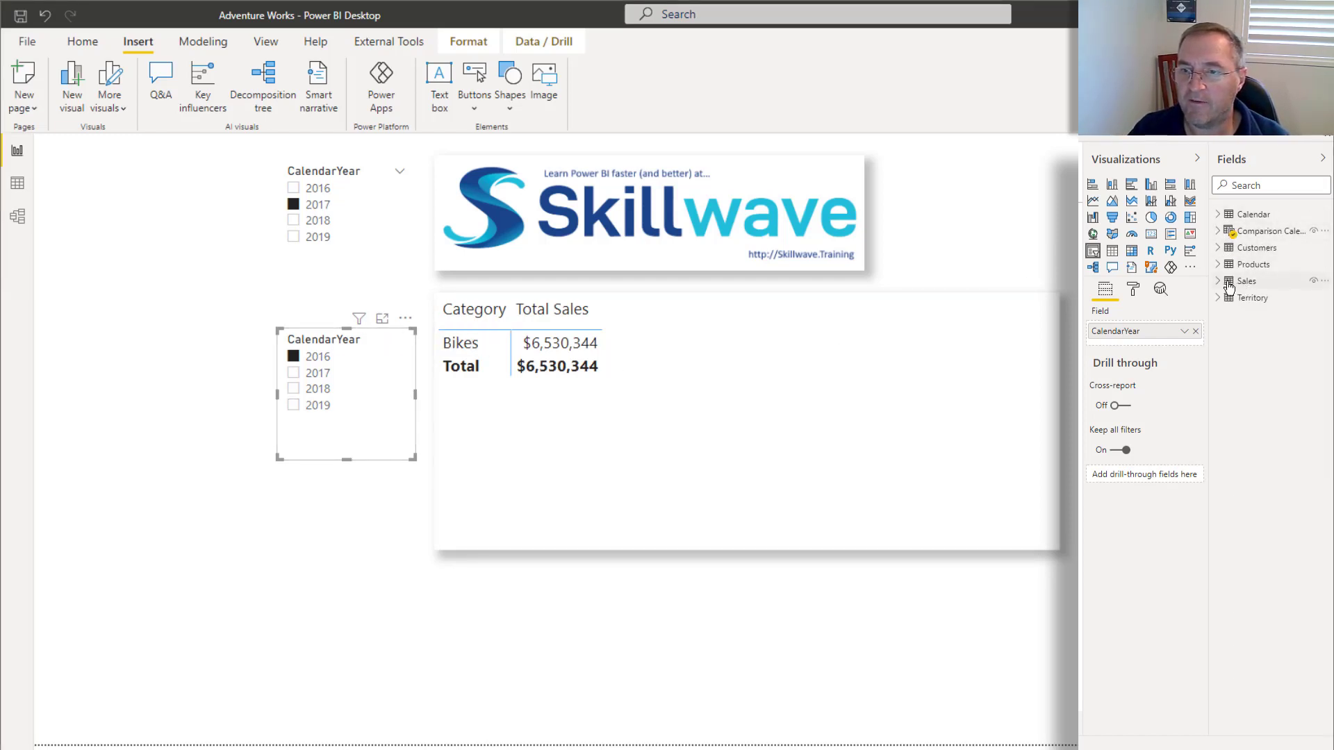
right_click(1246, 281)
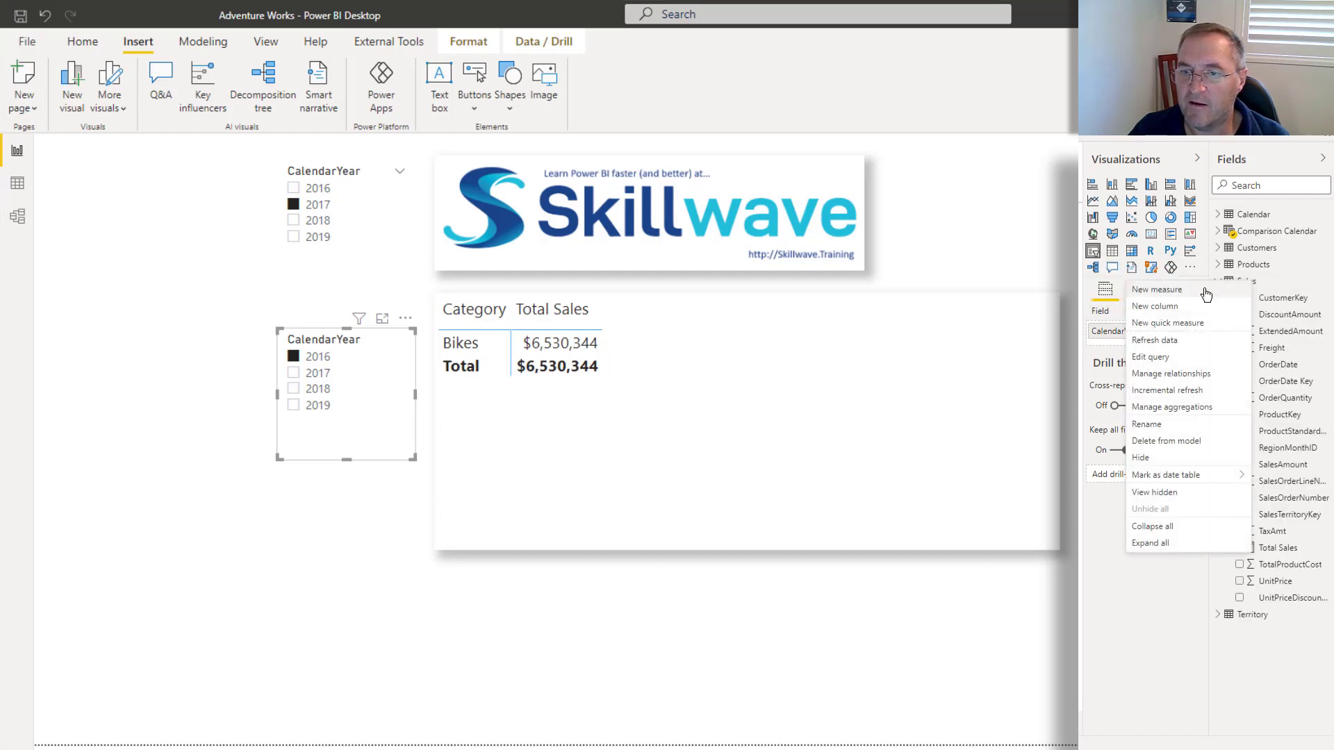
click(1156, 289)
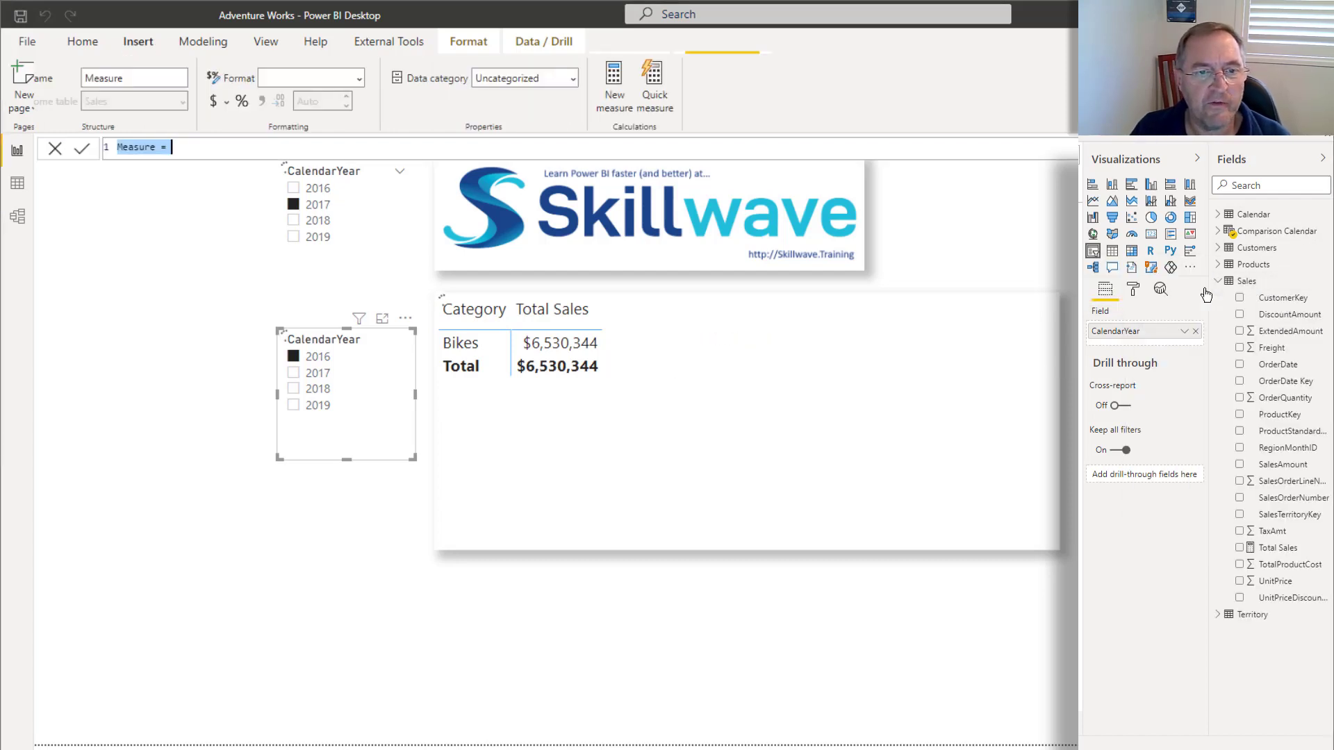
text(Comparison Sales)
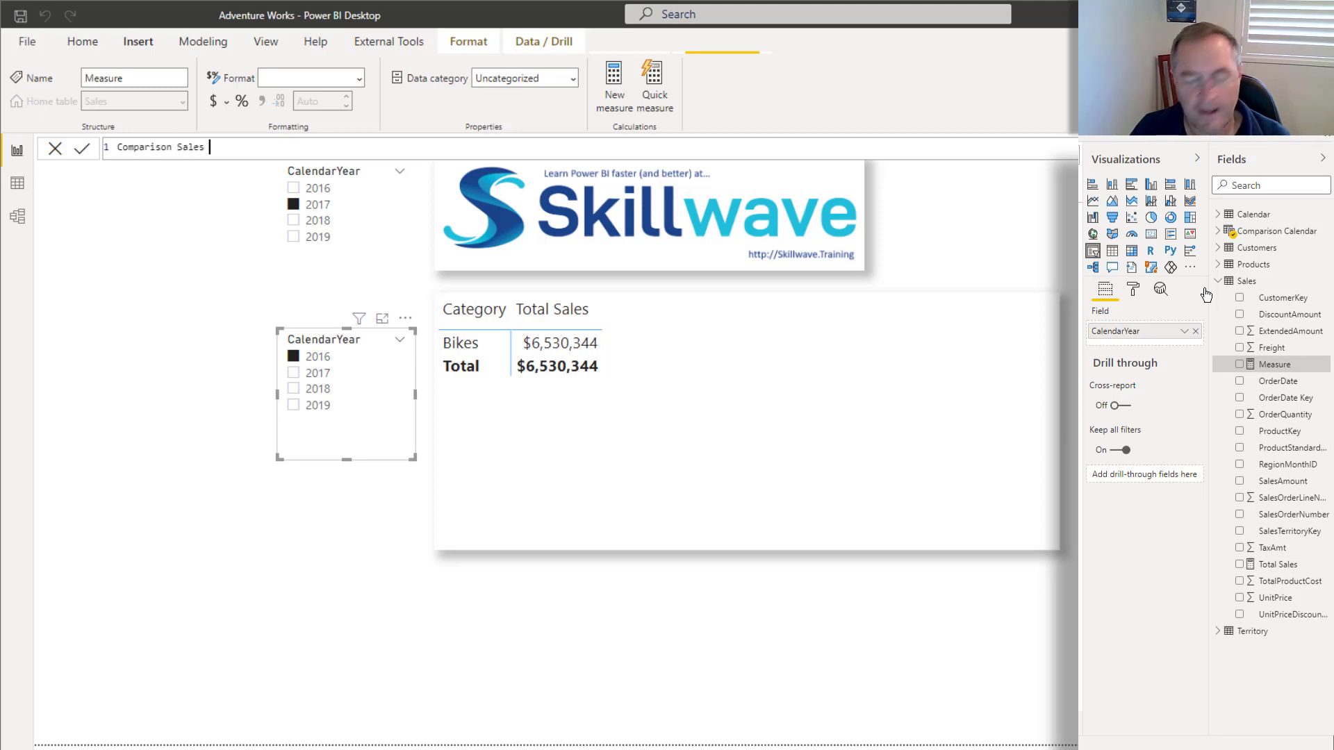
text(=)
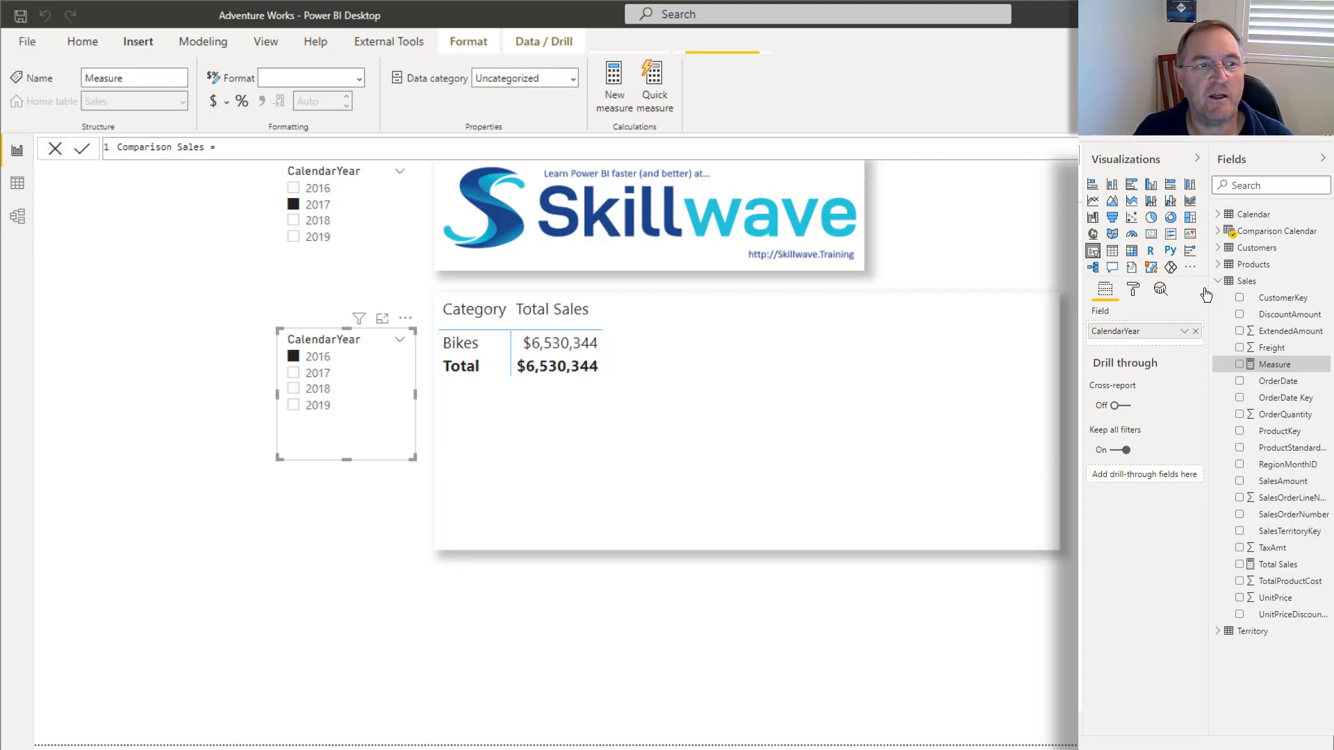
text(CALCULATE()
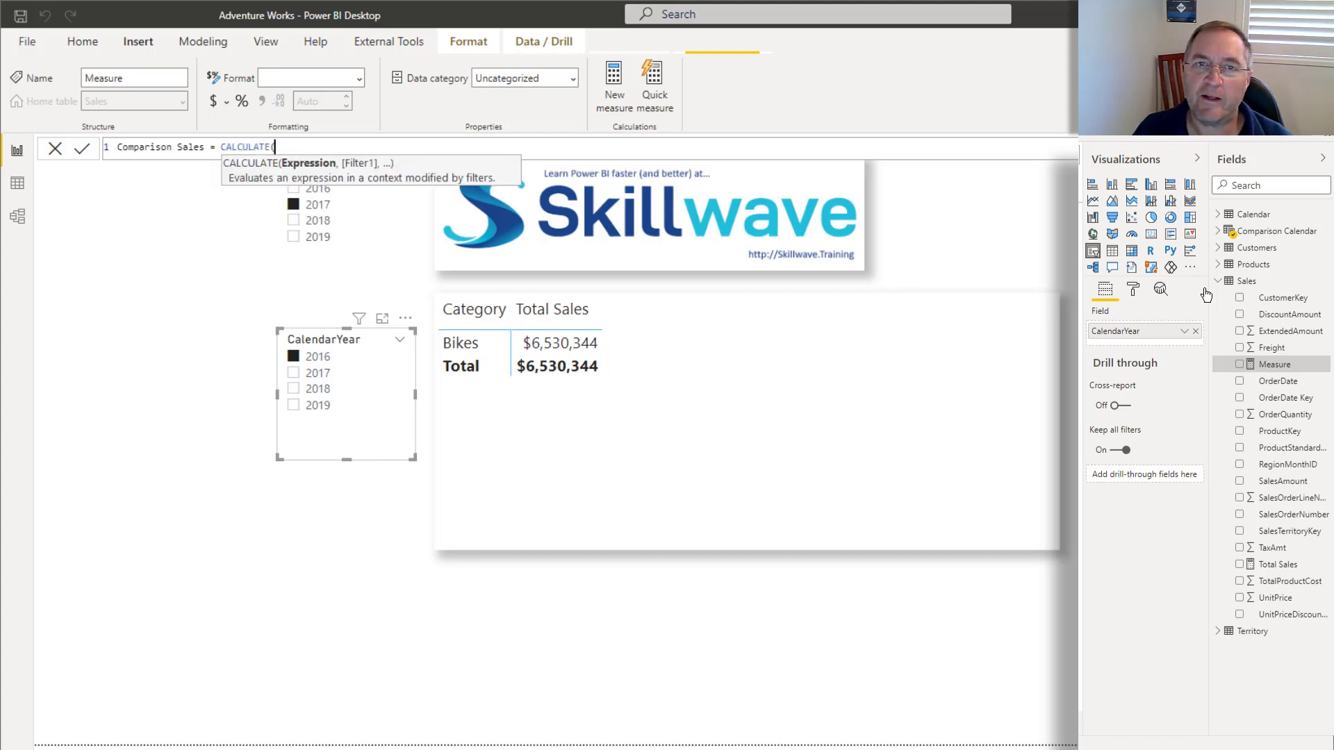
text([Total Sales],)
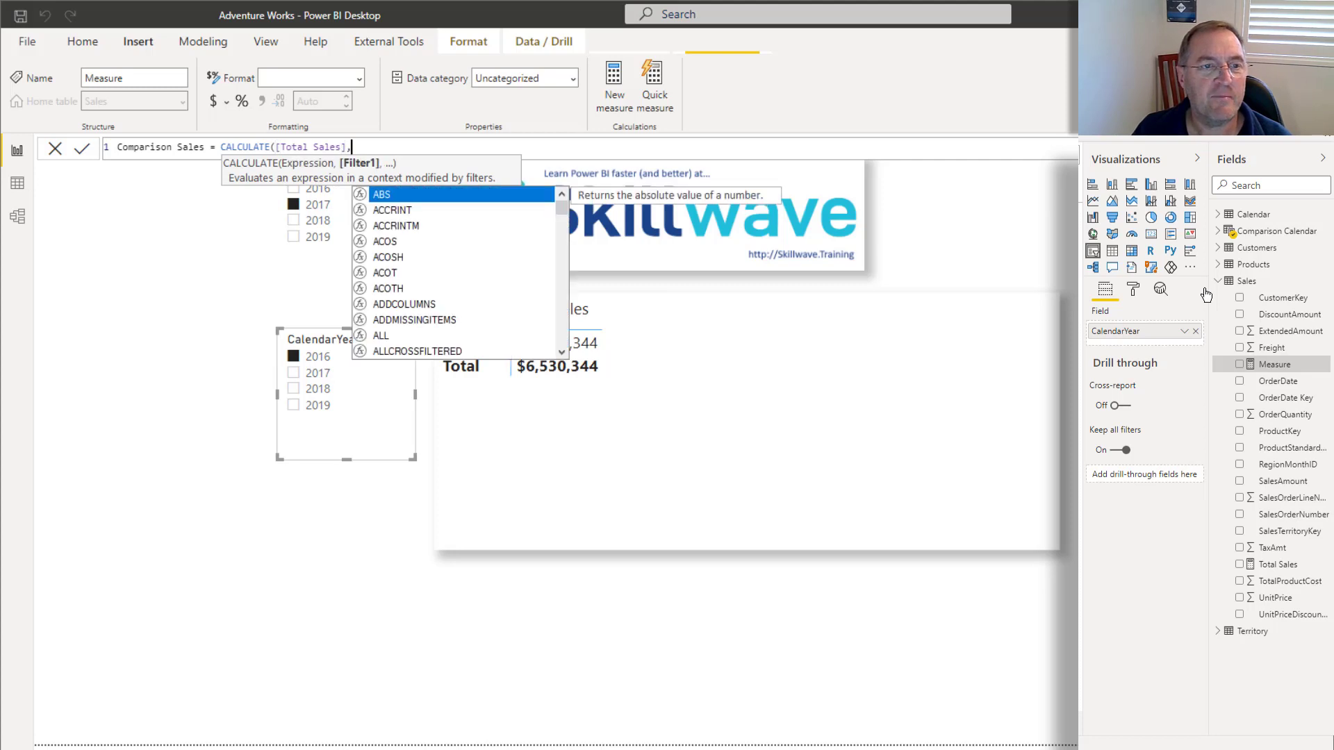
Step: Complete it with ALL('Calendar'), USERELATIONSHIP('Comparison Calendar'[Date], Sales[OrderDate])
text(all('Calendar)
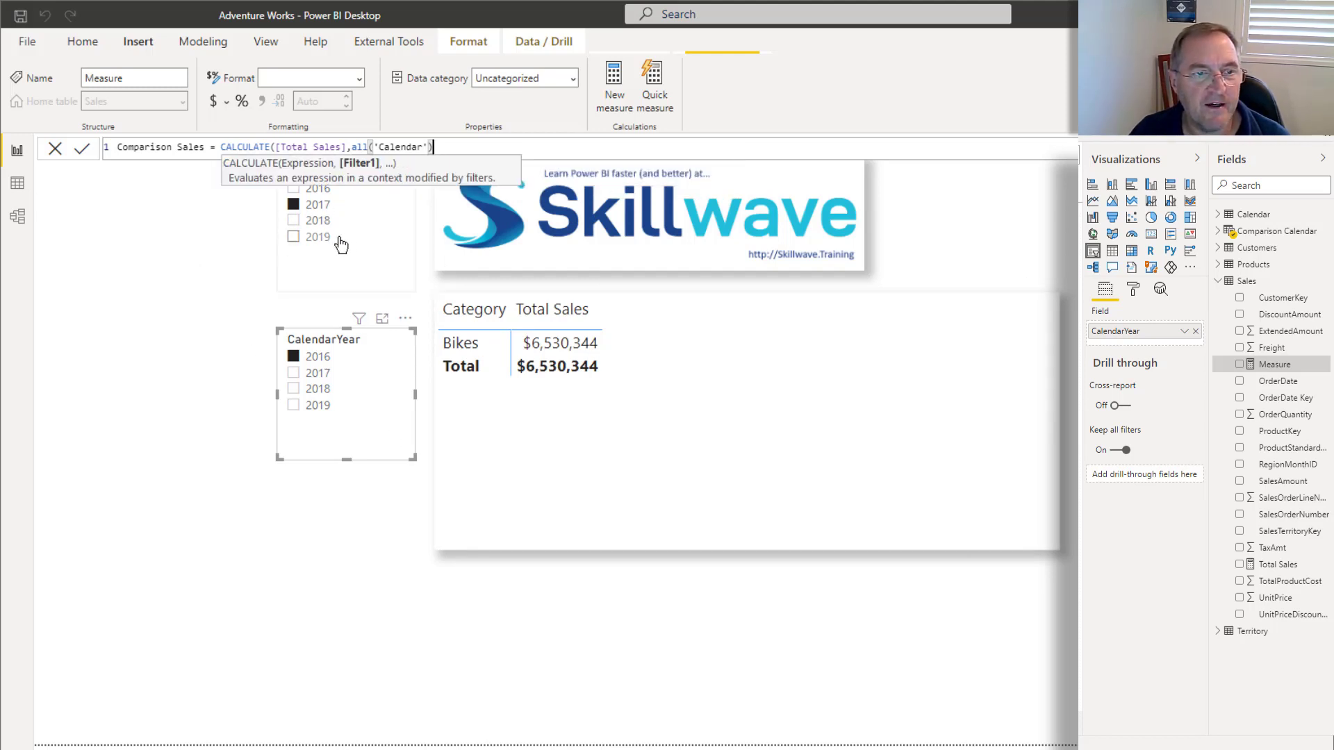
mouse_move(339, 242)
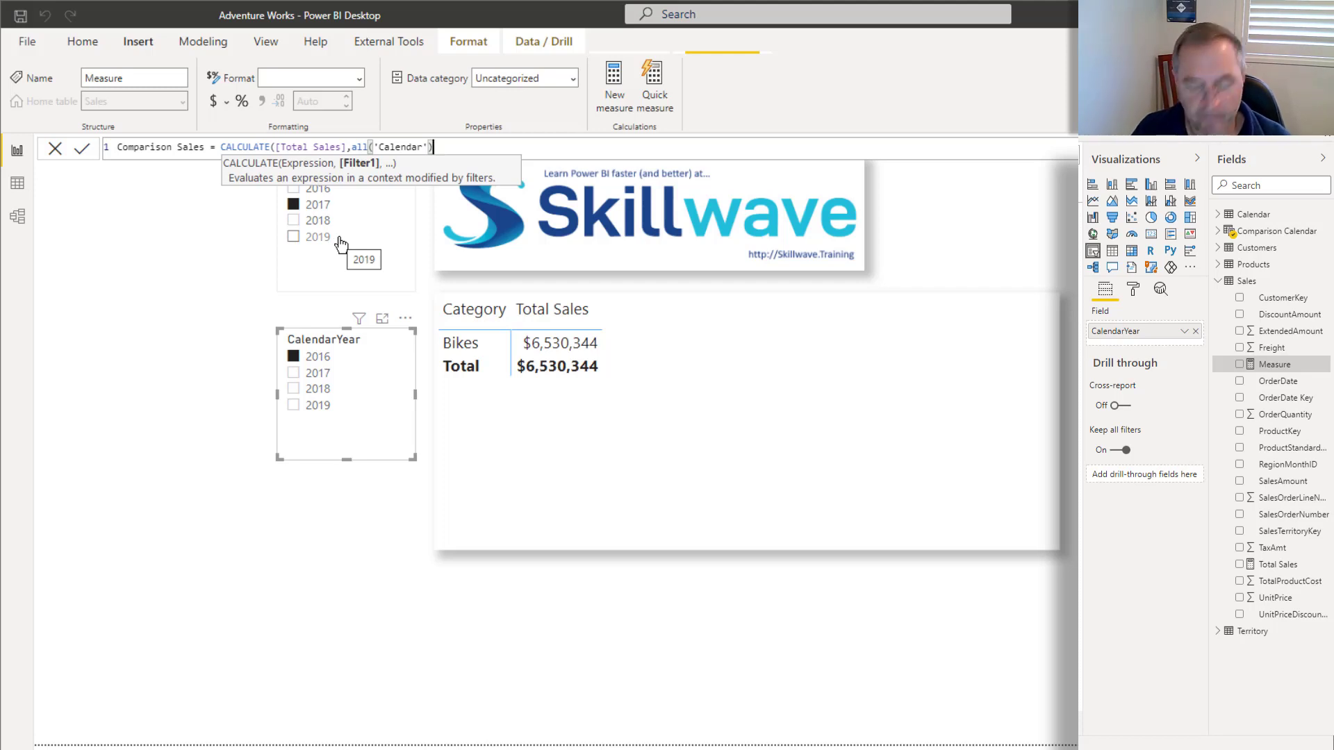
text(),)
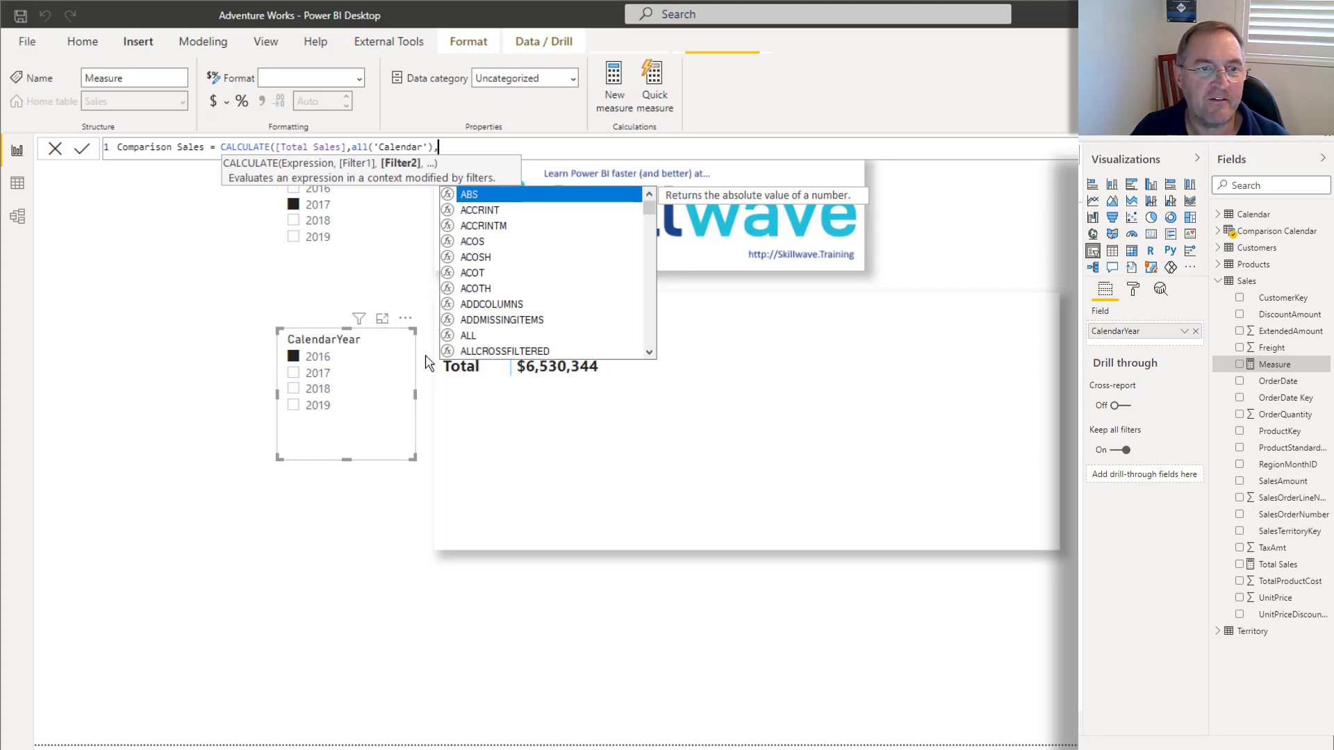
text(user)
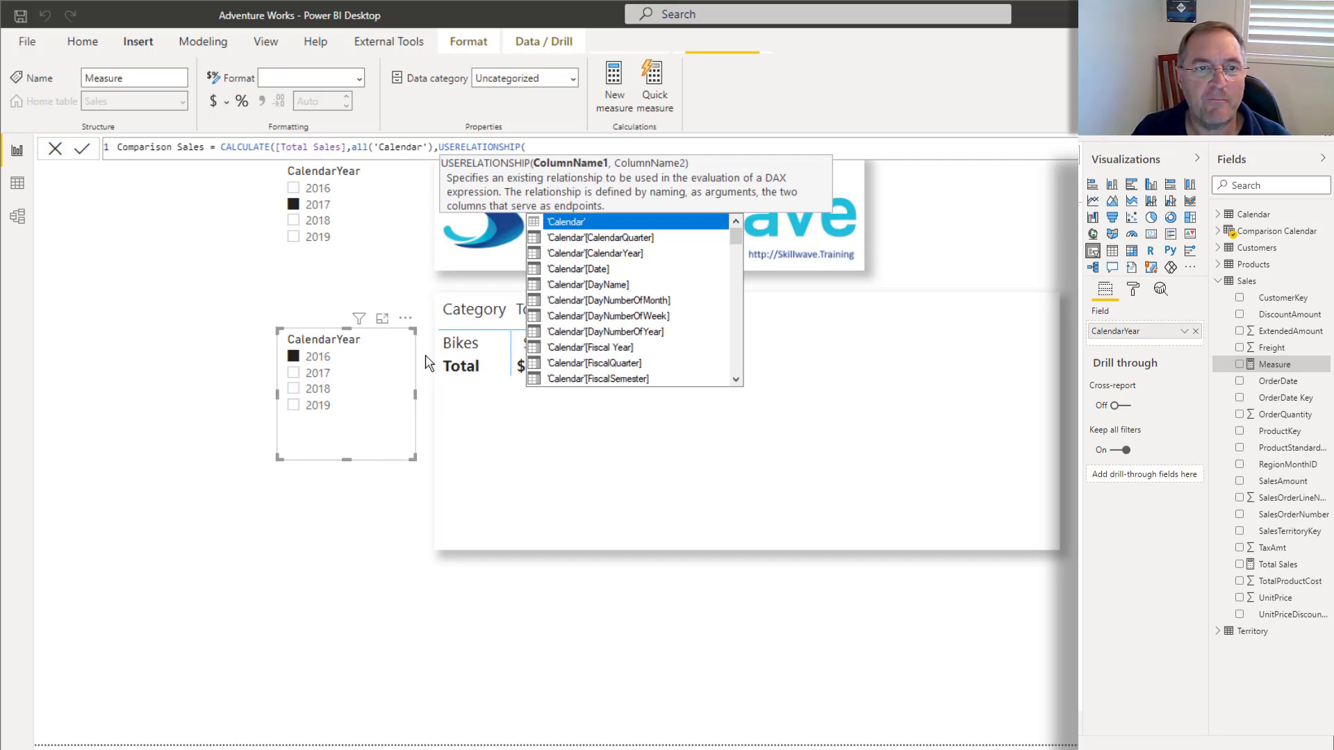
text(comp)
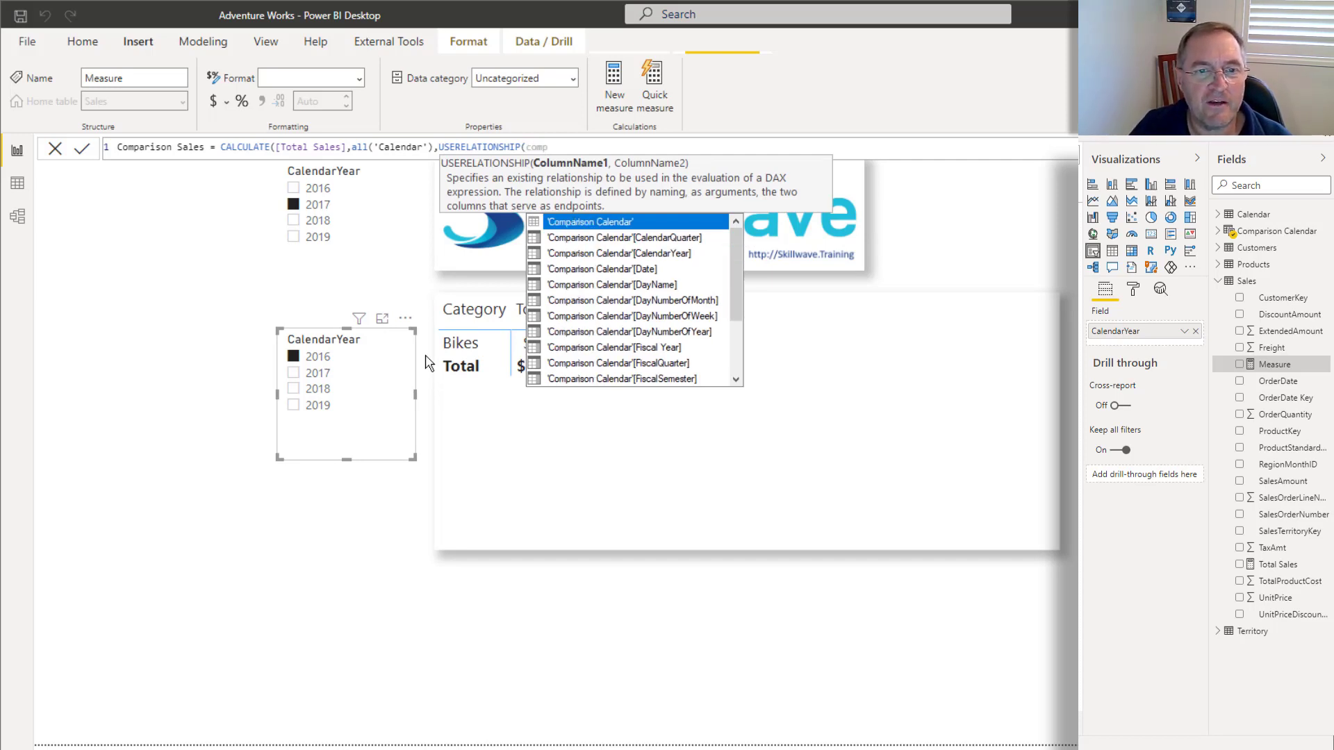
click(589, 270)
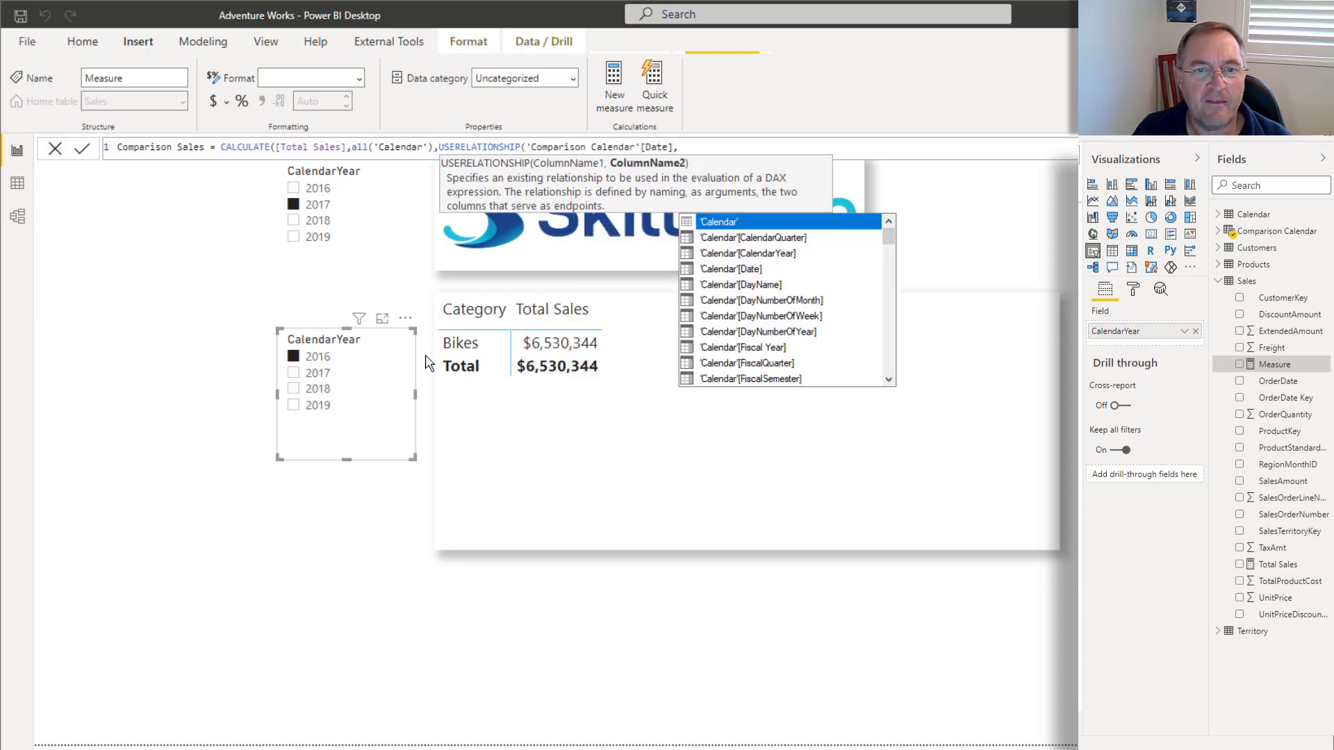
text(sales[OrderDate])))
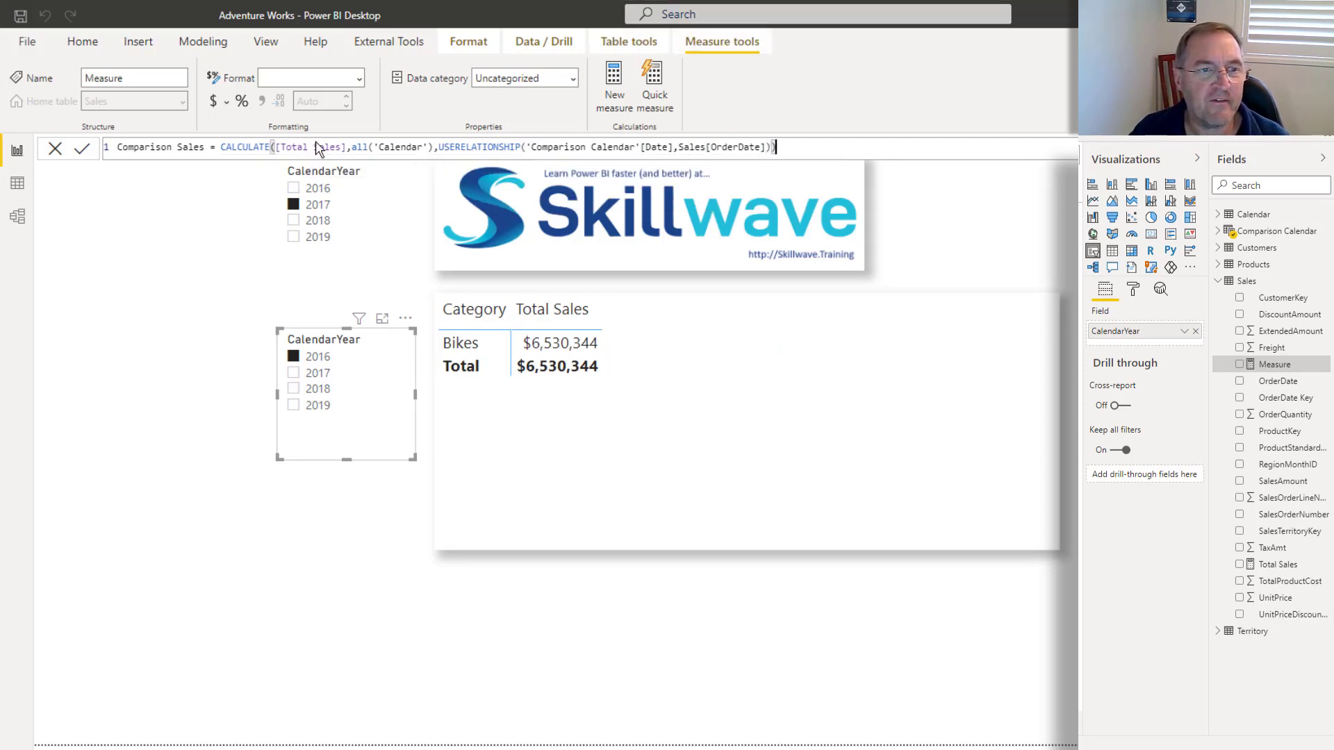
Step: Format Comparison Sales as currency with adjusted decimals and add it to the matrix values
drag(349, 146, 776, 146)
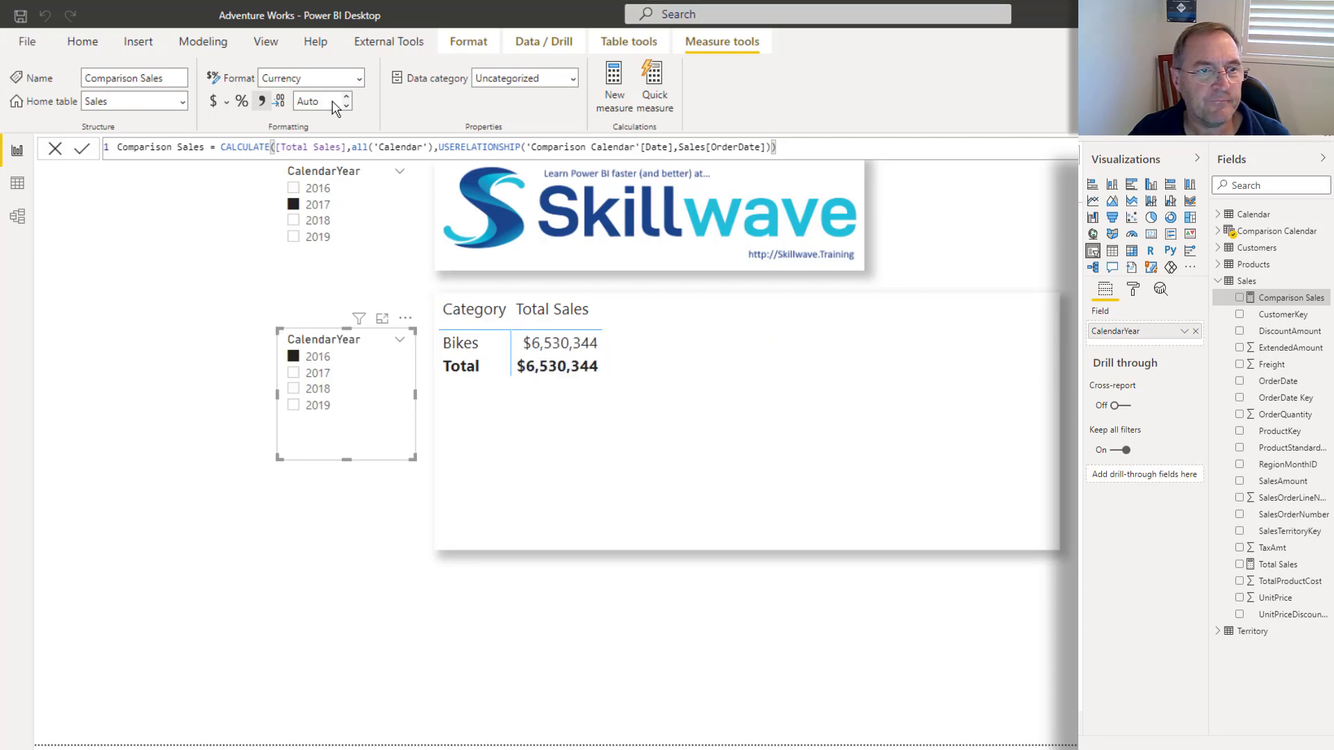
click(344, 98)
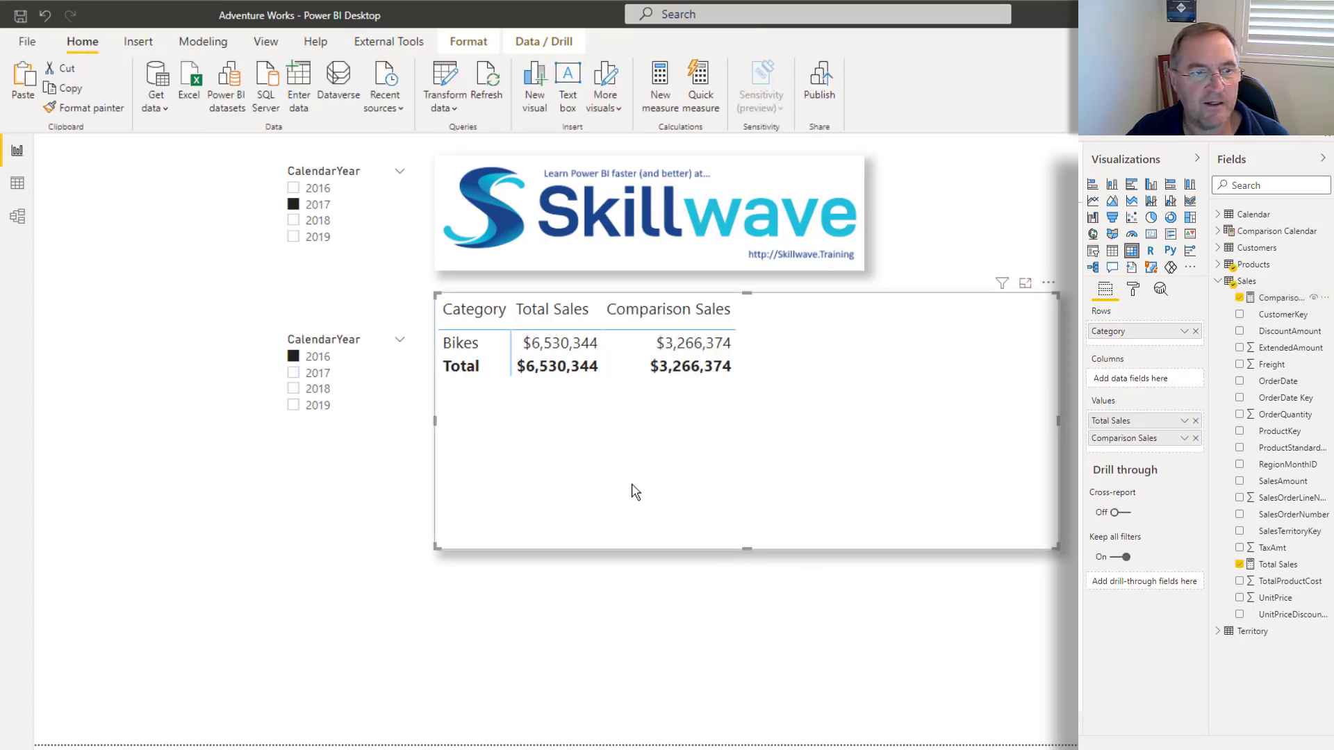
Step: Set the comparison year slicer to 2019 to compare against 2018 sales
click(313, 405)
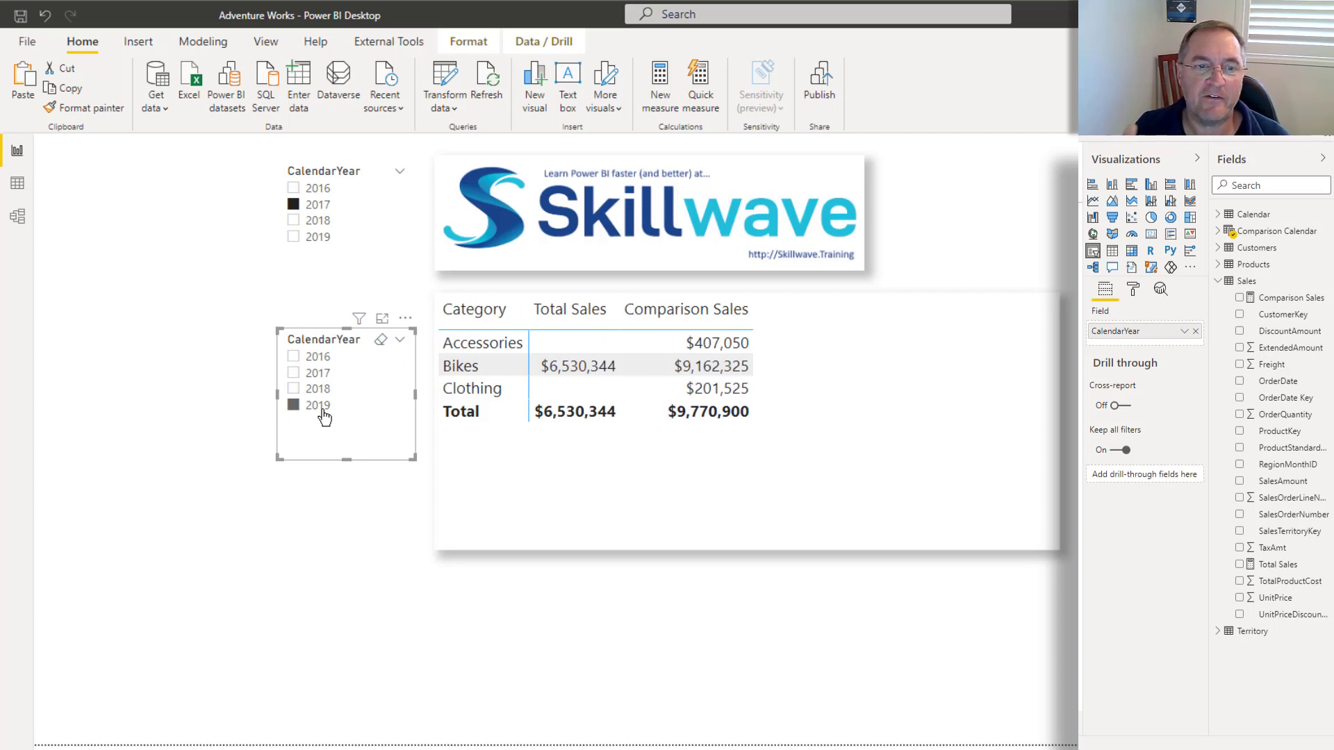
mouse_move(334, 407)
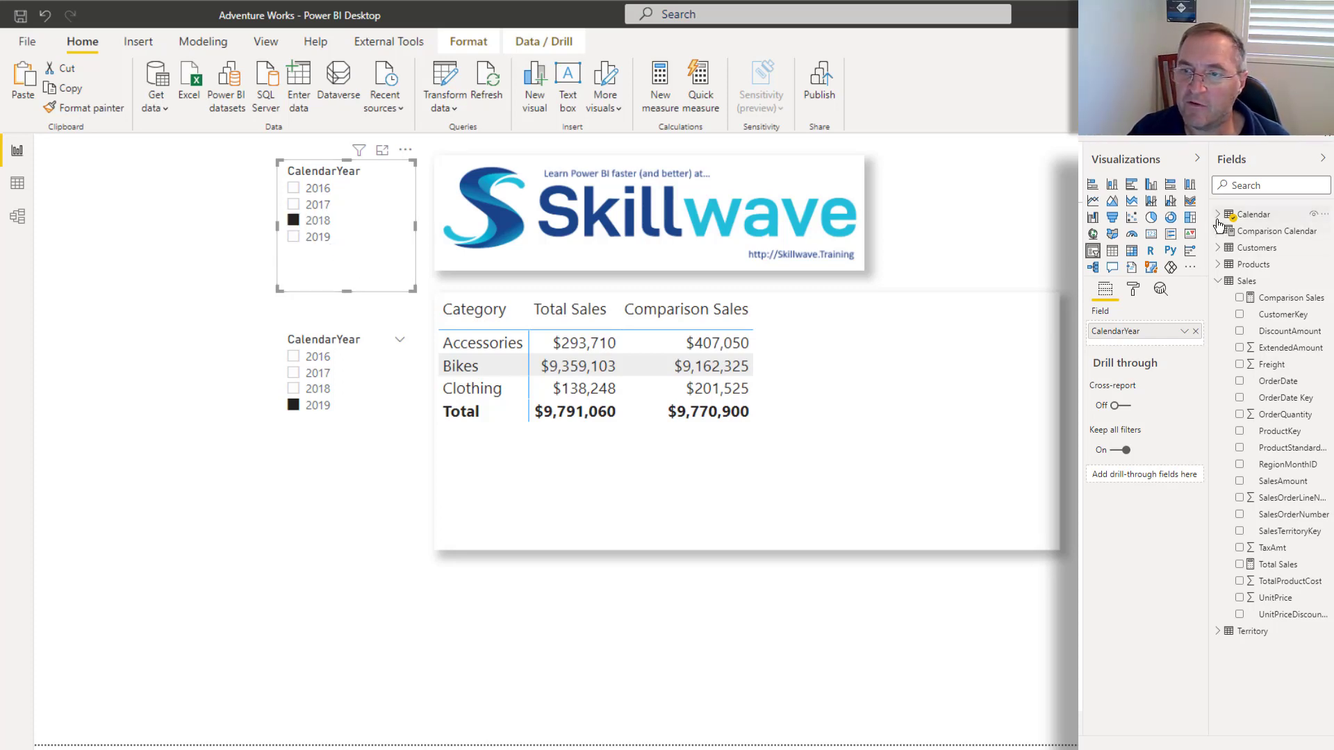
Step: Add MonthName to both slicers and compare April 2019 against August 2018
click(1217, 214)
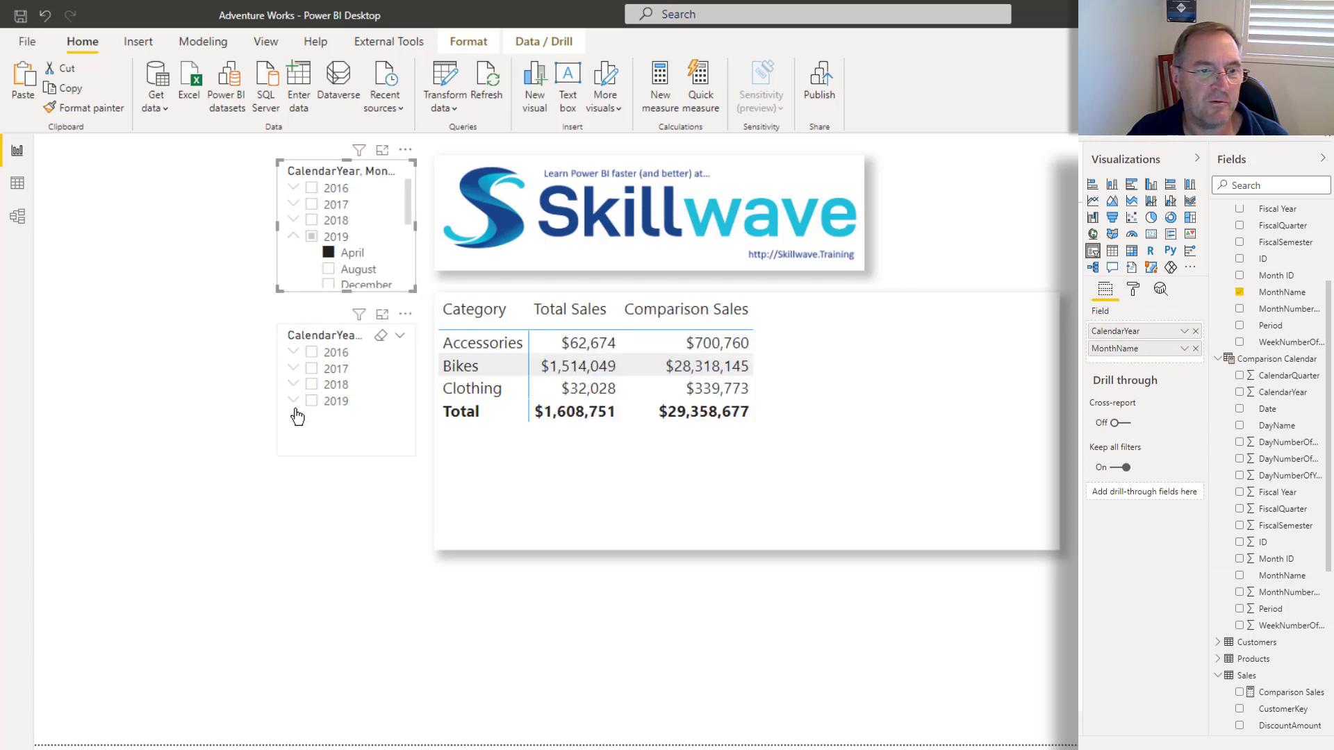
click(290, 383)
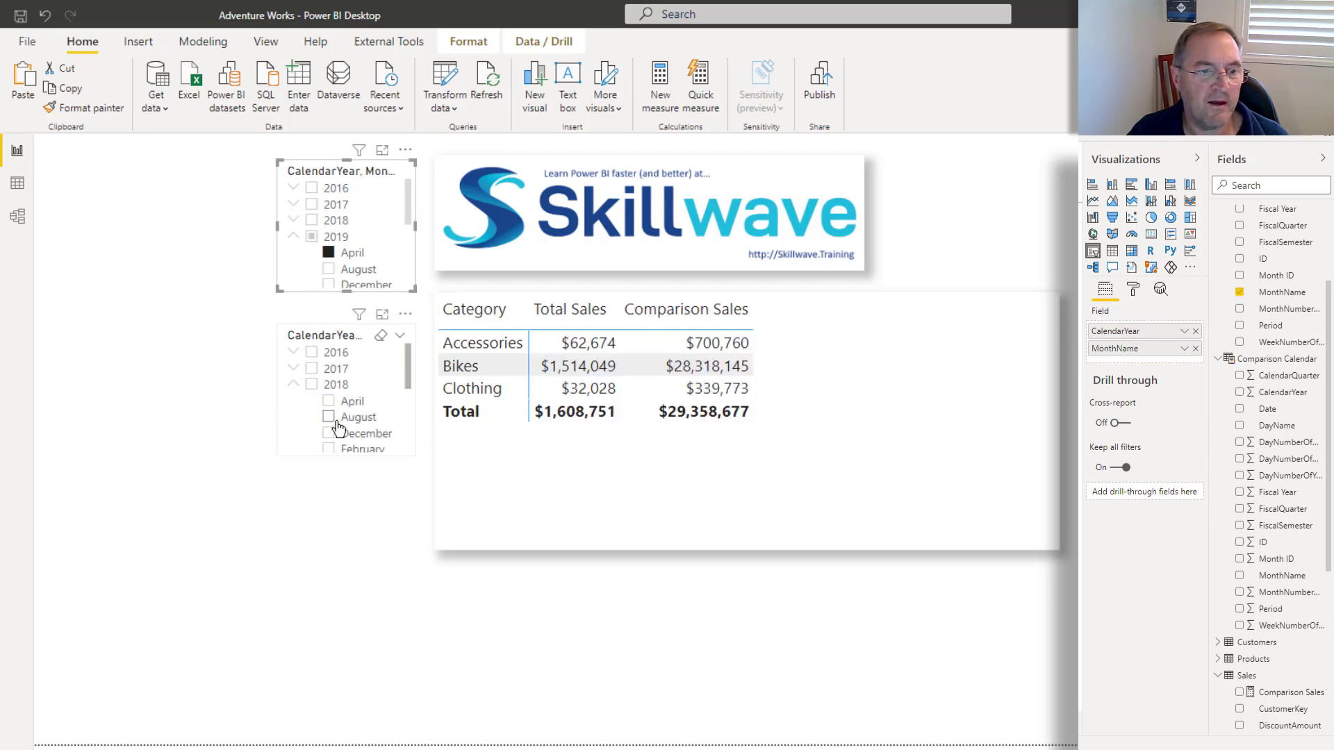
click(327, 417)
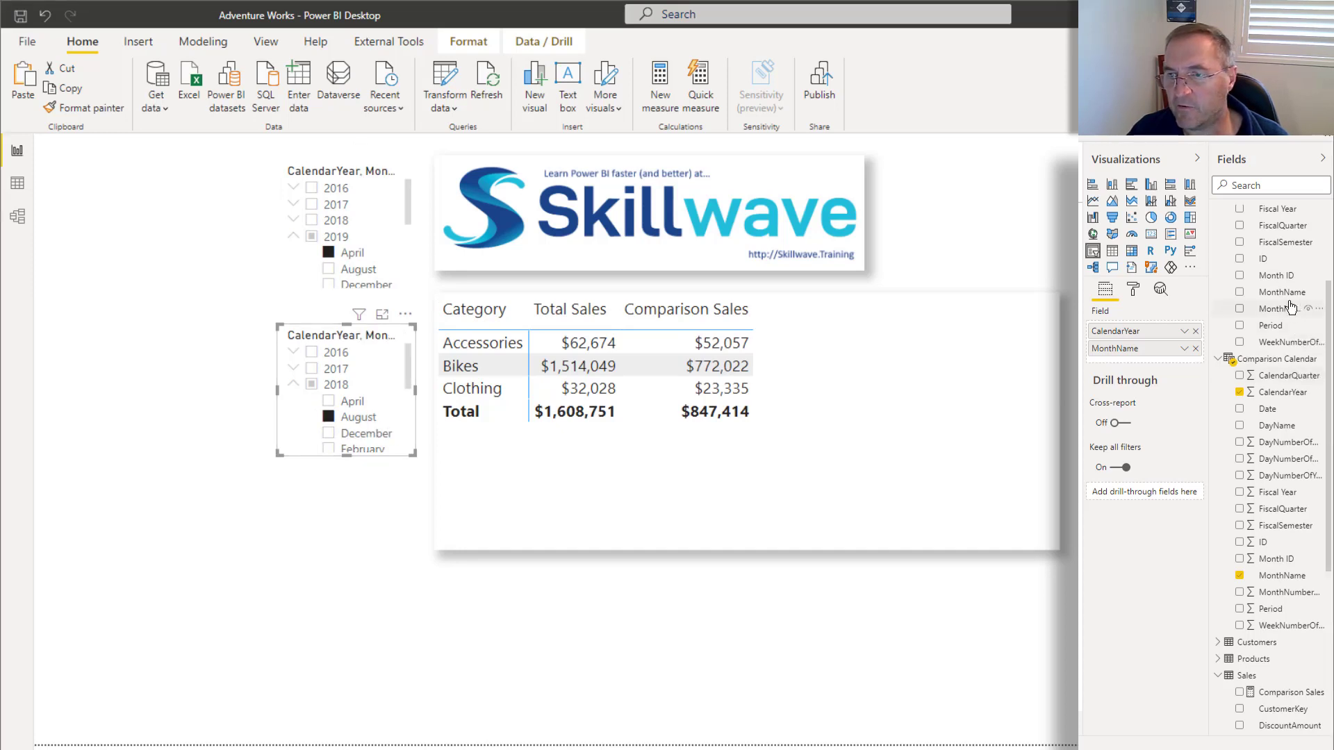
click(1281, 292)
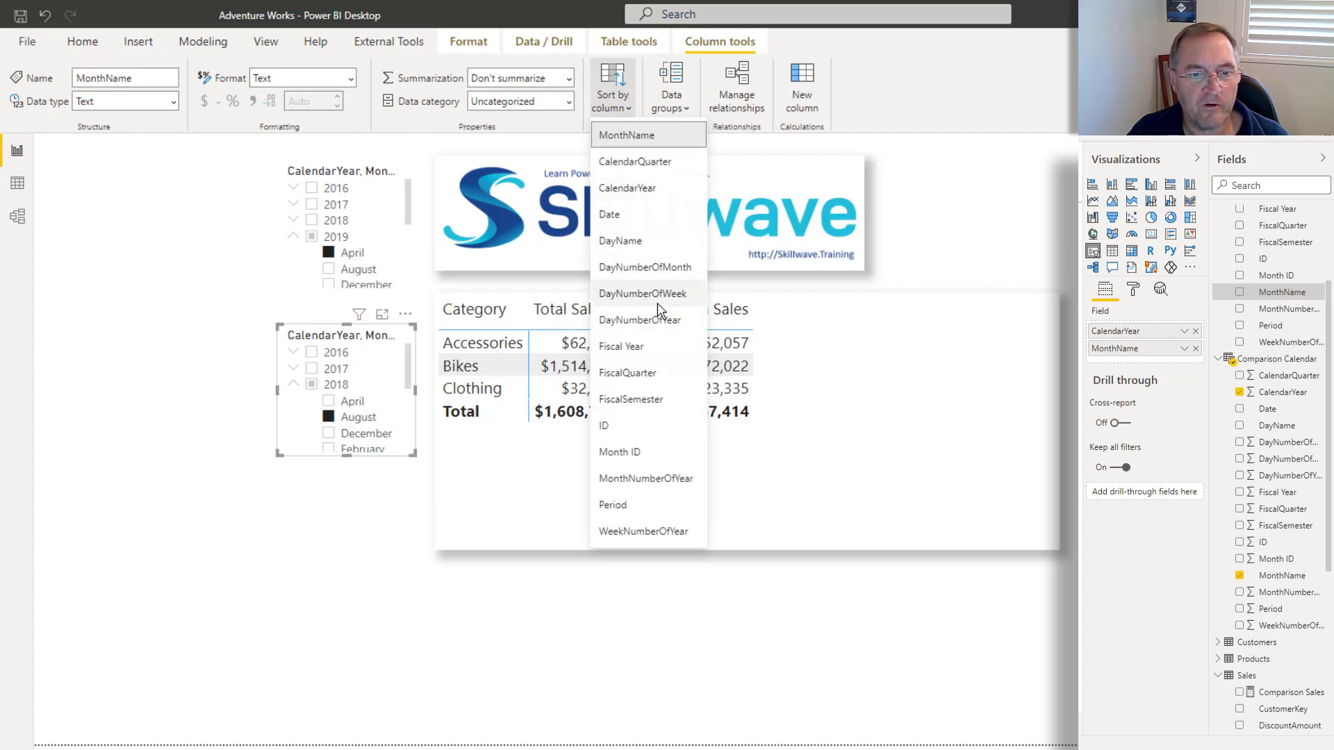
Step: Sort MonthName by its month-number column so months list in calendar order
click(675, 489)
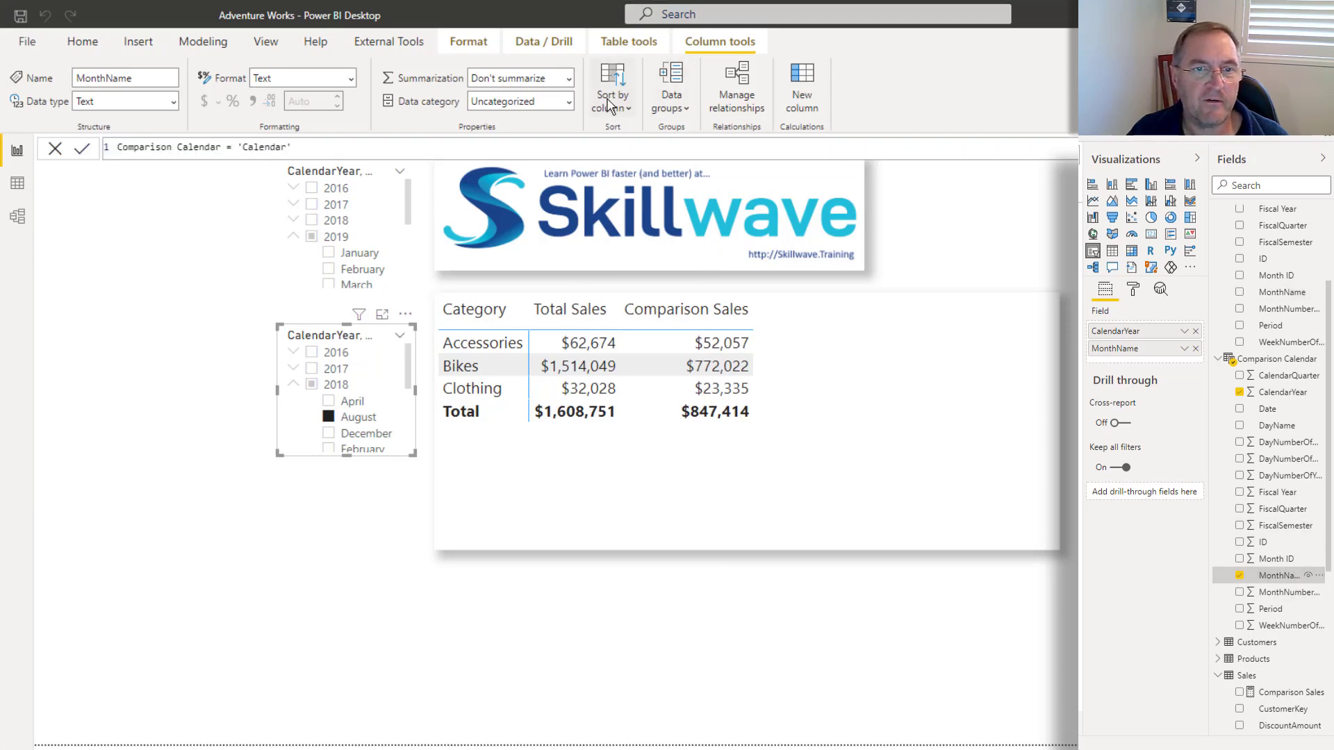
click(613, 90)
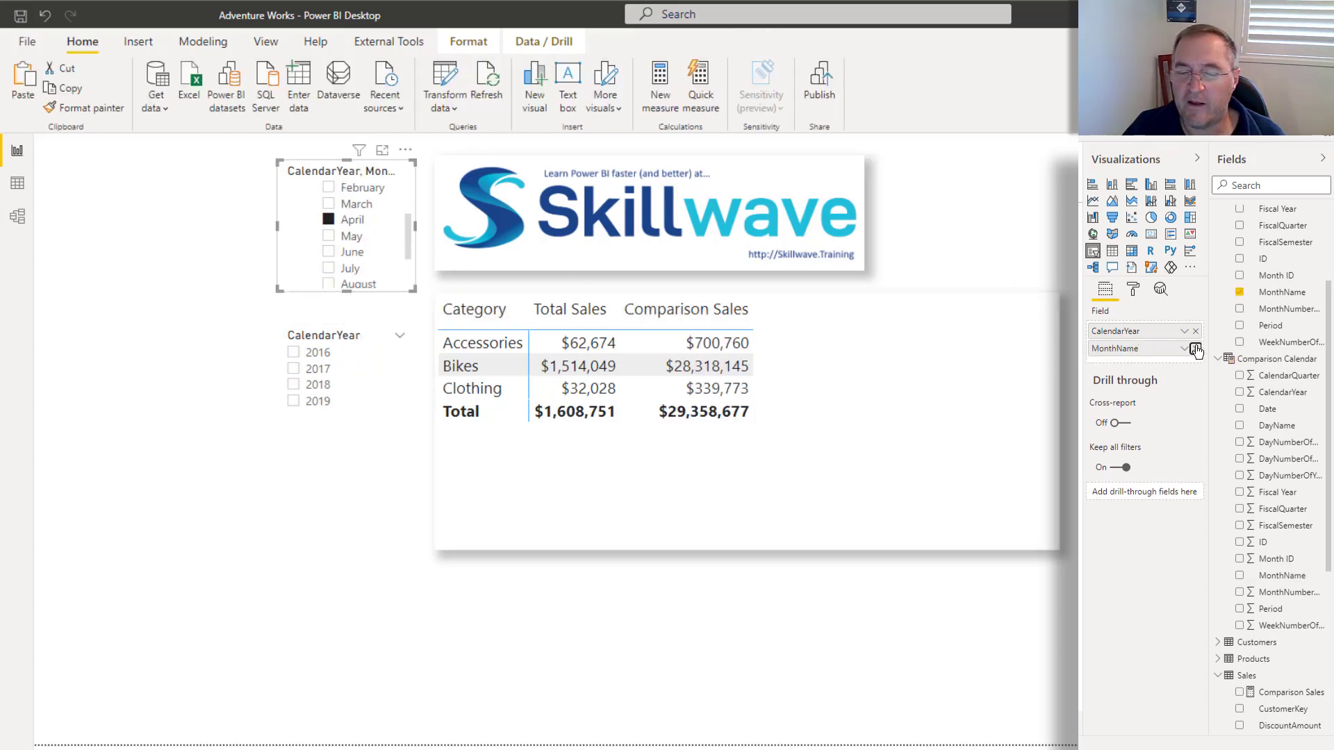
Step: Remove MonthName from the top slicer and collapse the Comparison Calendar field list
click(1195, 348)
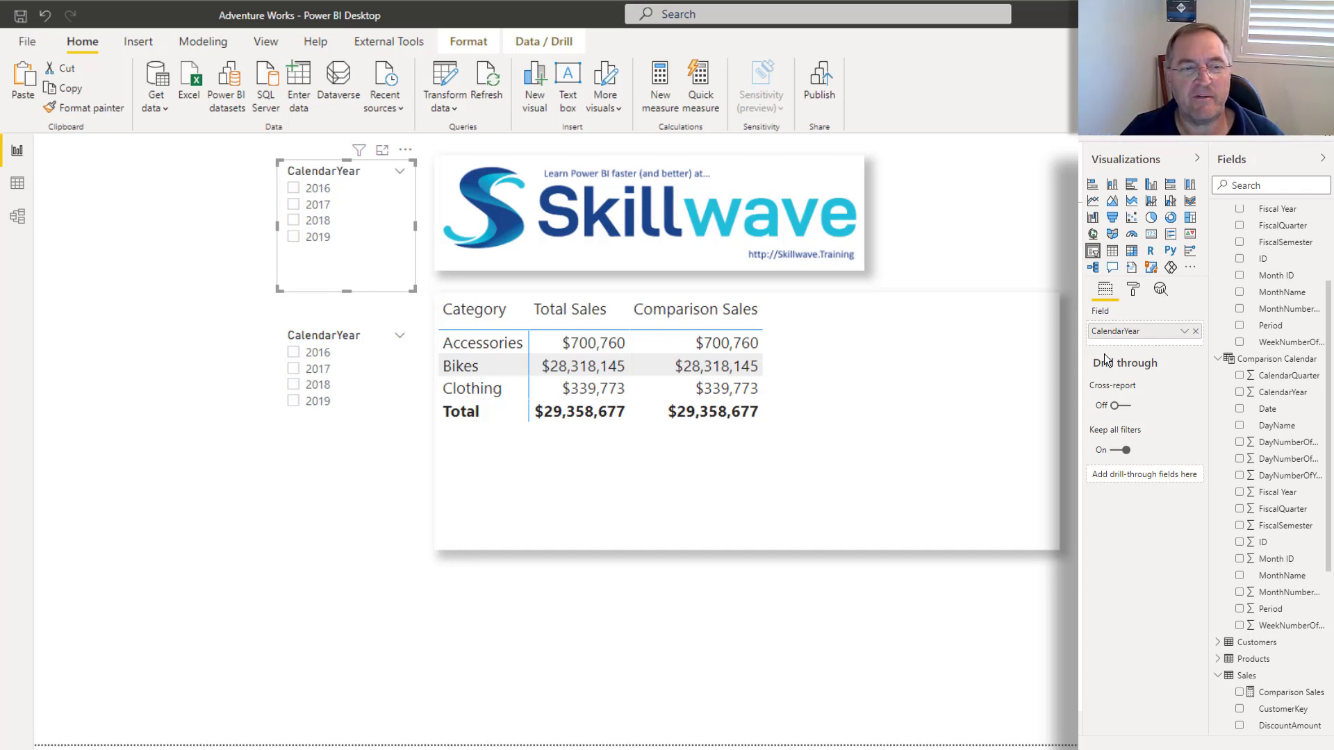
mouse_move(1070, 462)
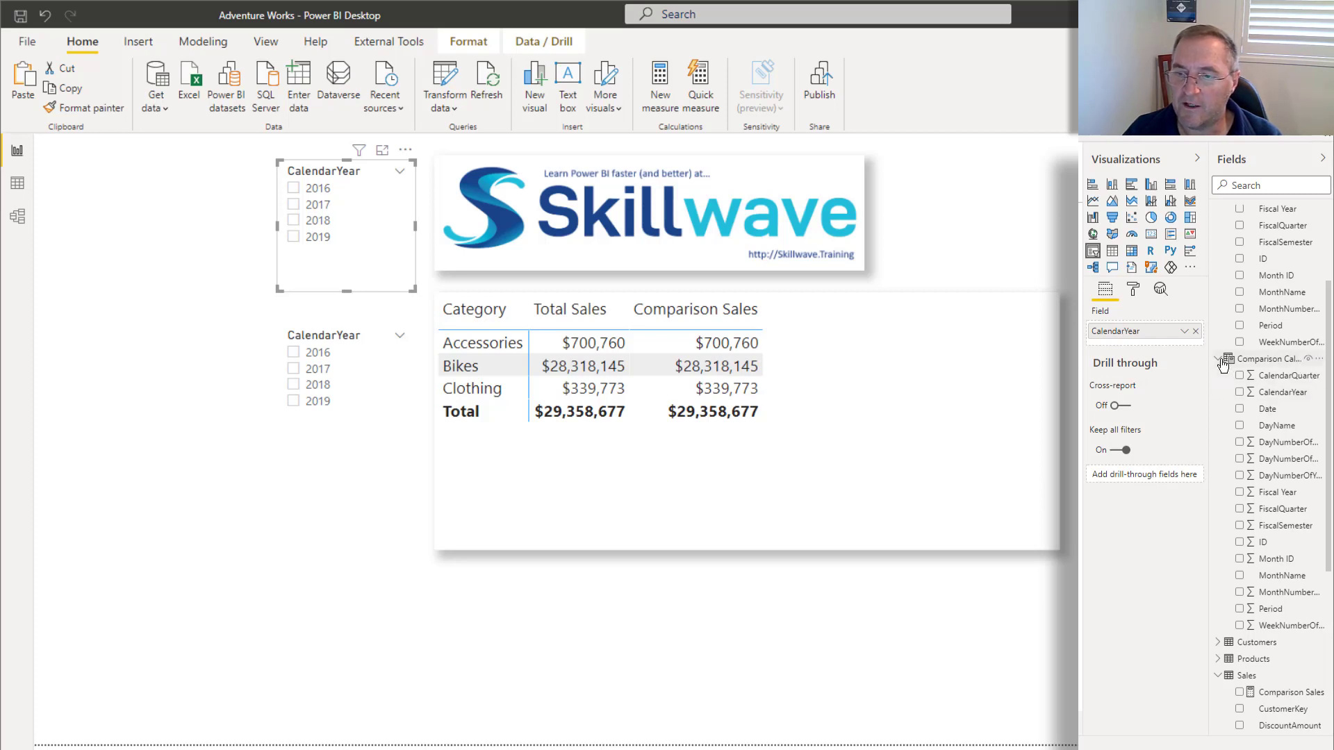
click(1219, 409)
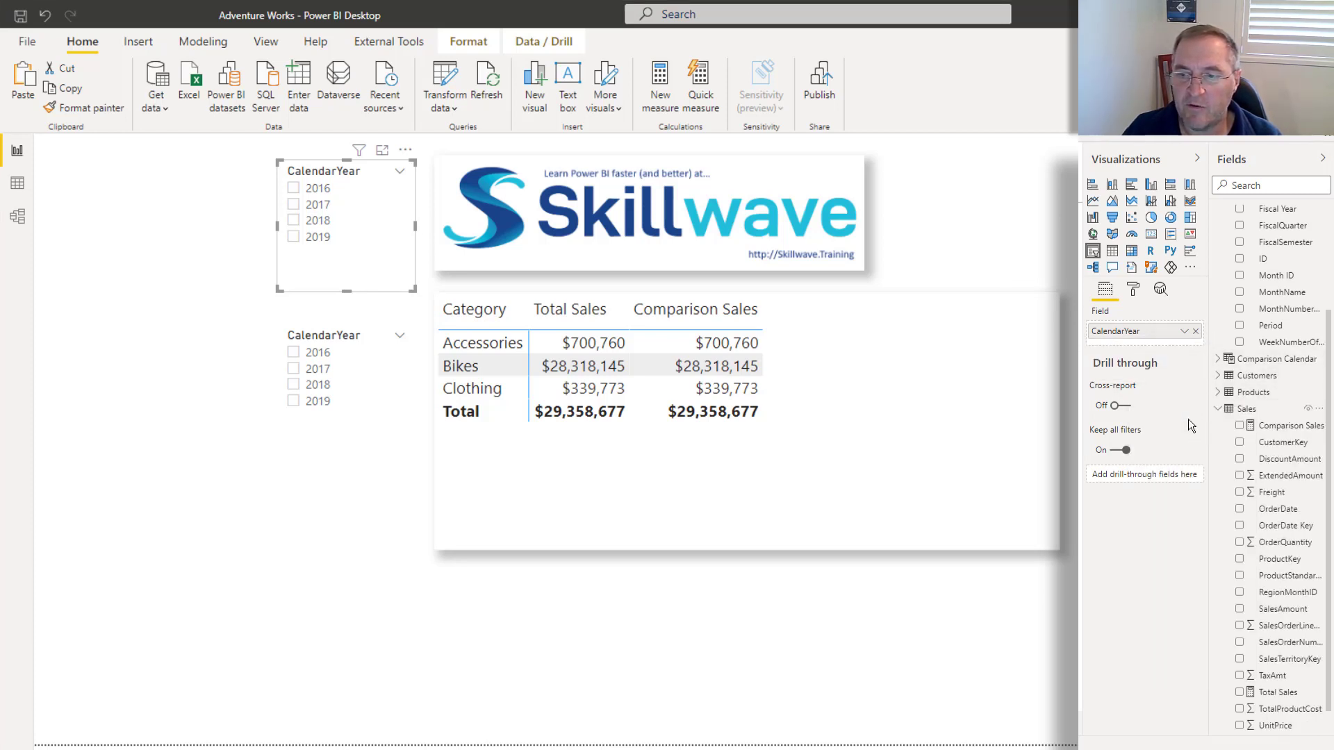
Step: Create measure Title = "You have selected " & SELECTEDVALUE('Calendar'[CalendarYear]) in Sales
click(659, 83)
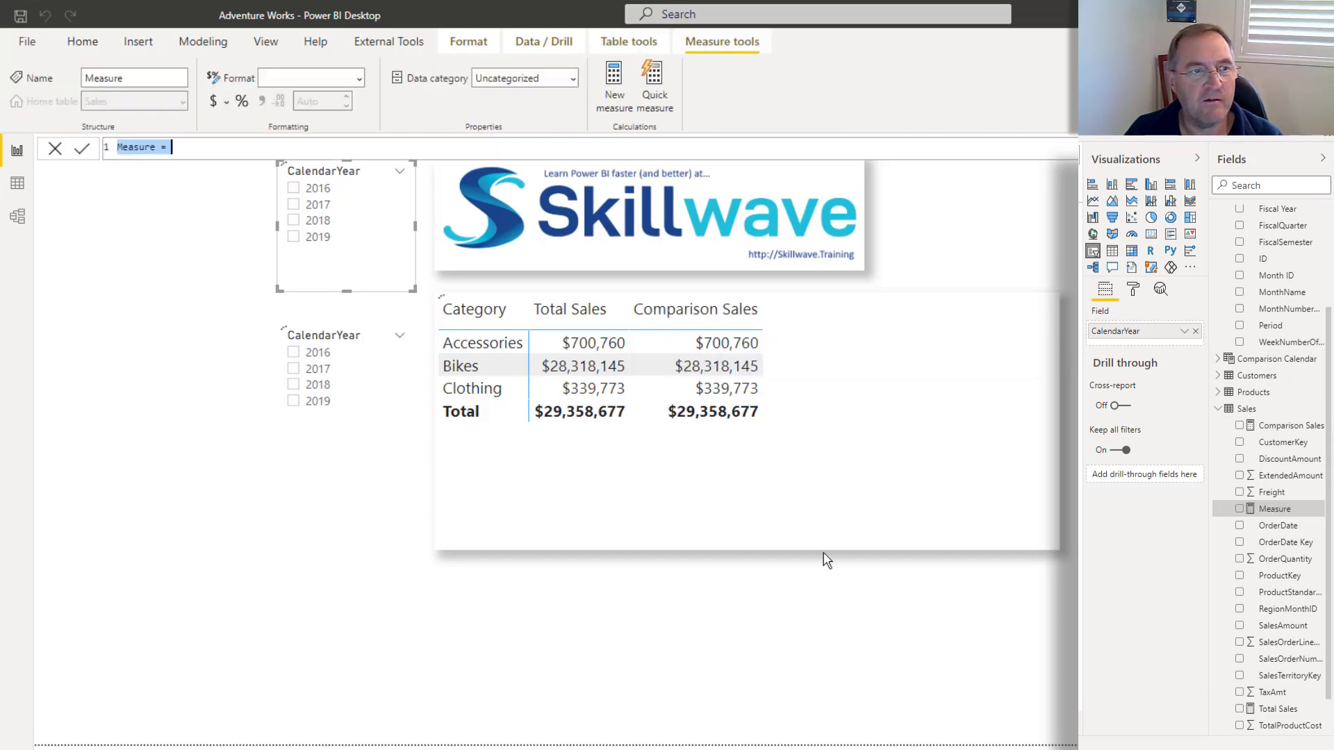
text(Title)
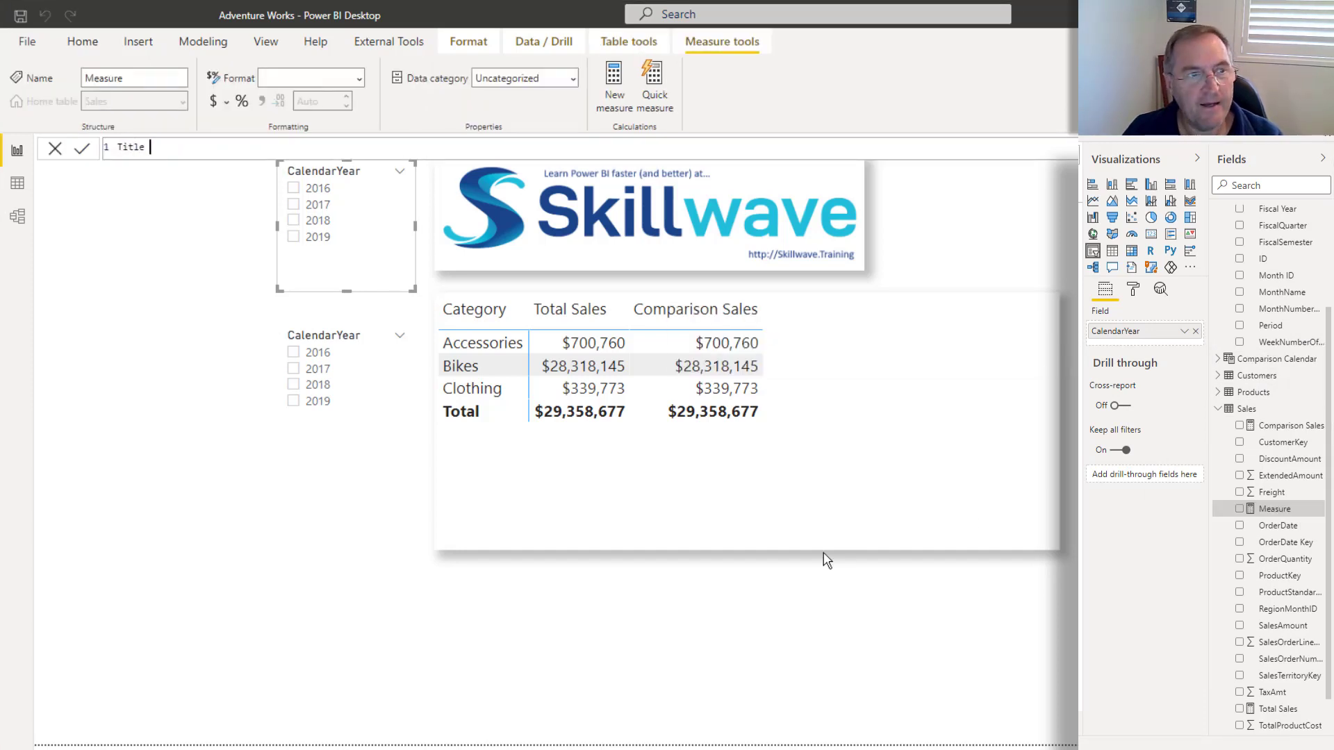
text(=)
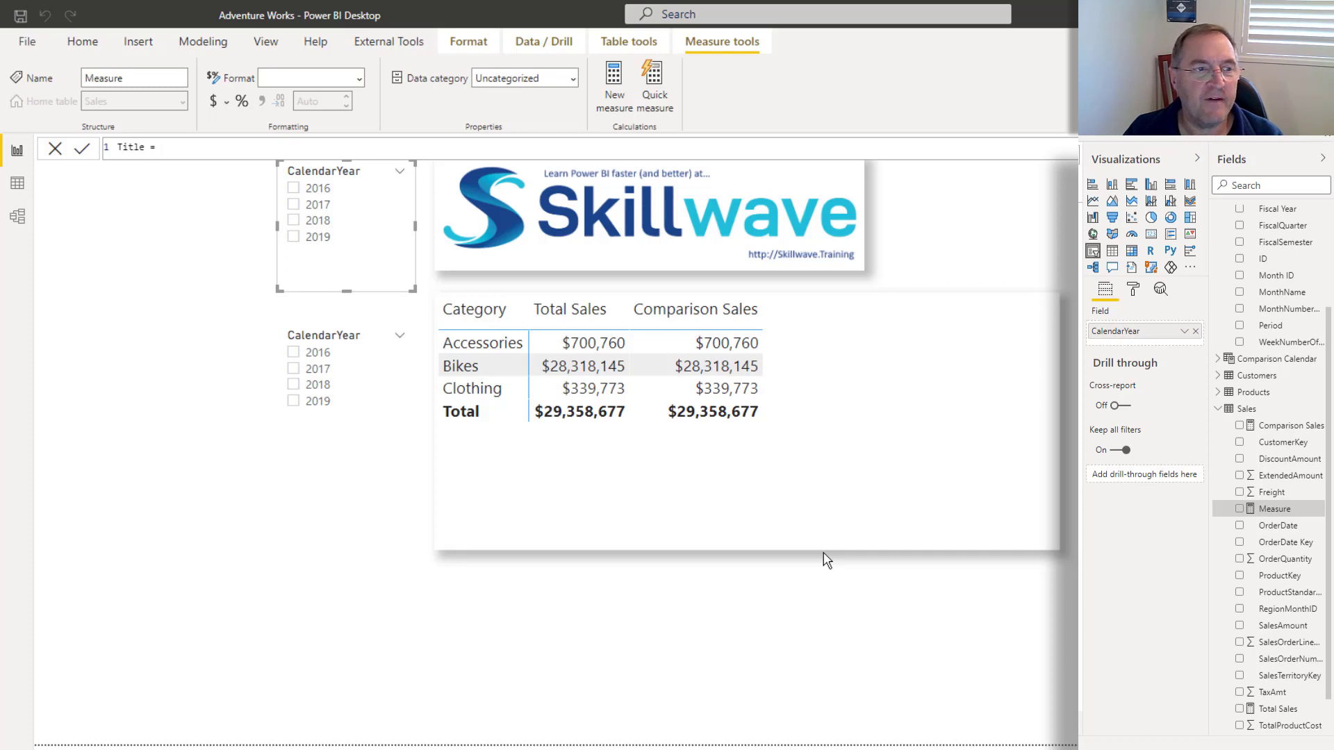
text(select)
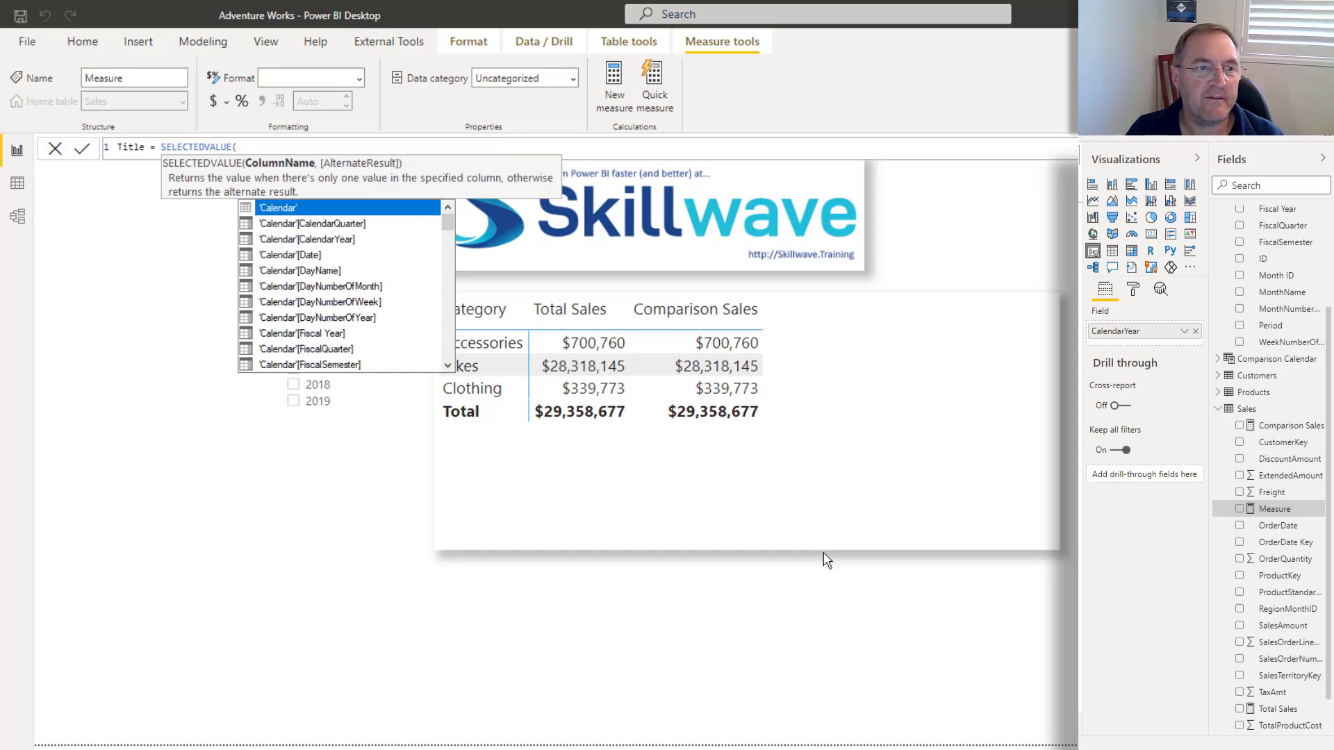
text(cal)
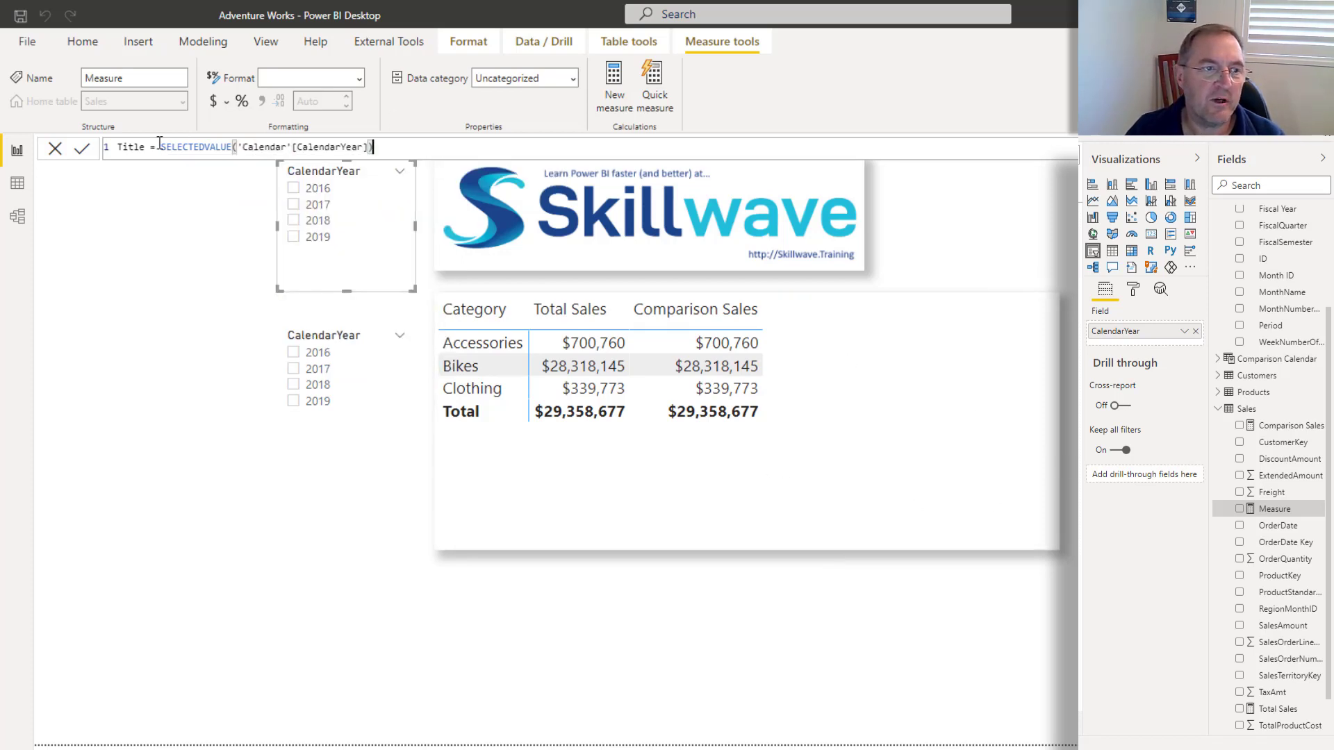
text(")
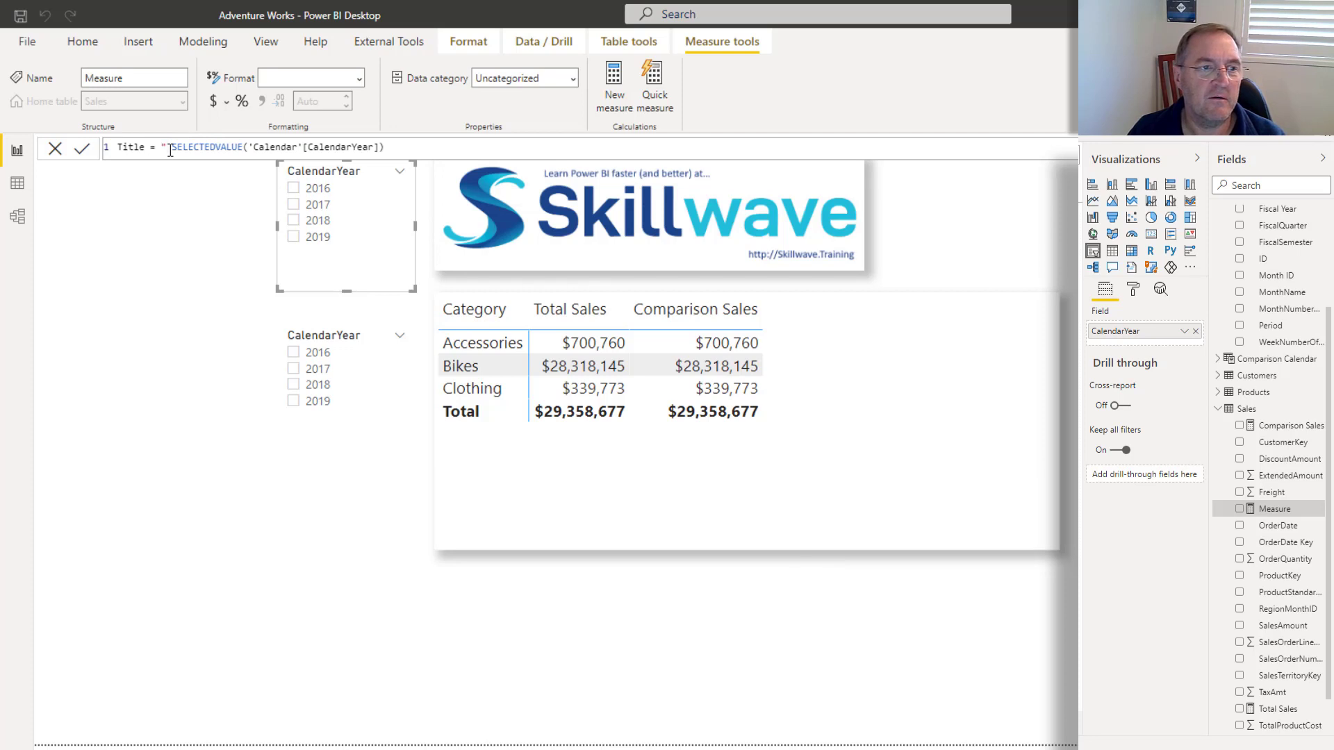
text(You have selected)
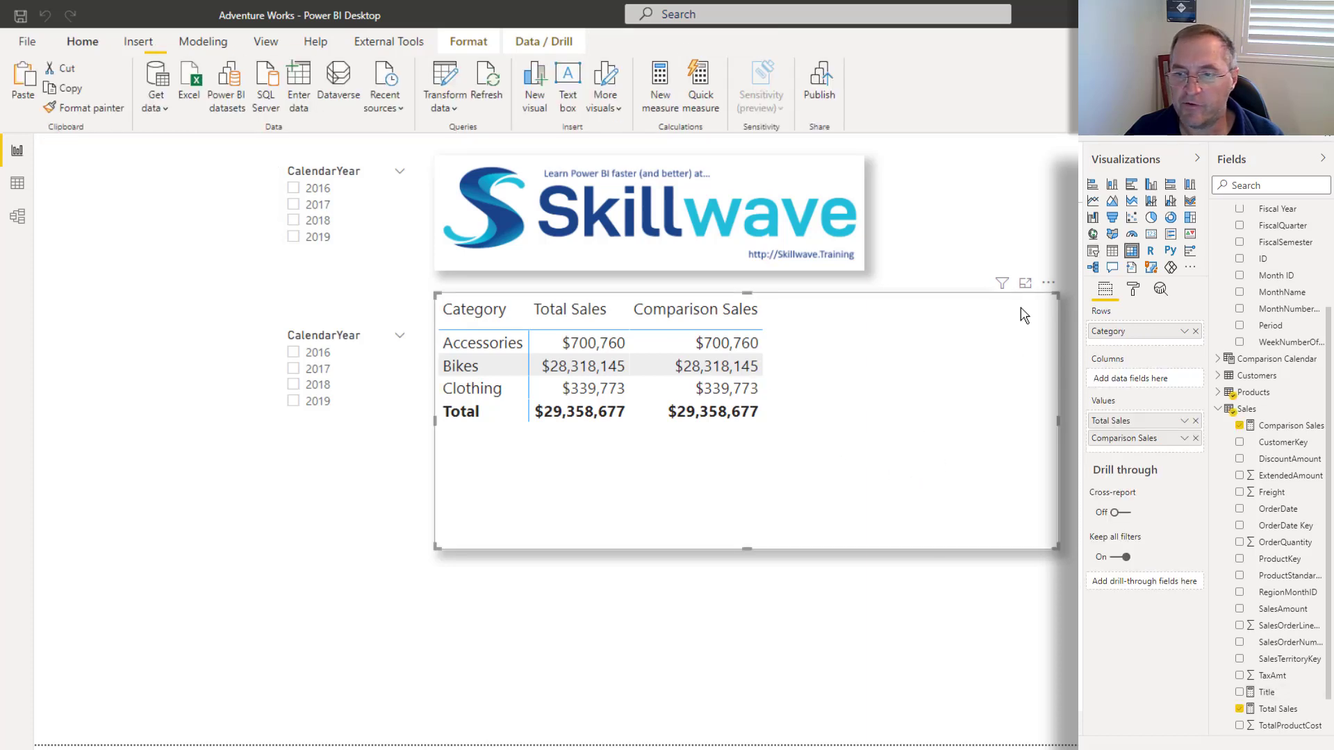
Step: Switch the matrix Title on in the Format pane and expand its settings
scroll(down, 3)
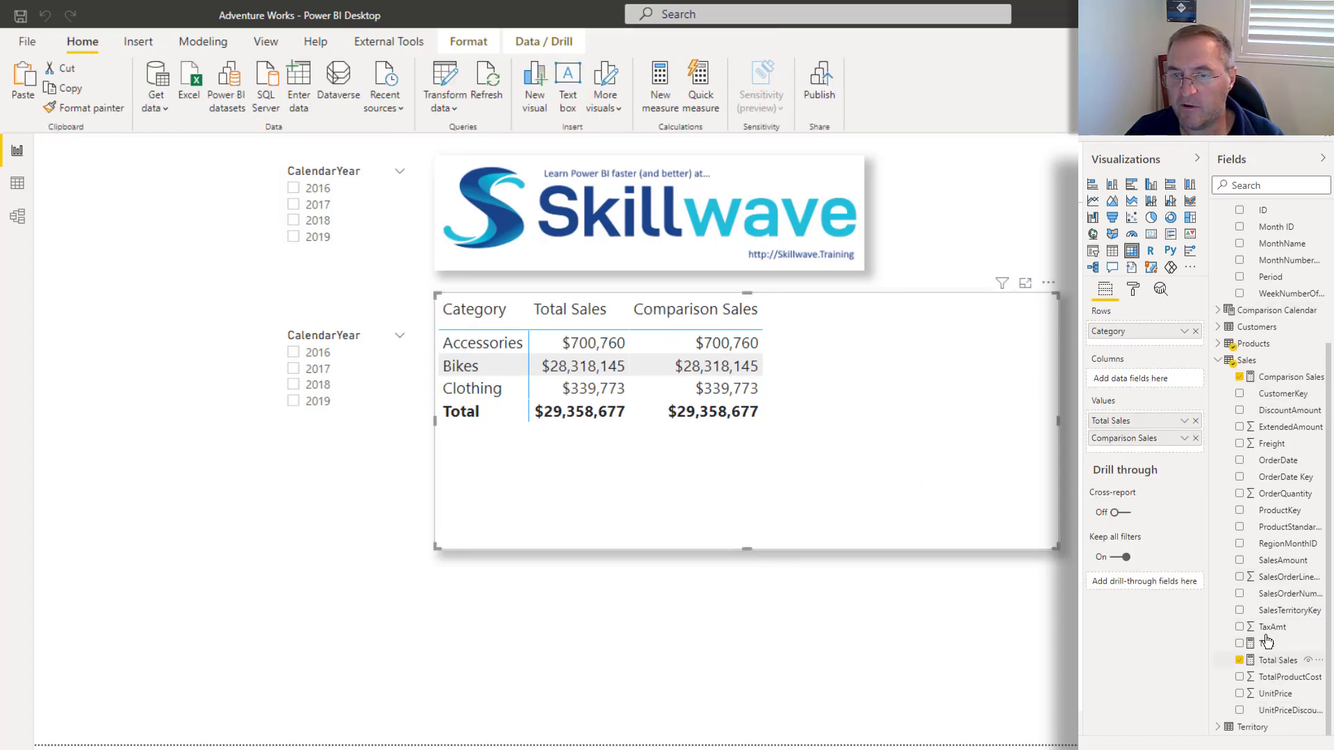
click(1133, 289)
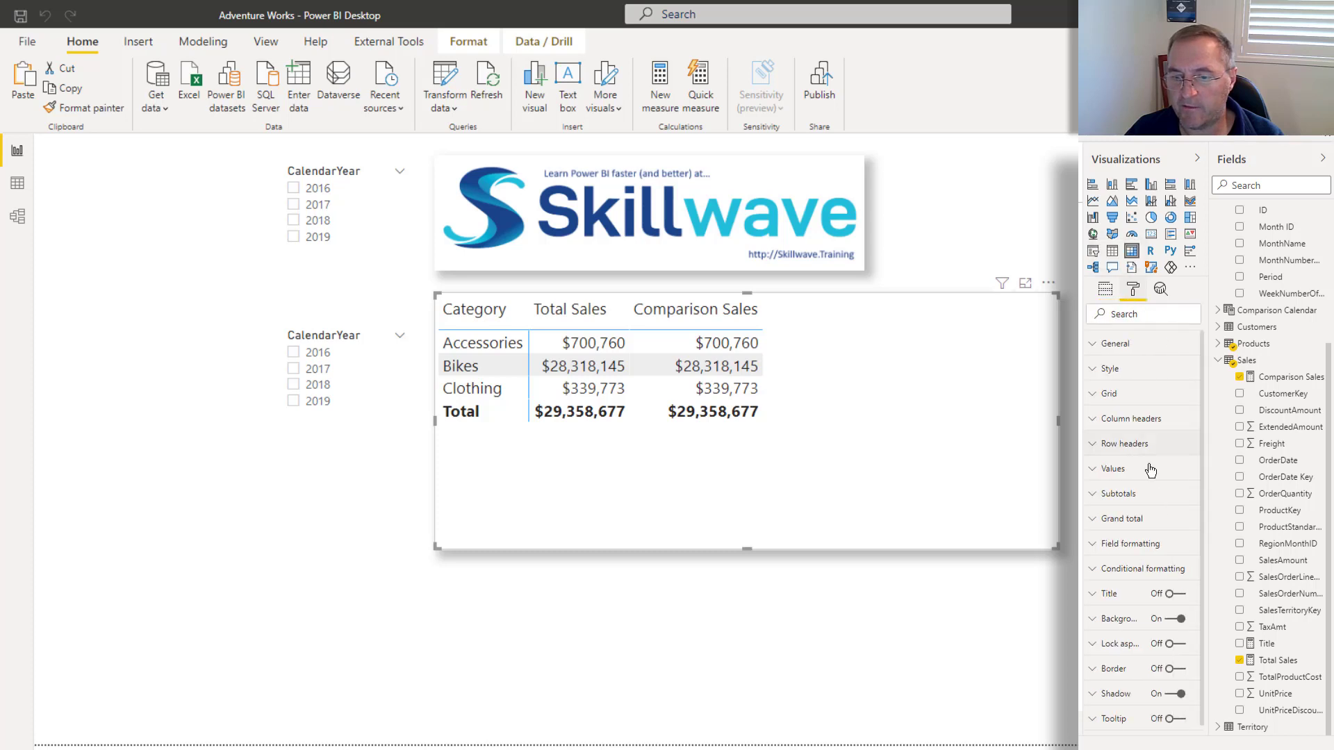
click(1173, 594)
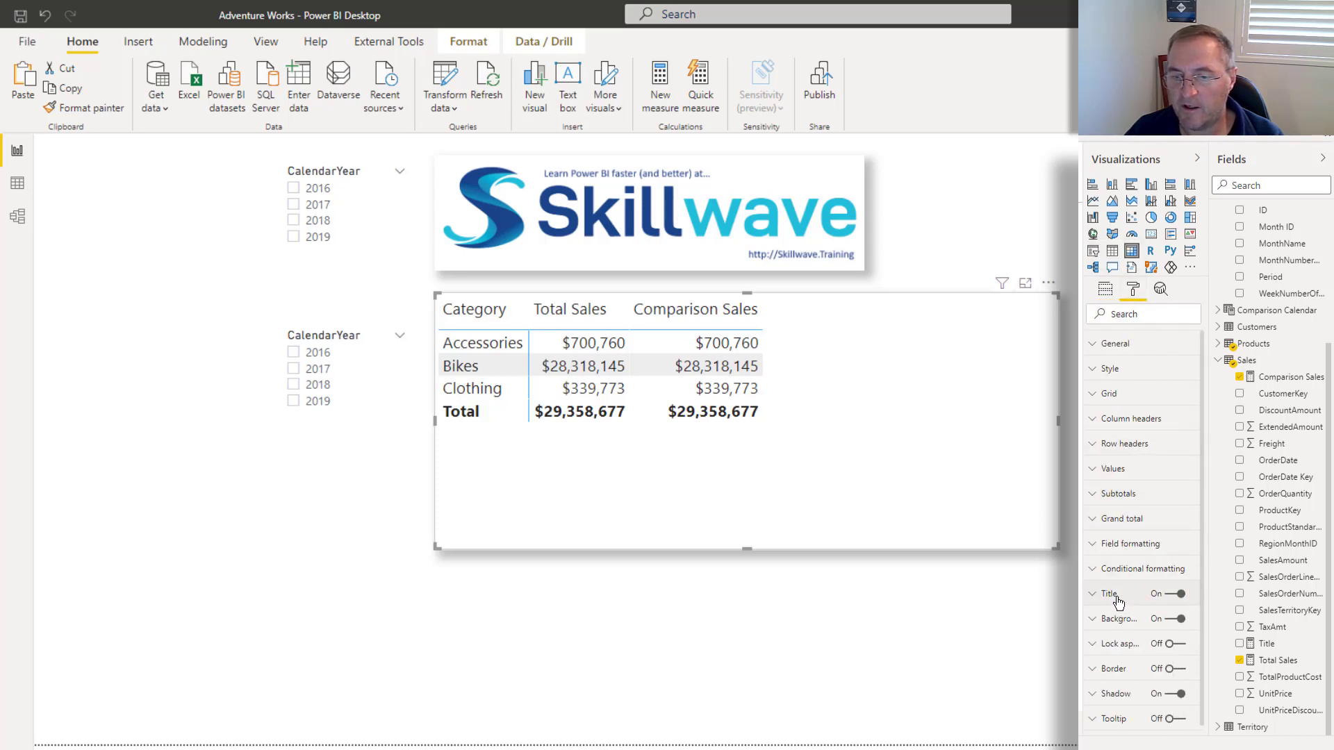
click(1106, 593)
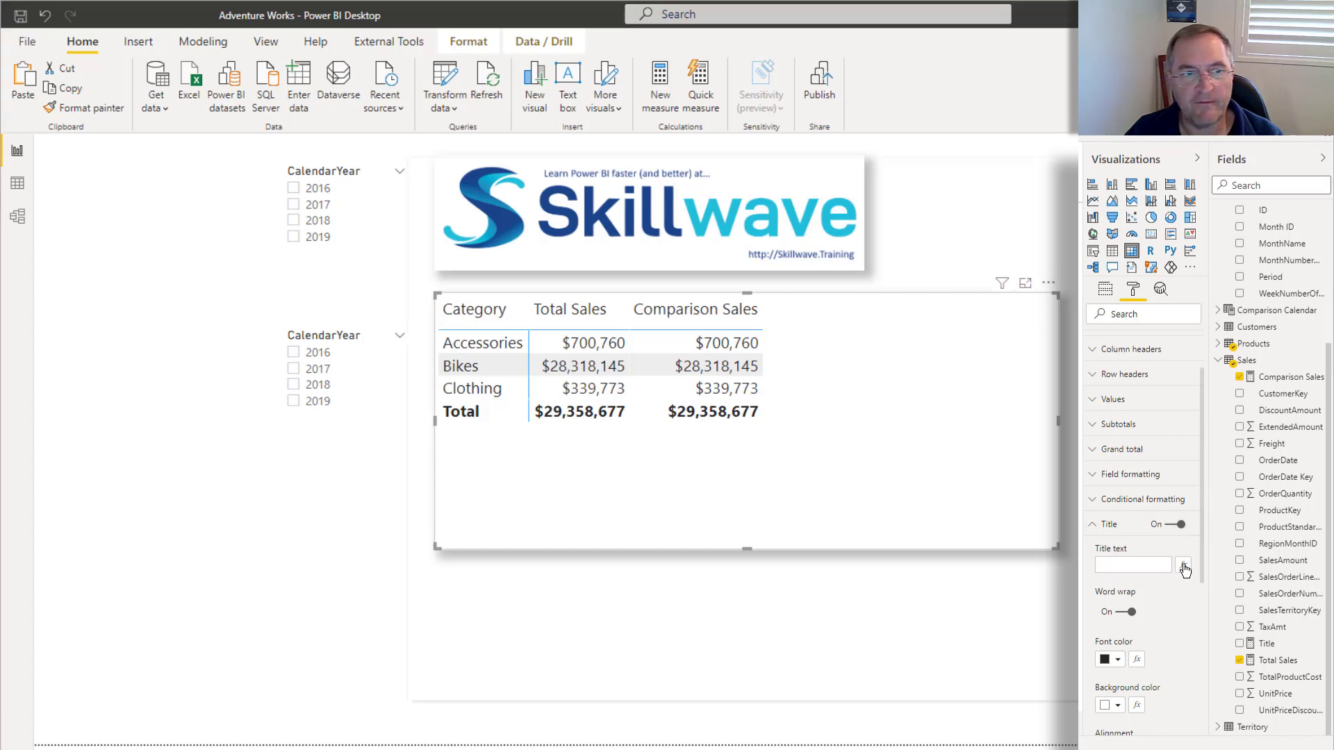
Step: Drive the matrix title text by field value using the Title measure
click(1183, 564)
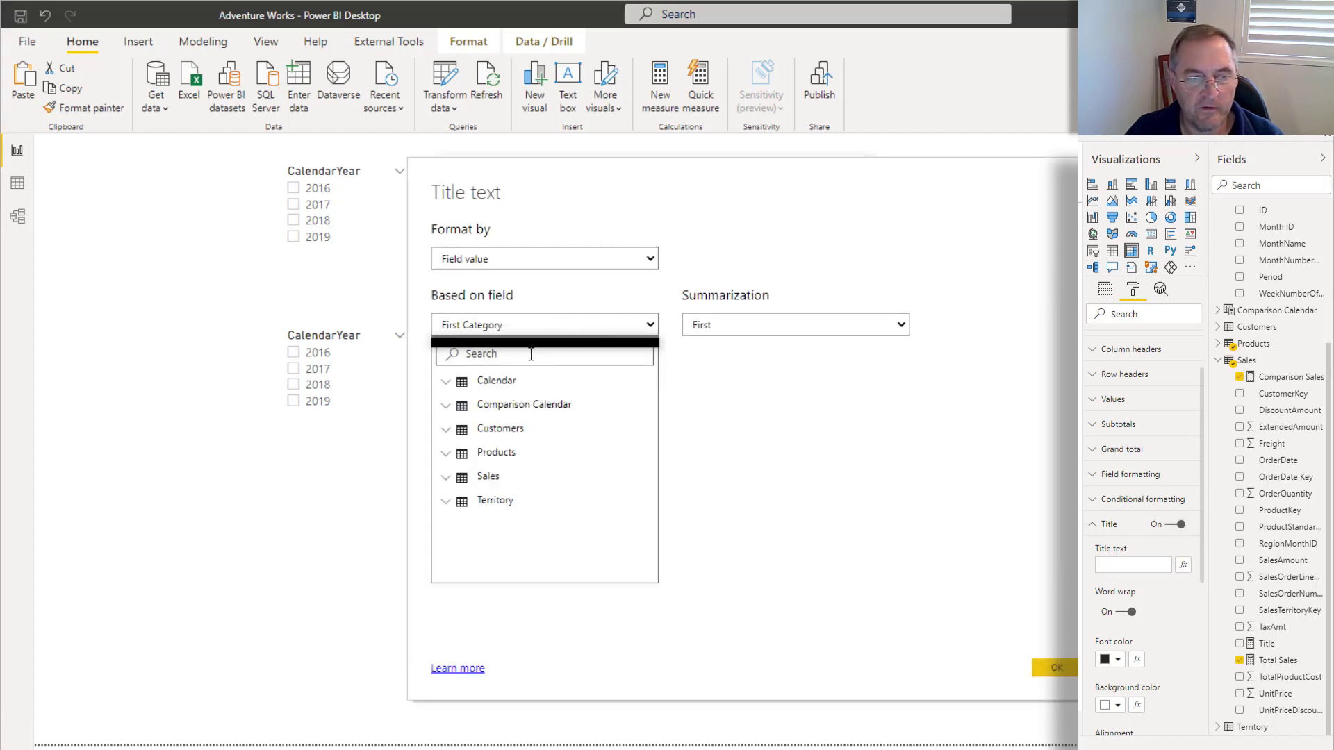
text(tit)
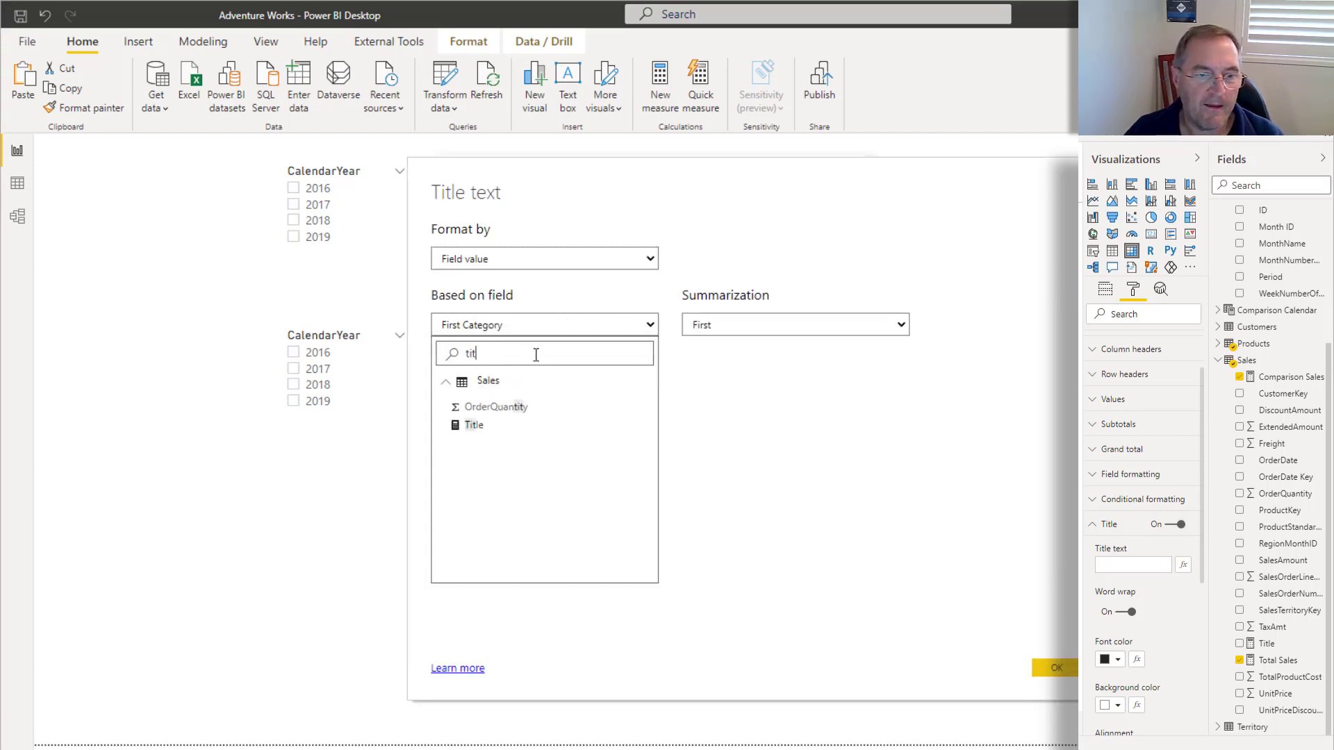
click(472, 425)
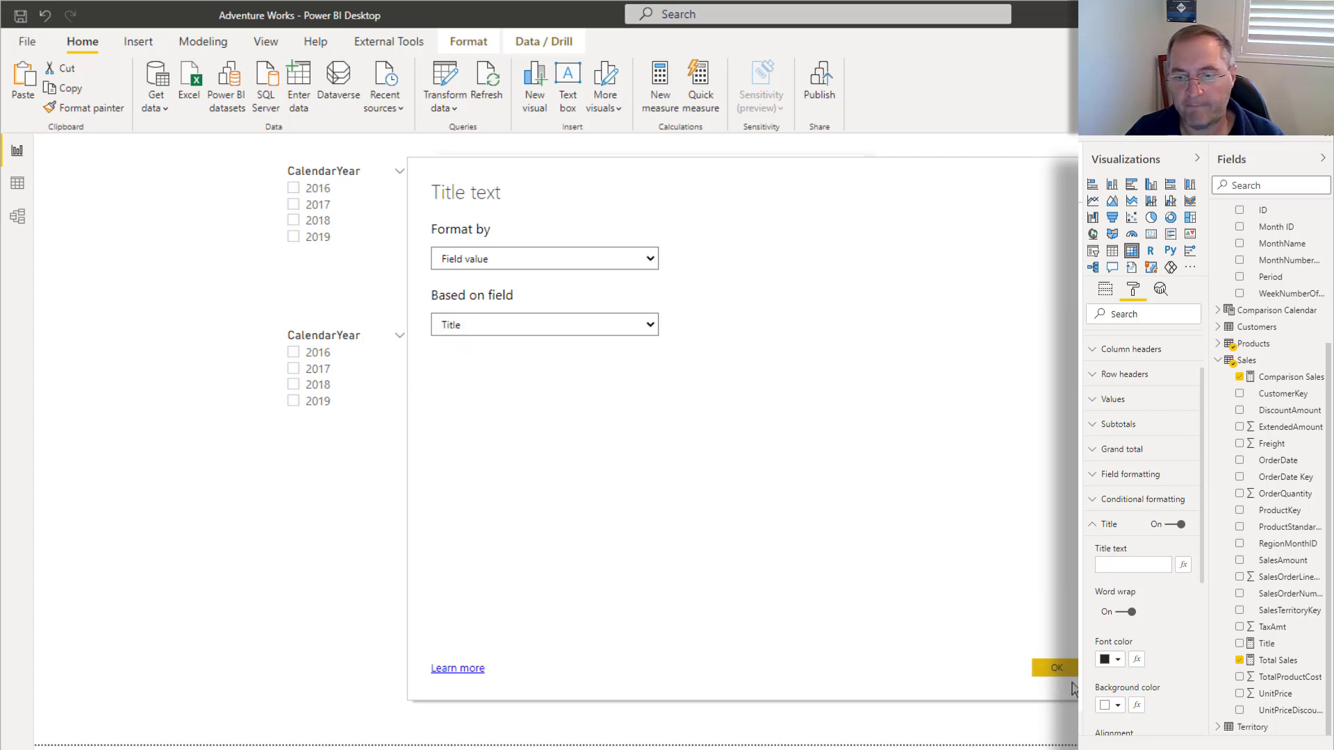
click(1056, 667)
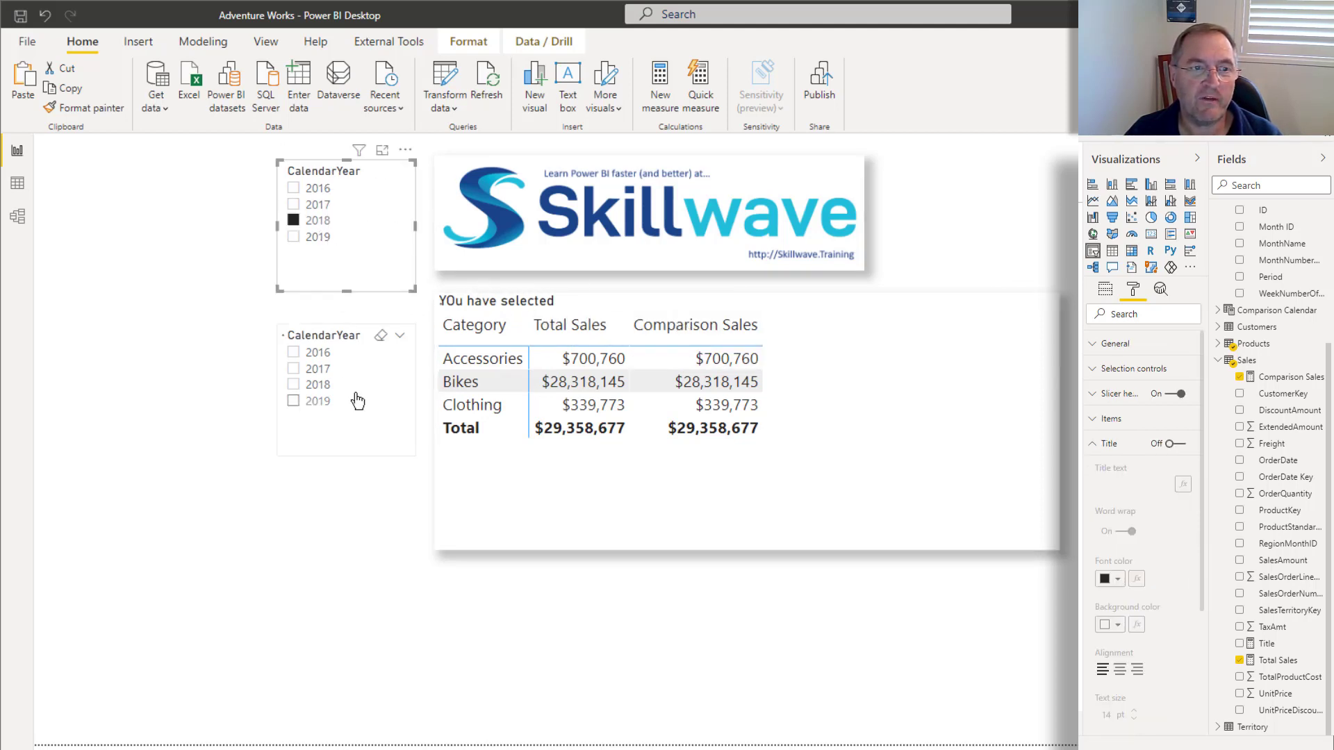
Step: Test the dynamic title by selecting 2019, 2018, 2019 again, then clearing the year
click(291, 236)
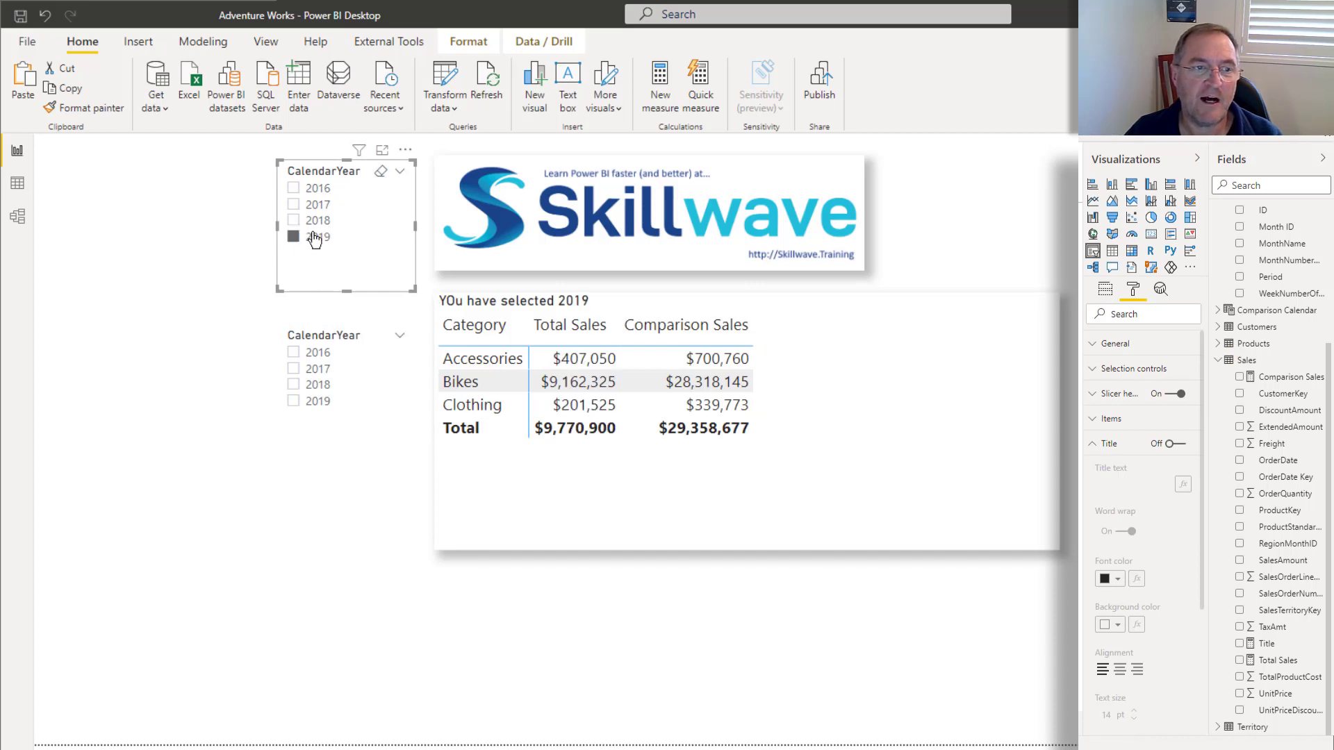
click(292, 220)
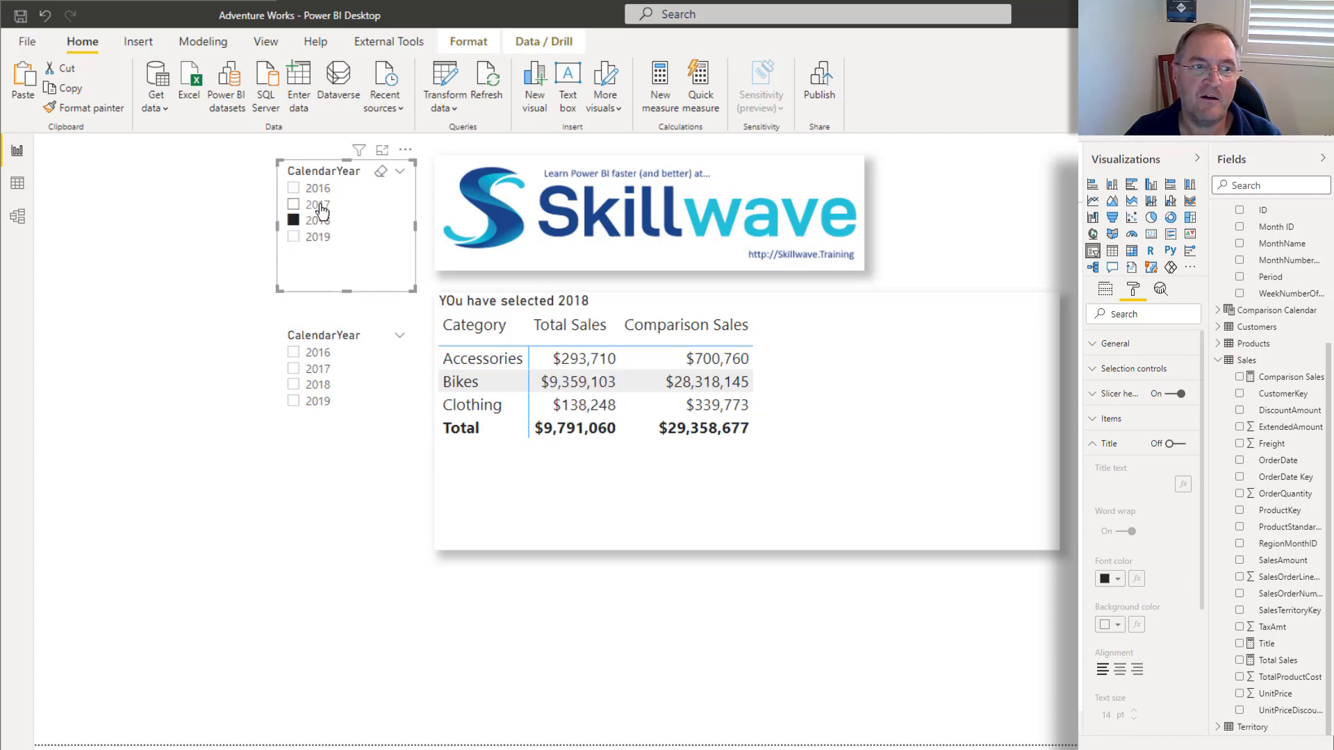
click(293, 236)
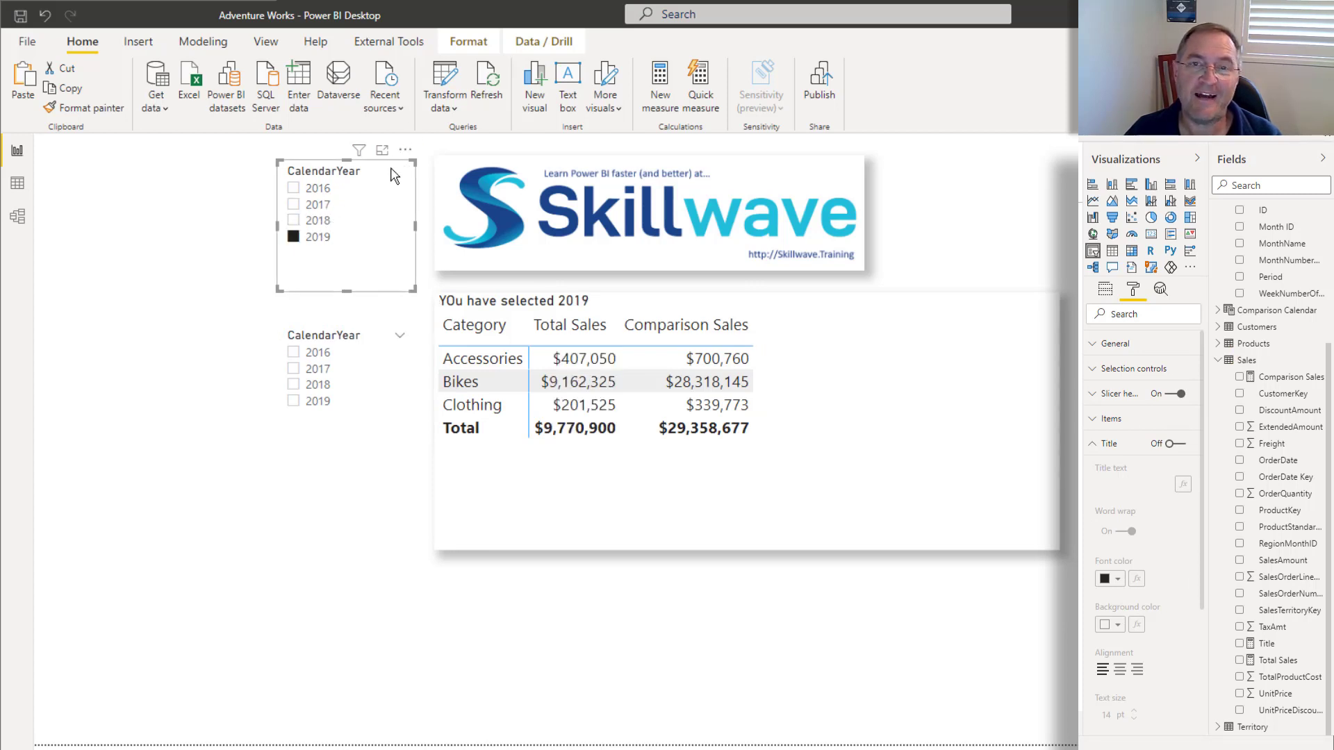
click(293, 236)
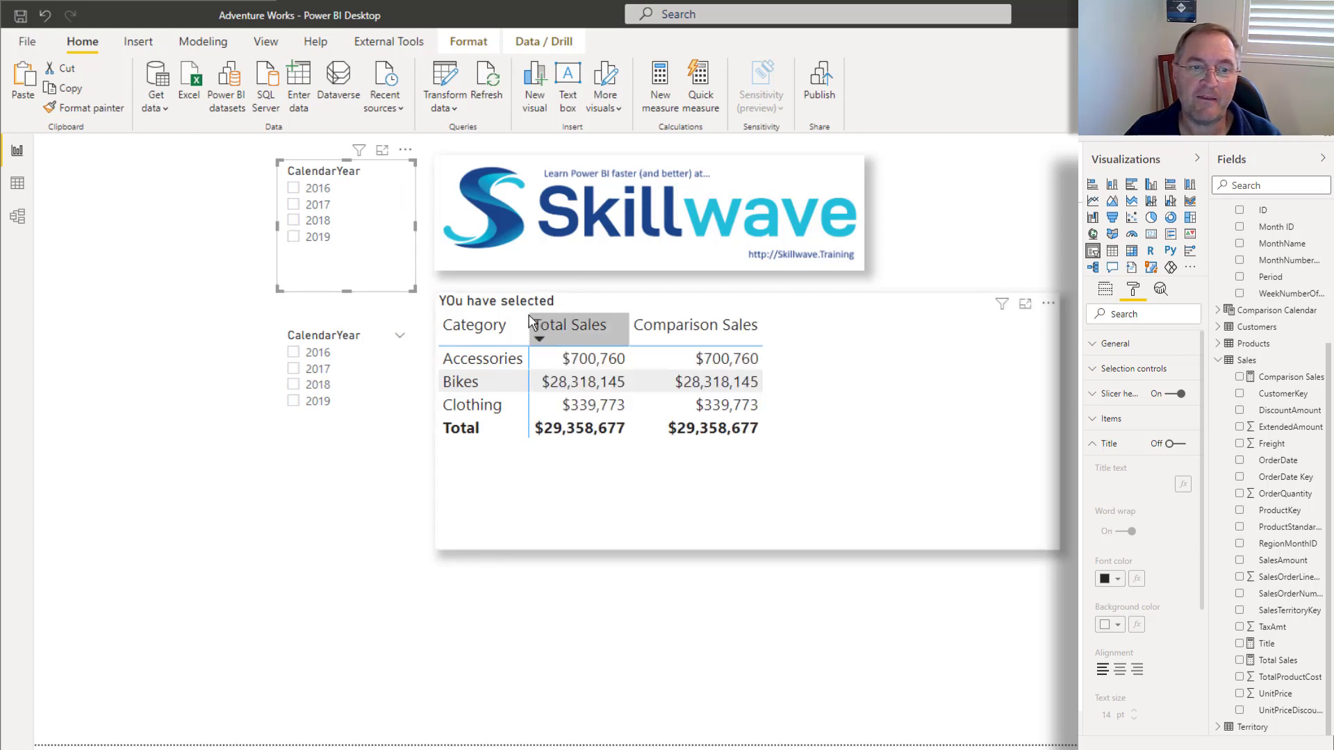
mouse_move(559, 303)
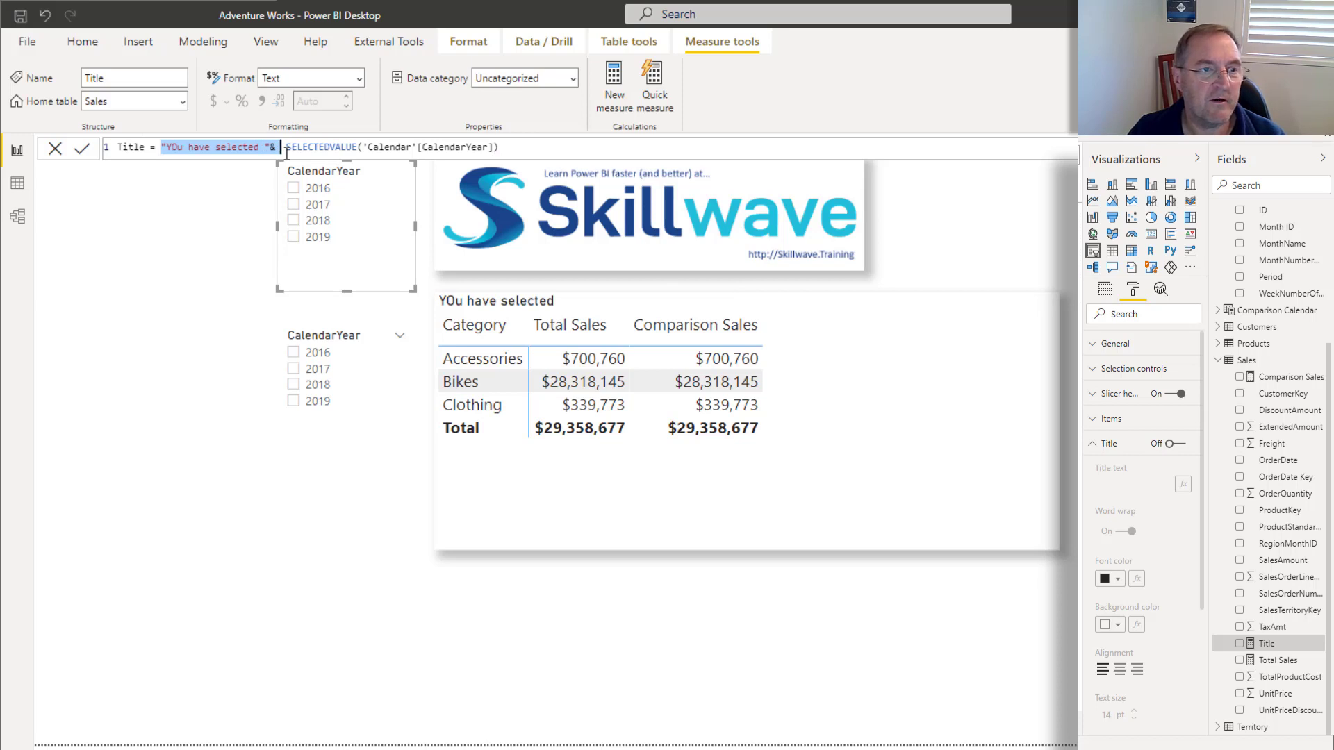
Step: Add VAR ThisYear and VAR ComparisonYear using SELECTEDVALUE on Calendar and Comparison Calendar years
text(VAR ThisYear)
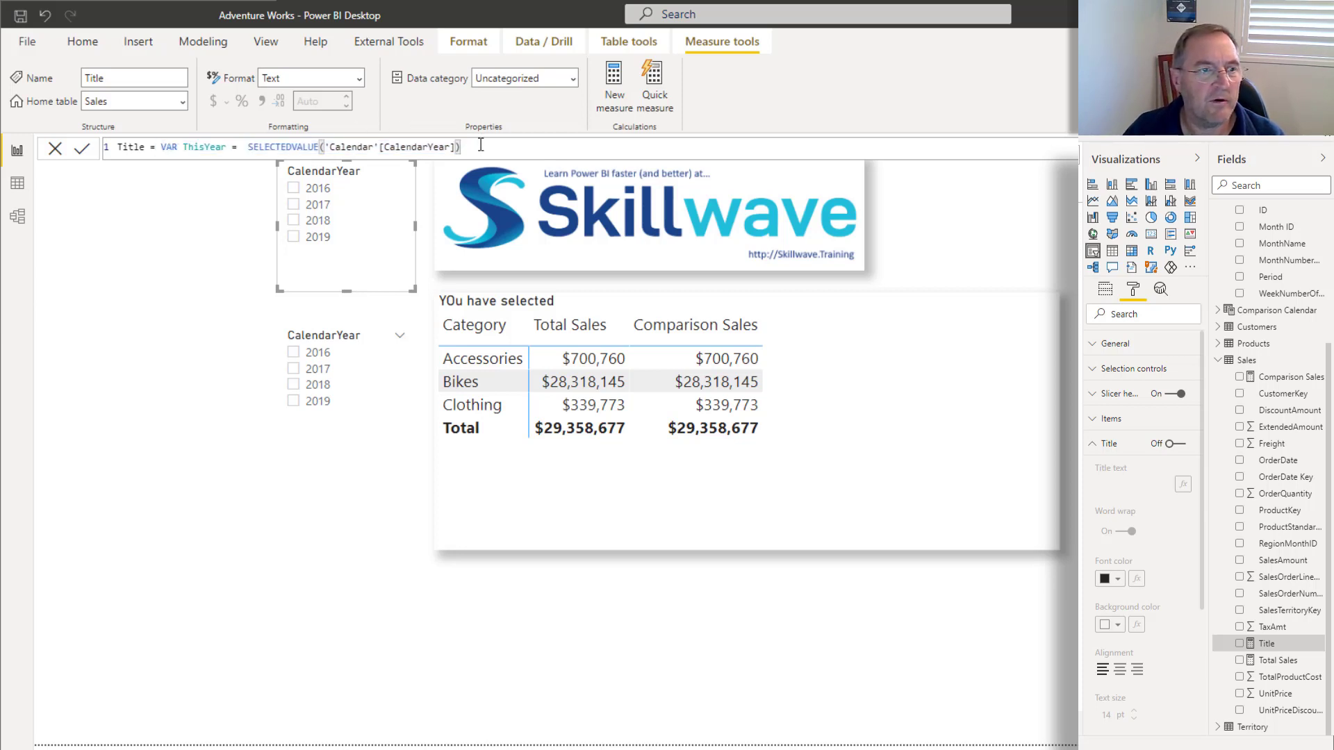
text(VAR ThisYear = SELECTEDVALUE('Calendar'[CalendarYear]))
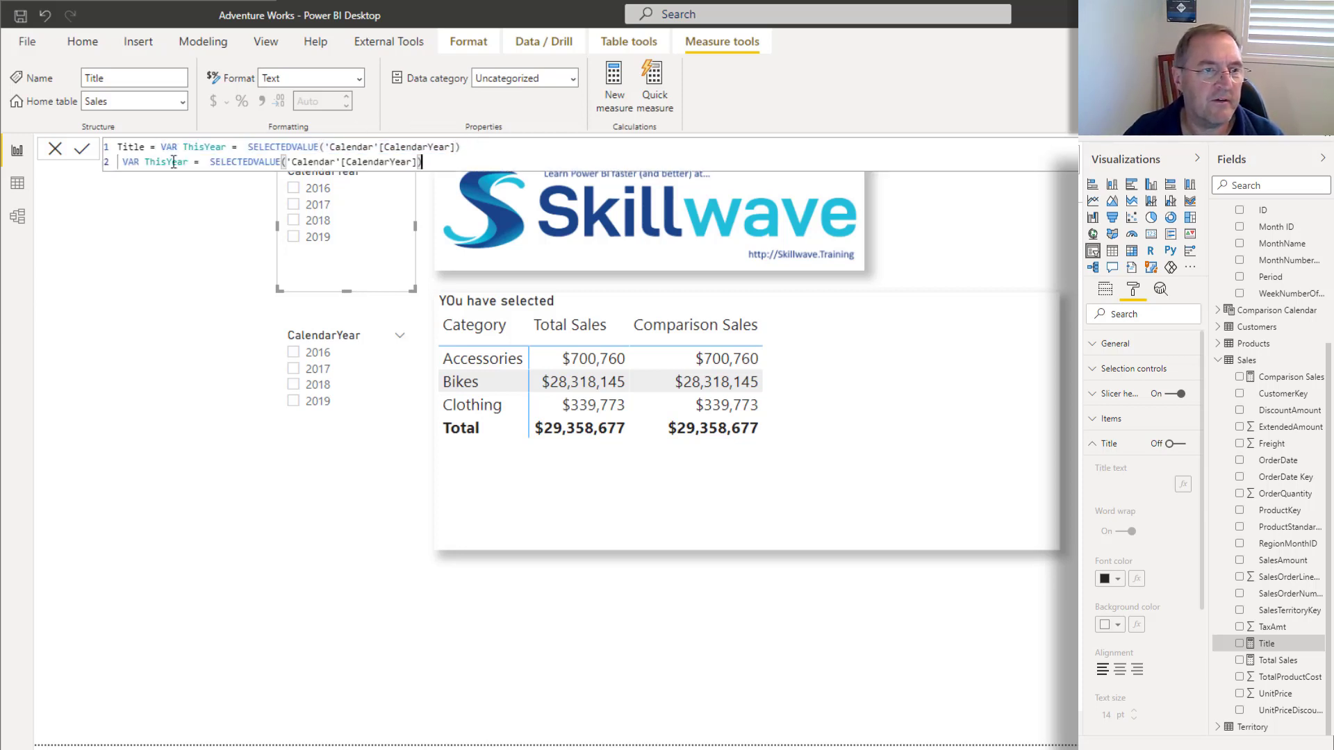
text(Comparison)
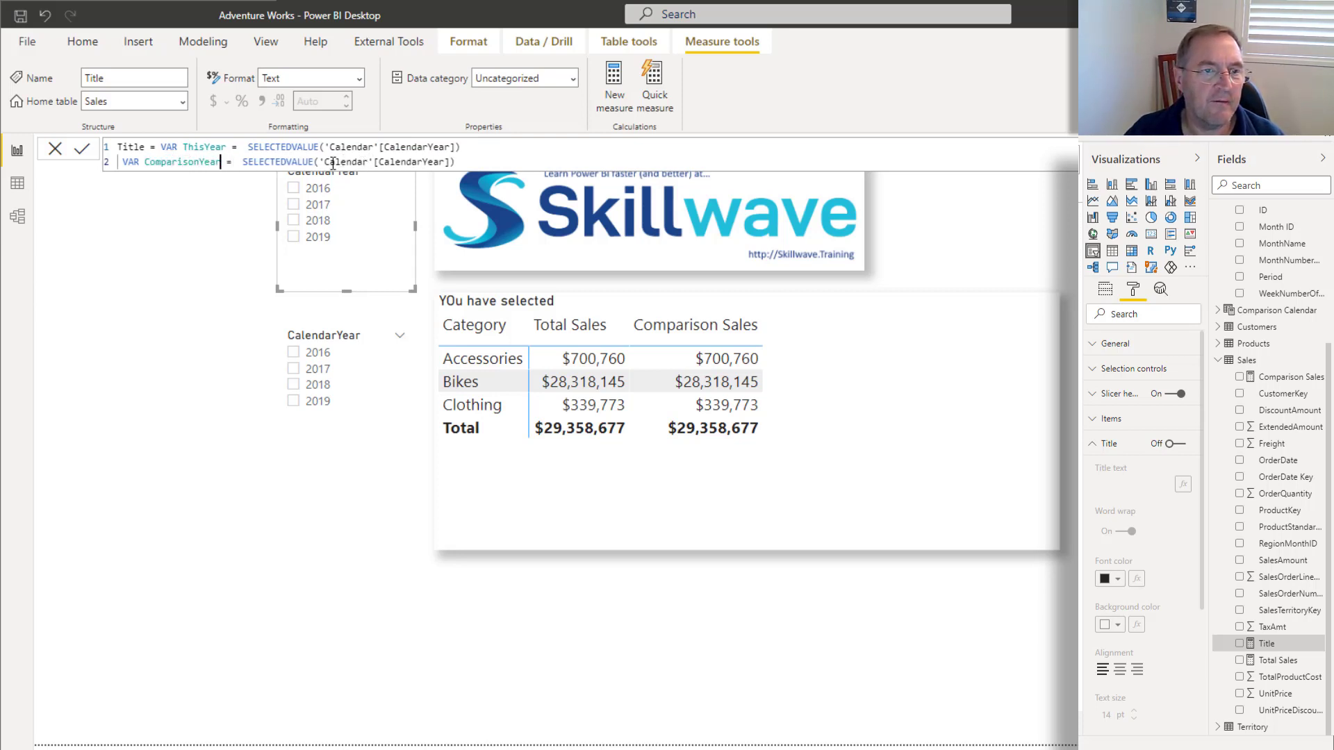
click(333, 161)
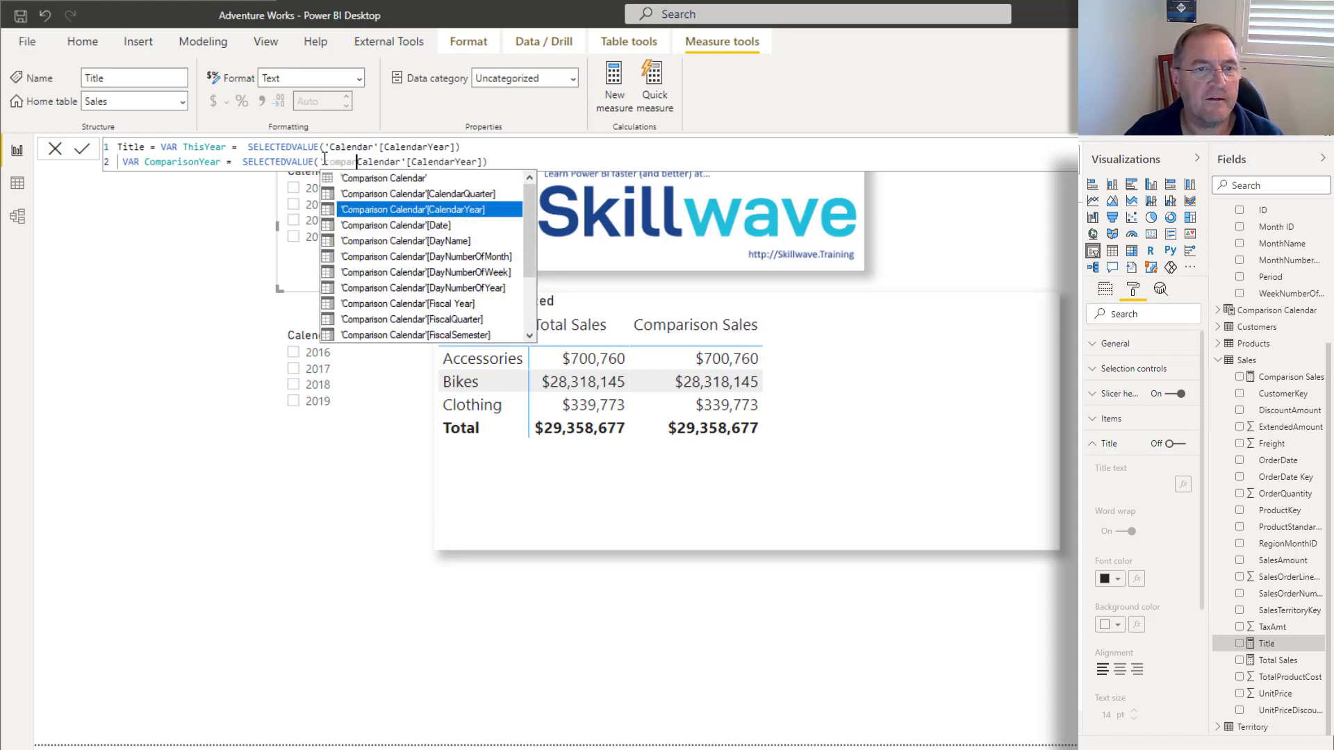
click(393, 208)
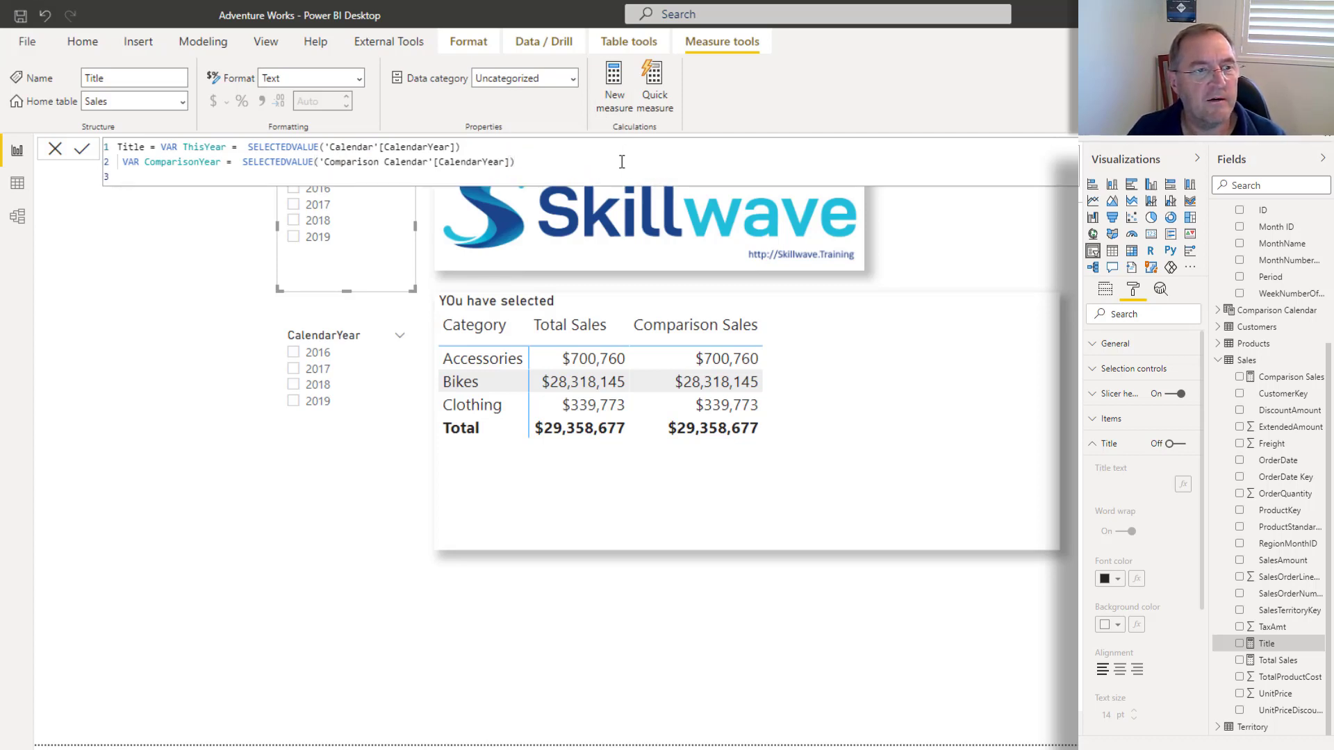
Step: Add var result = "Showing Sales for " & ThisYear & " compared with the year " & ComparisonYear, and Return result
text(var result)
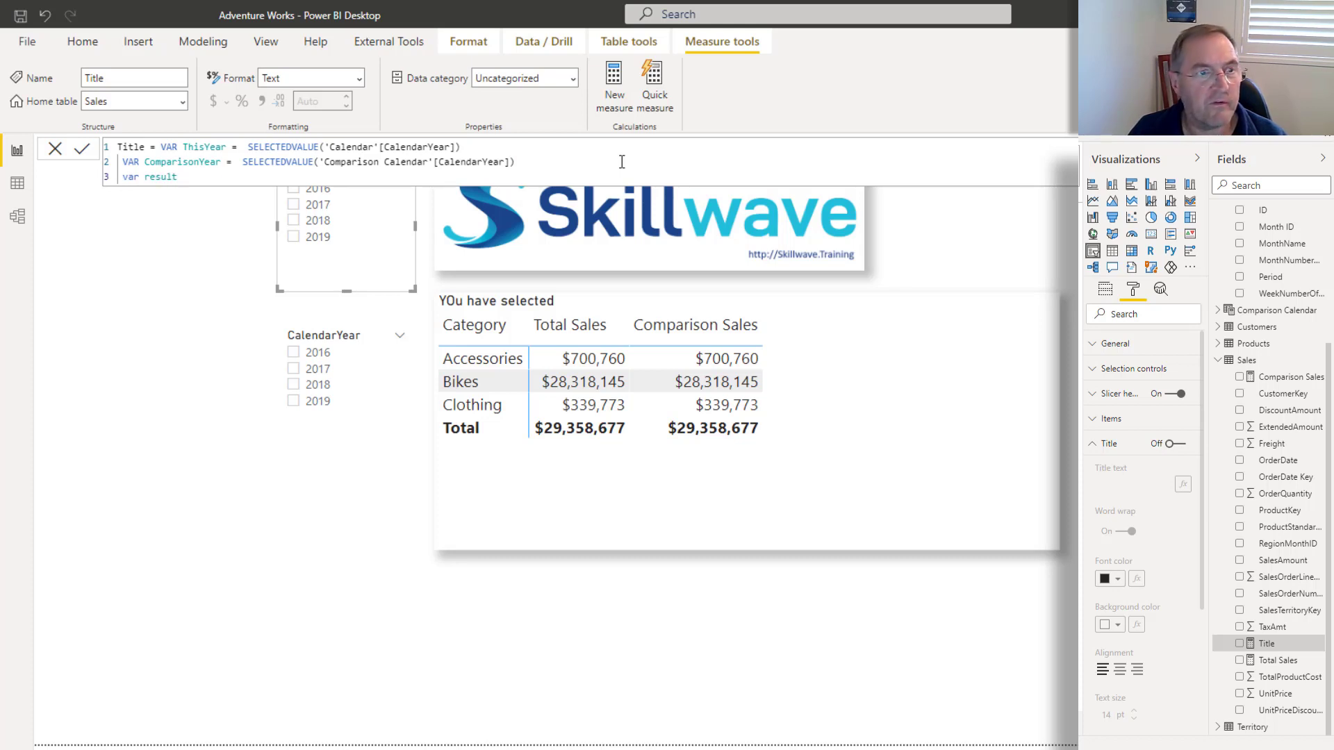
text(= "Showing Sales)
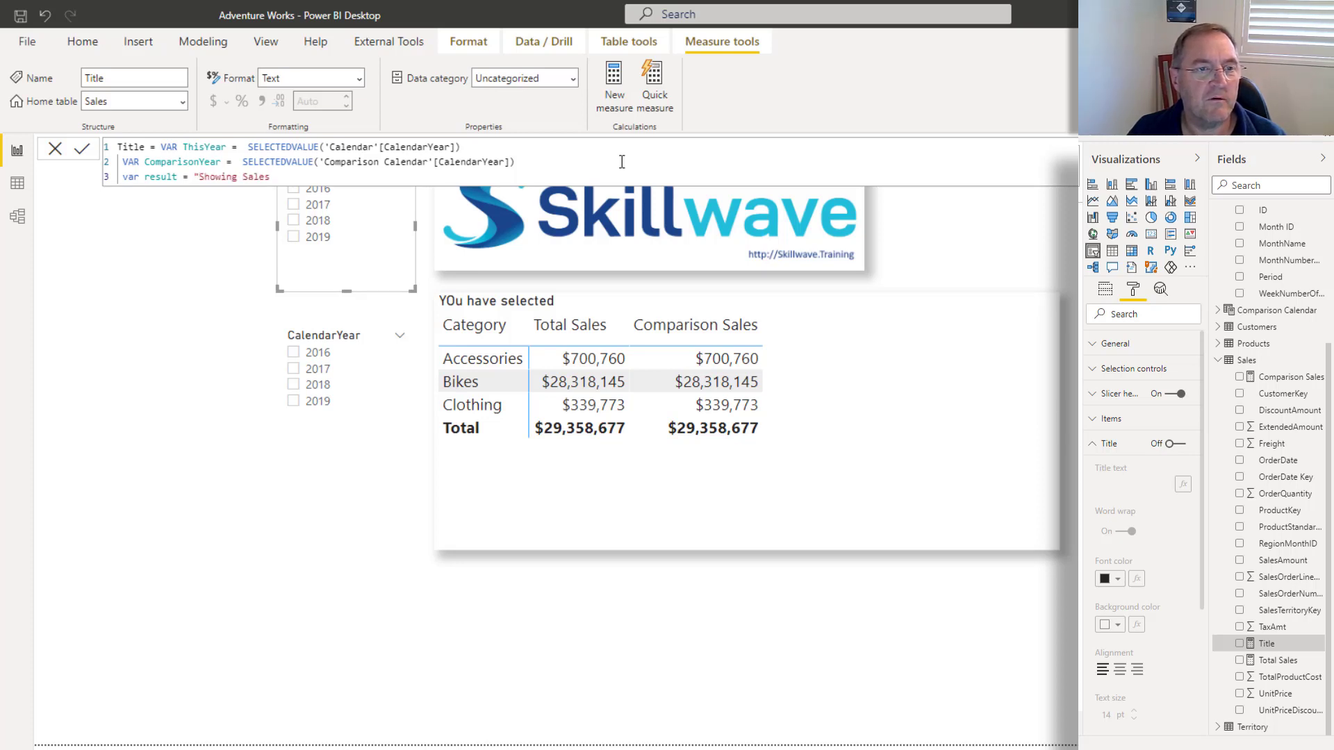
text(for)
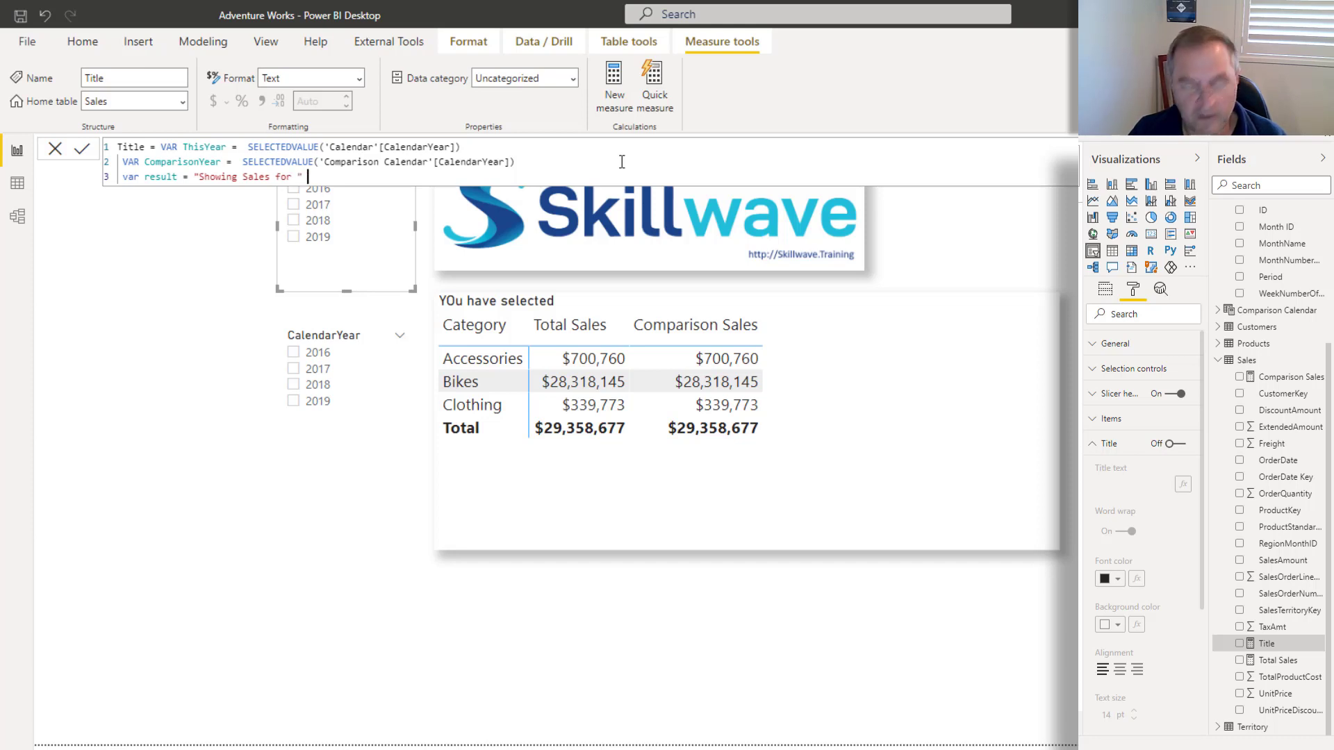
text(&)
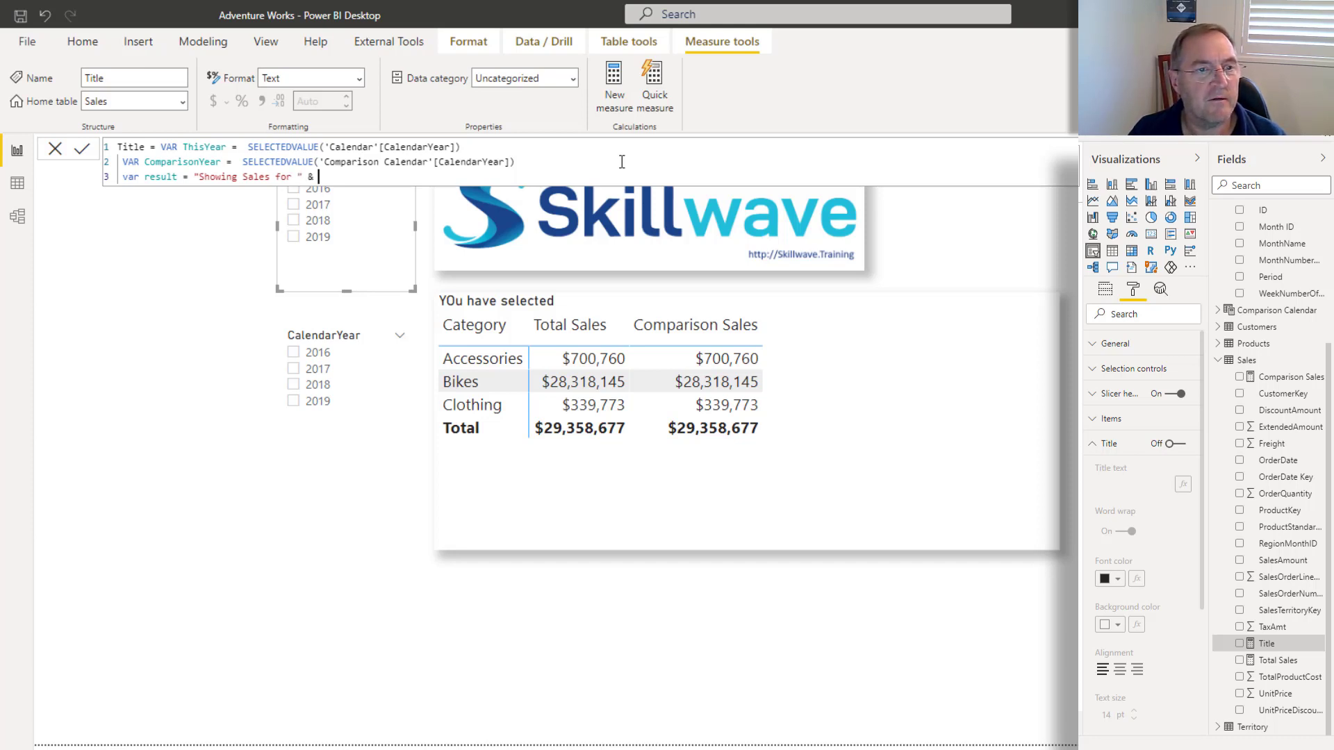
text(ThisYear & " compare)
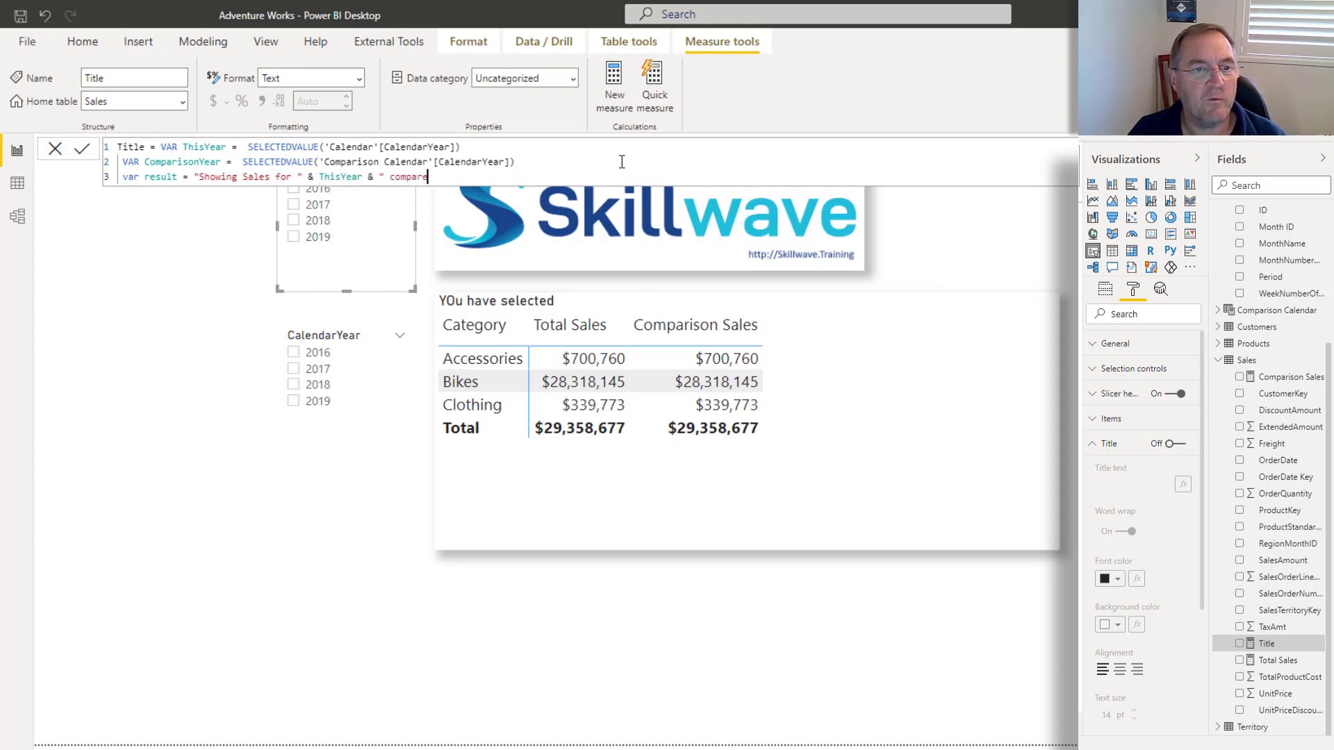
text(d with the year " &)
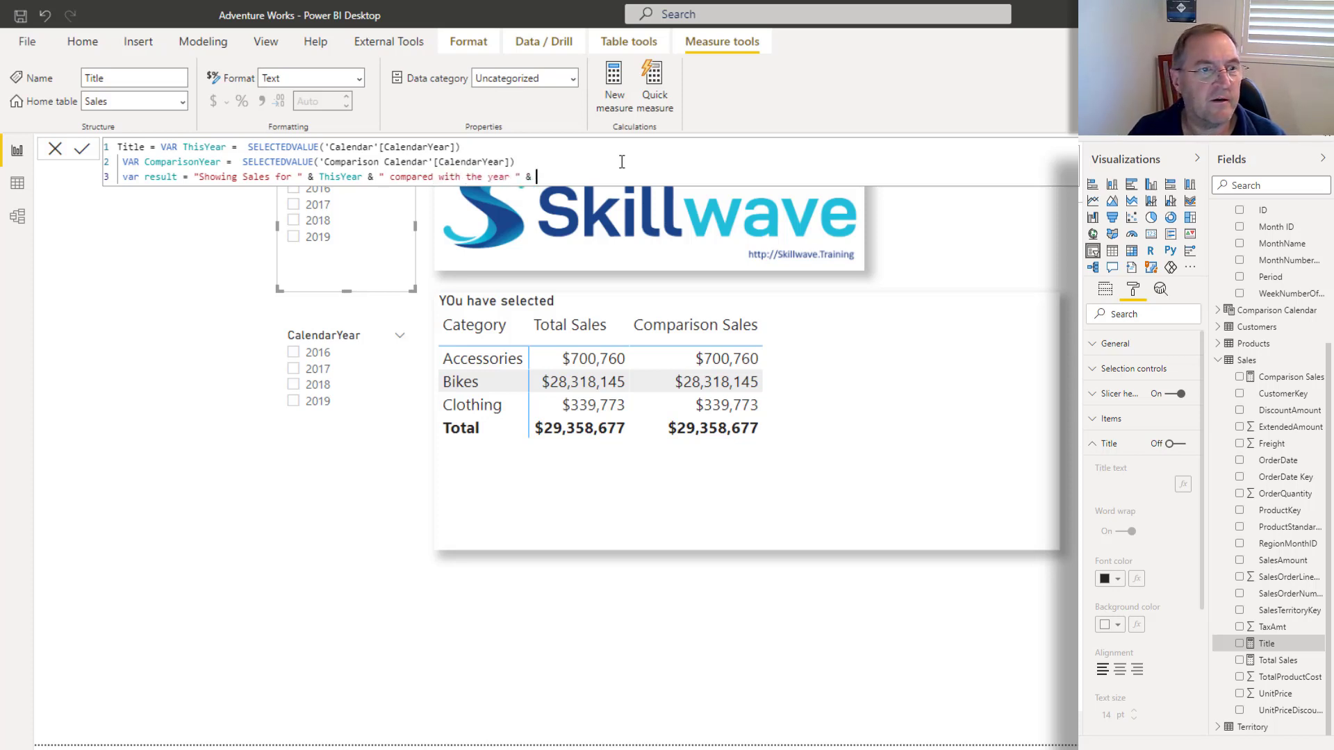
text(comp)
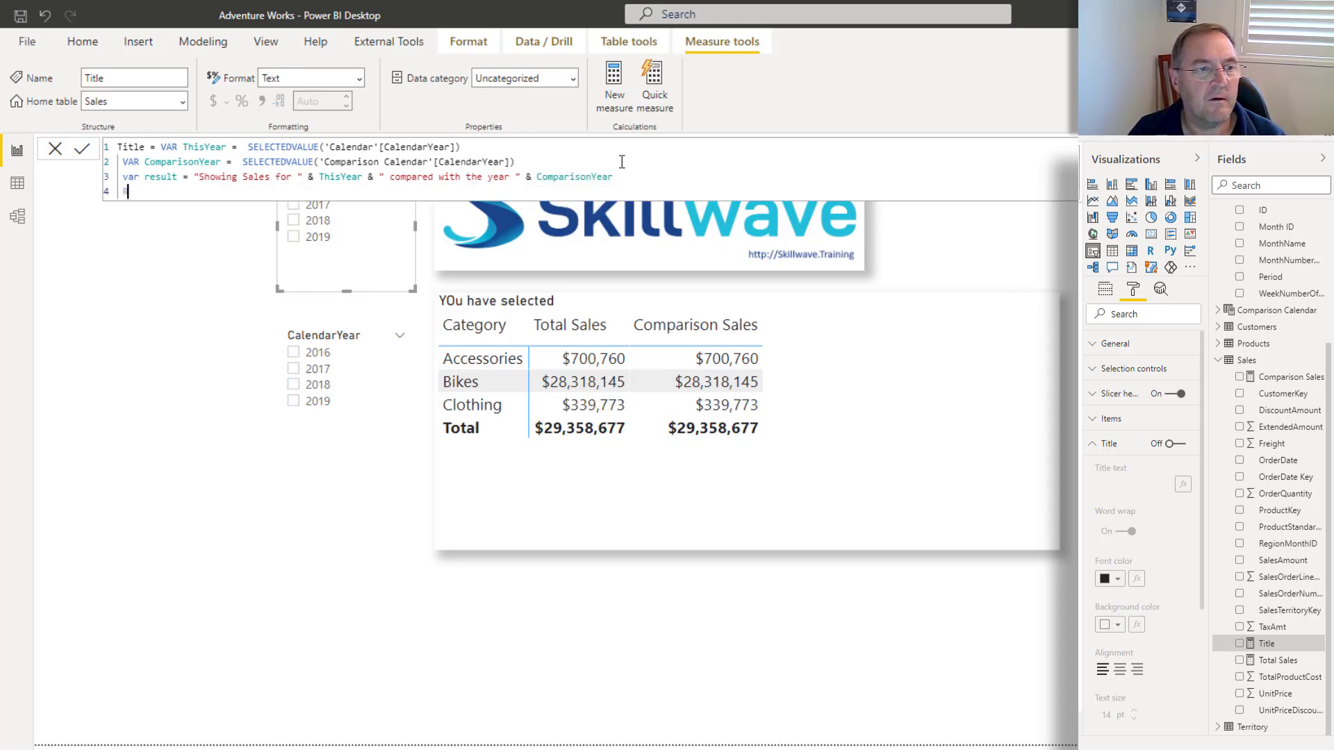
text(Return result)
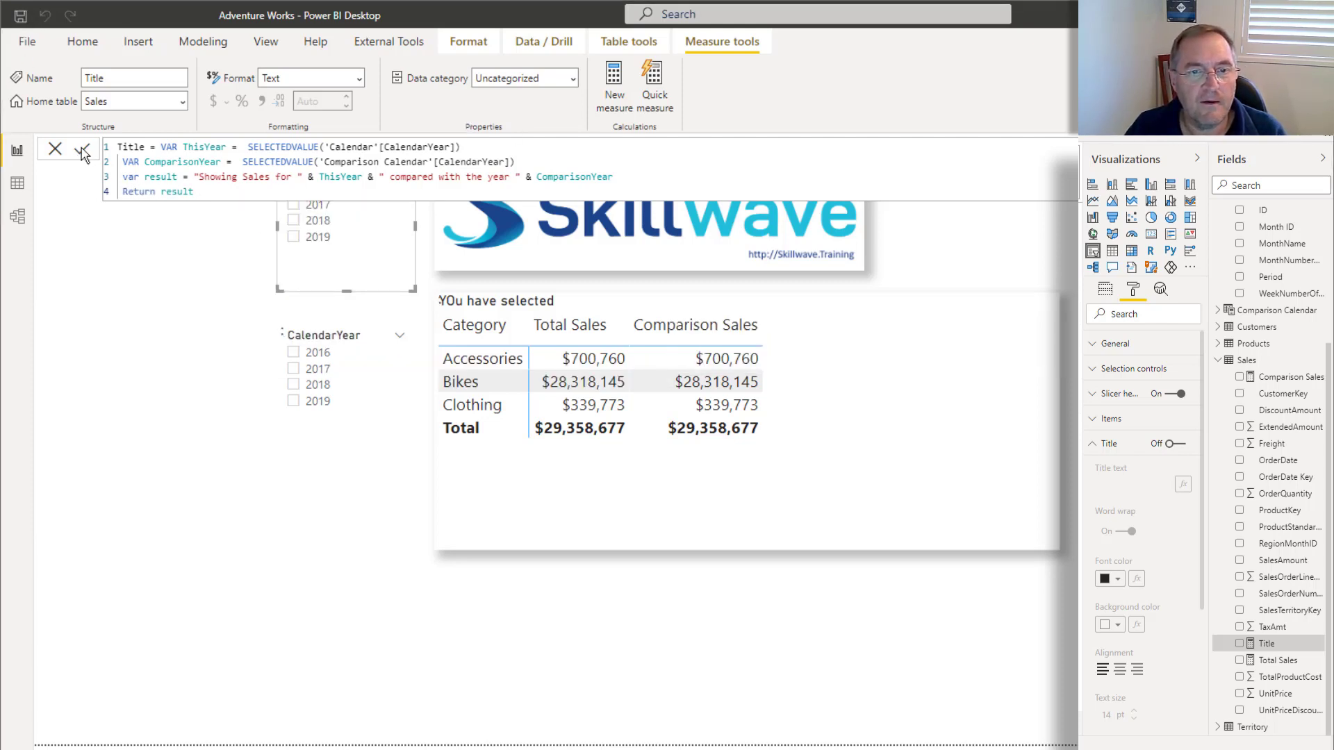
Step: Commit the Title measure and select 2018 so the title reads 'Showing Sales for 2018 compared with the year 2019'
click(80, 150)
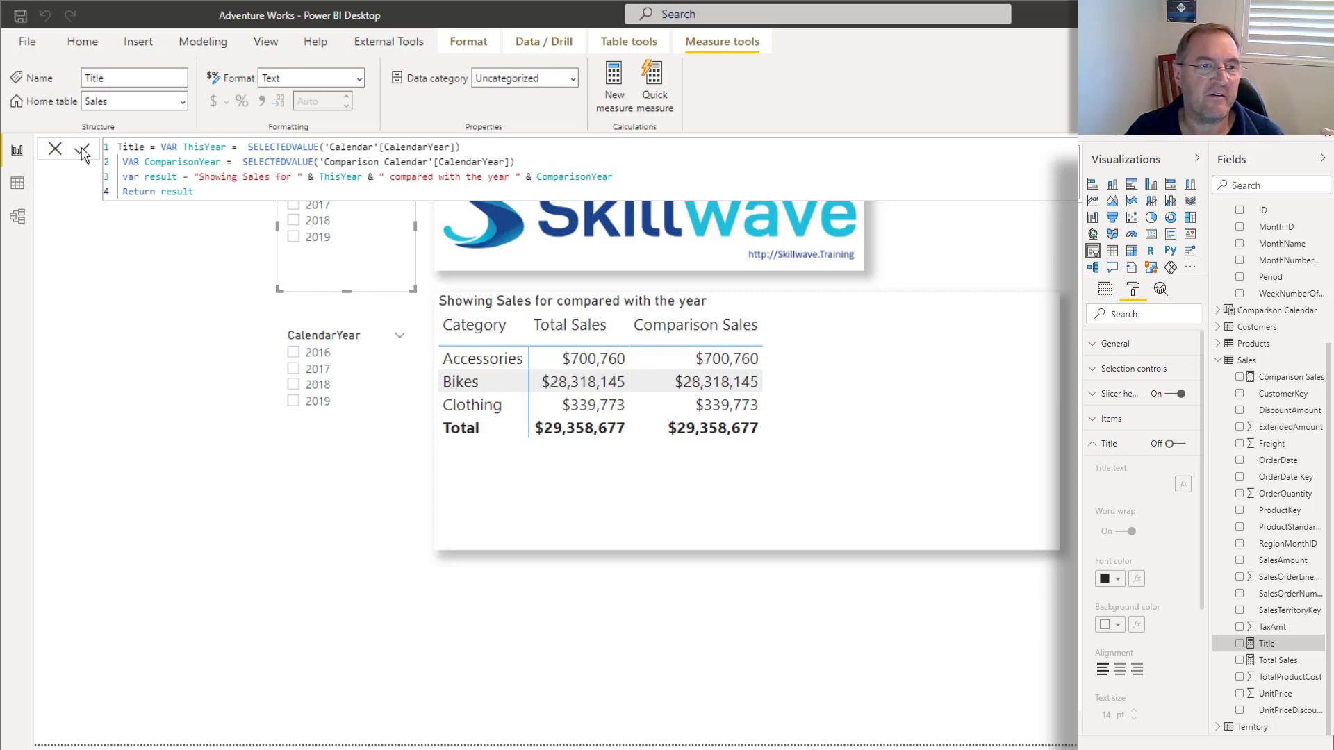
drag(246, 146, 461, 145)
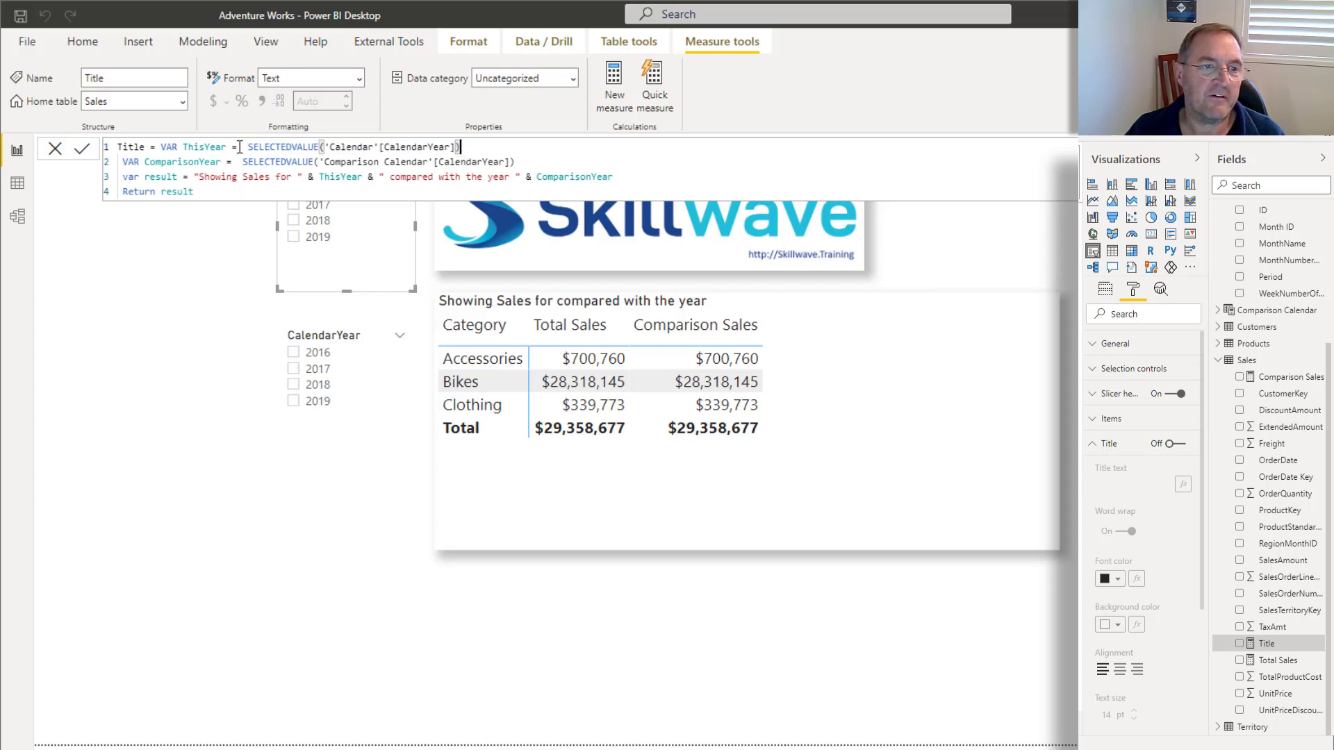
mouse_move(279, 277)
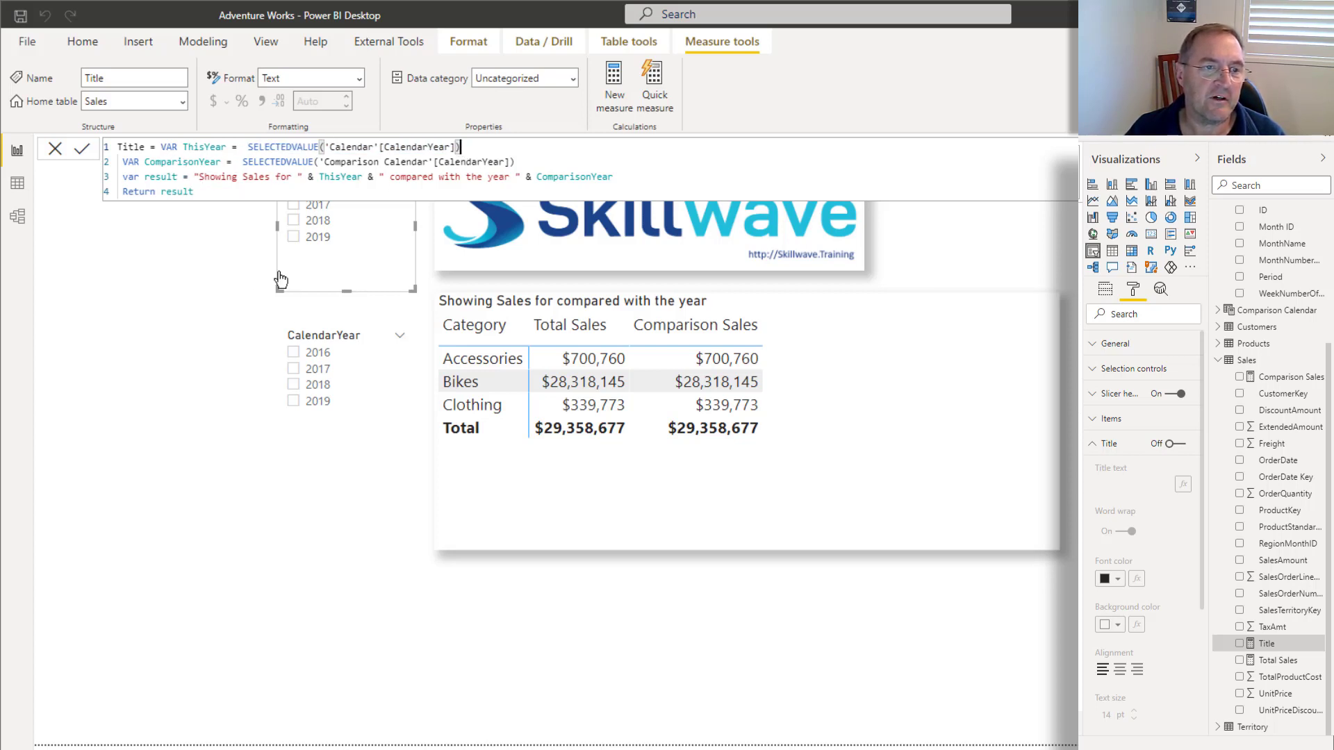
click(293, 220)
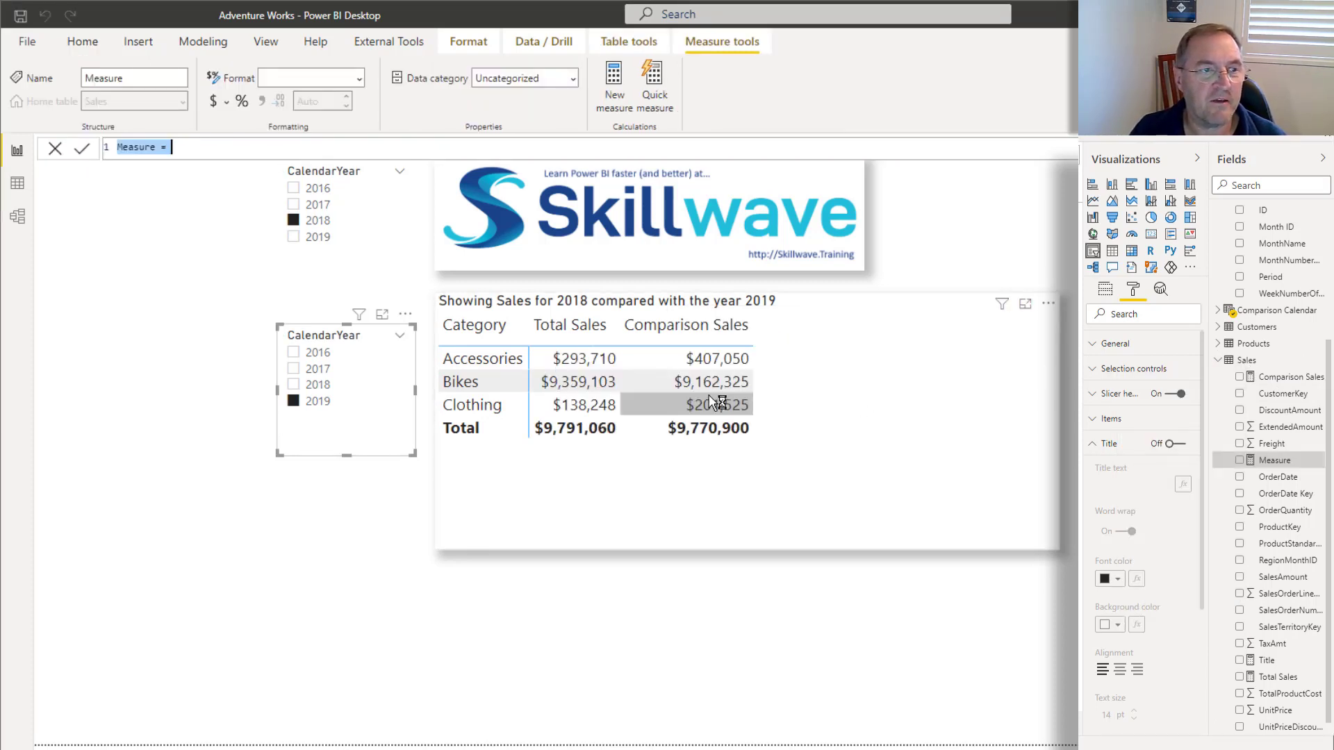
Step: Create and commit measure Chg vs Comp year = [Total Sales] - [Comparison Sales]
text(Chg vs)
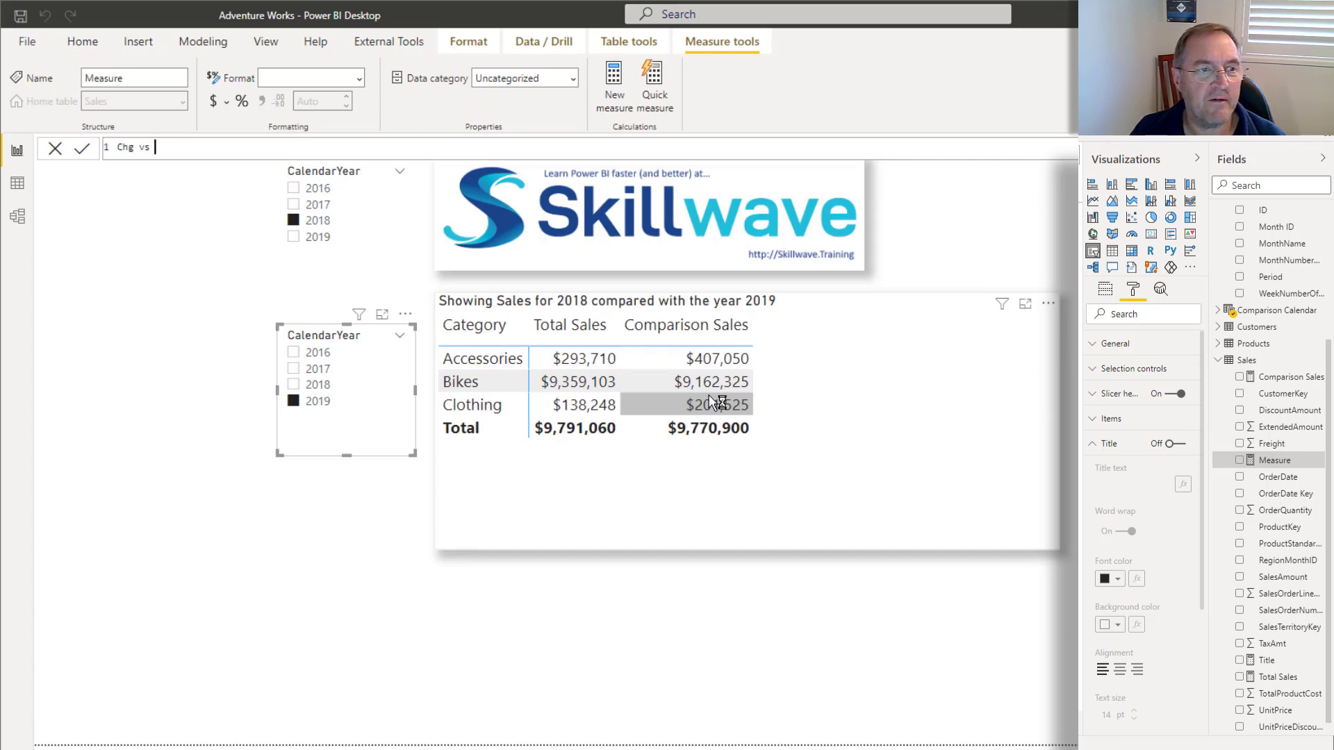
text(Comp year)
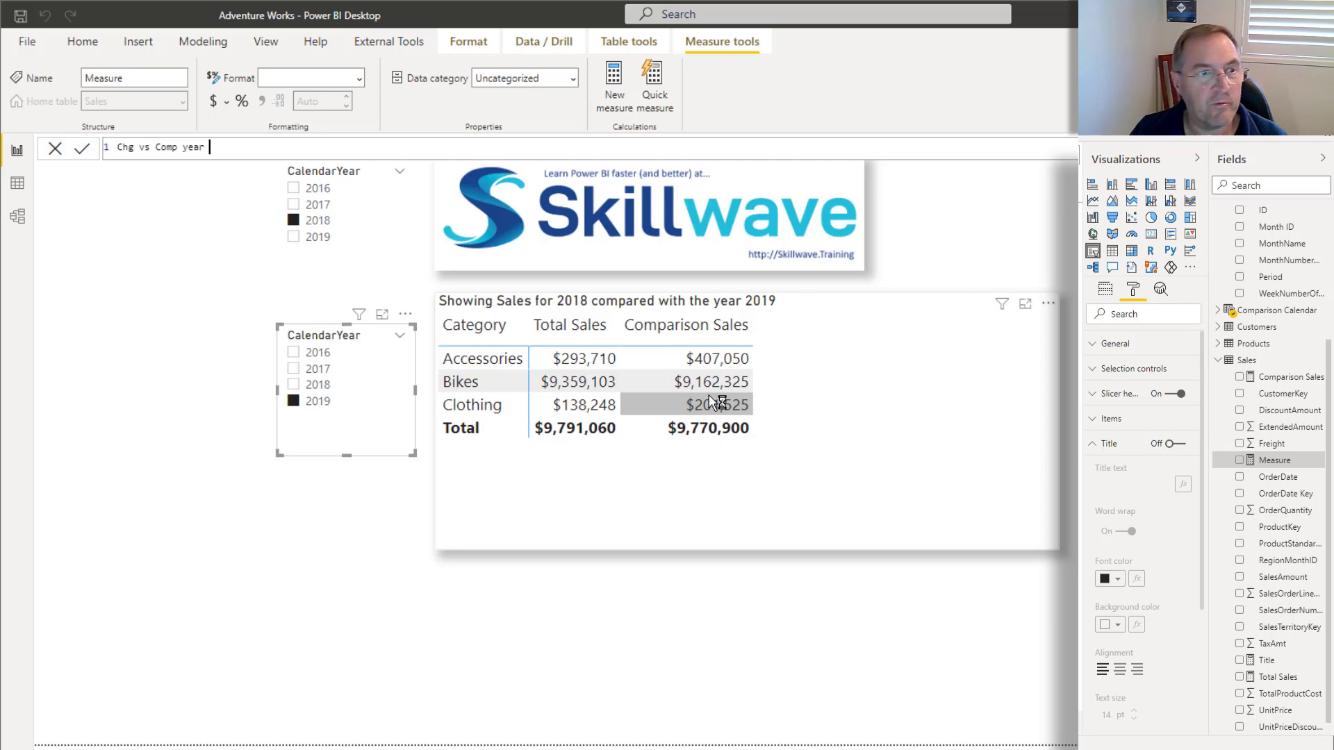
text(=)
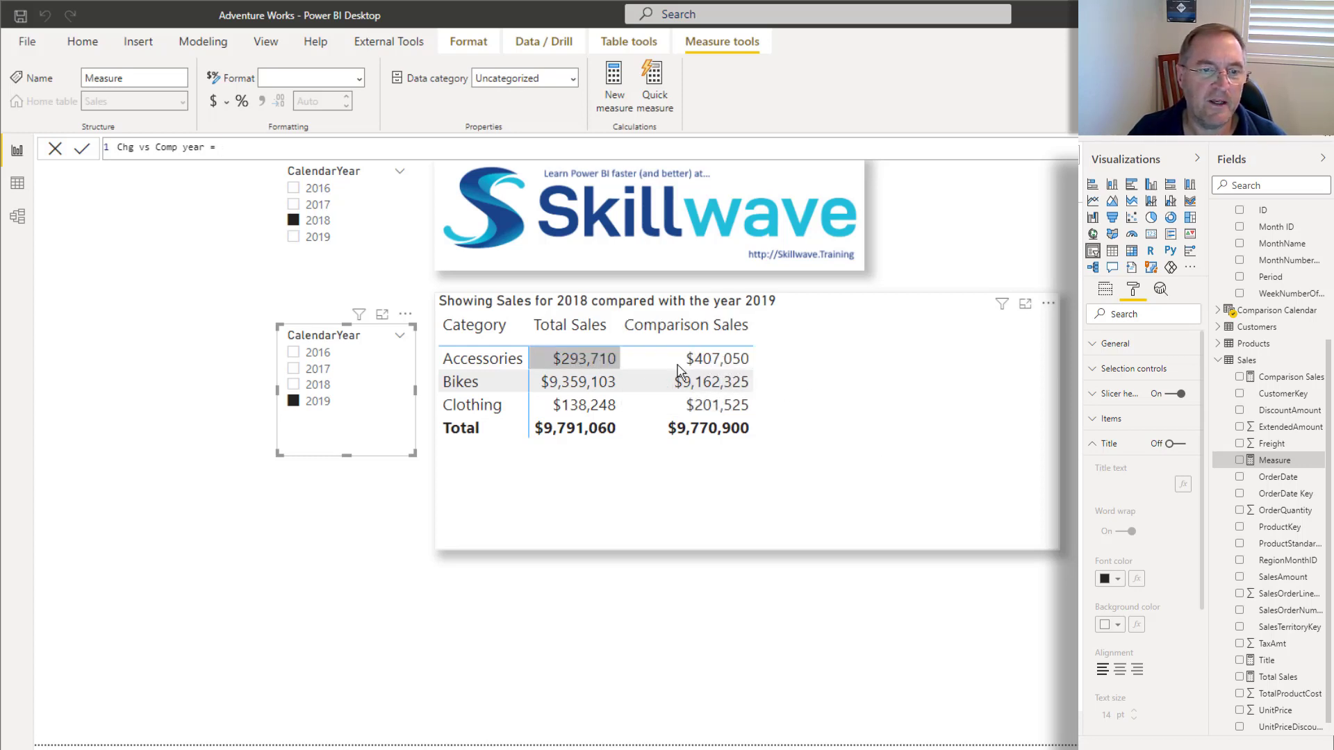
text(total)
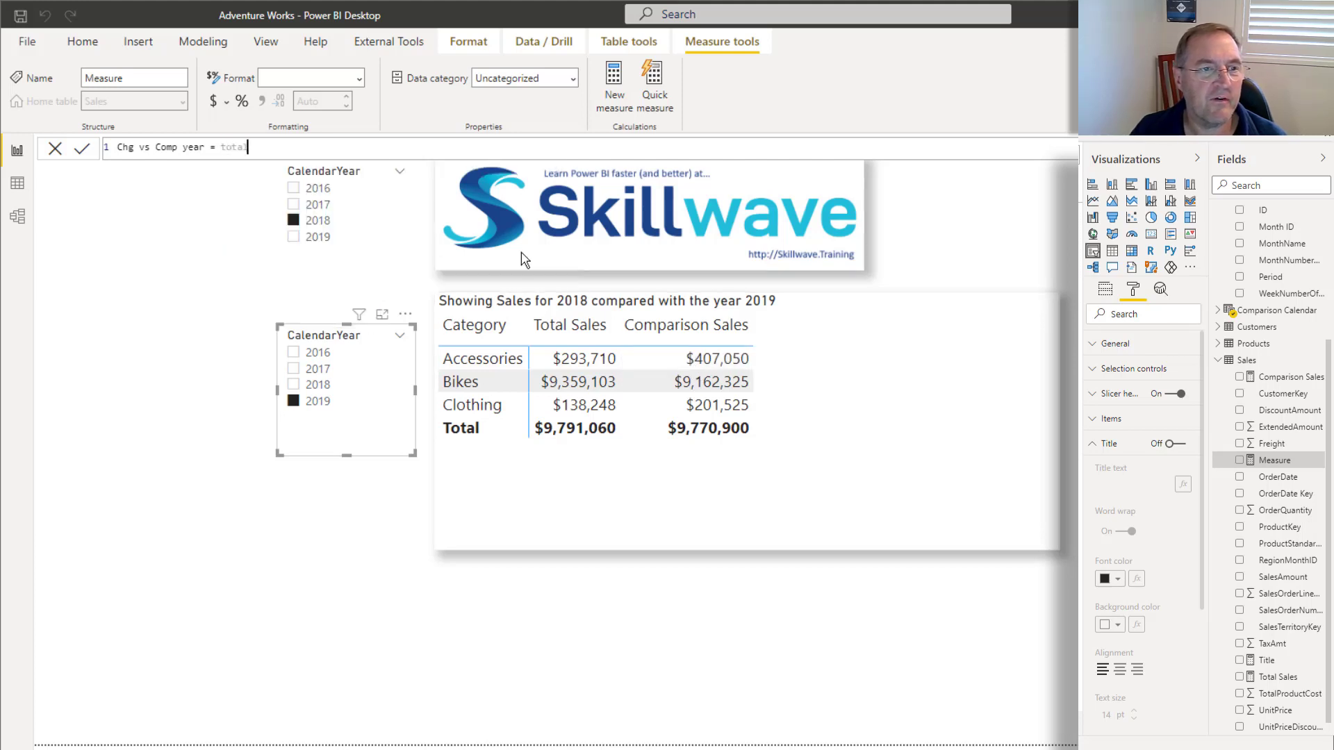
text([Total Sales] -)
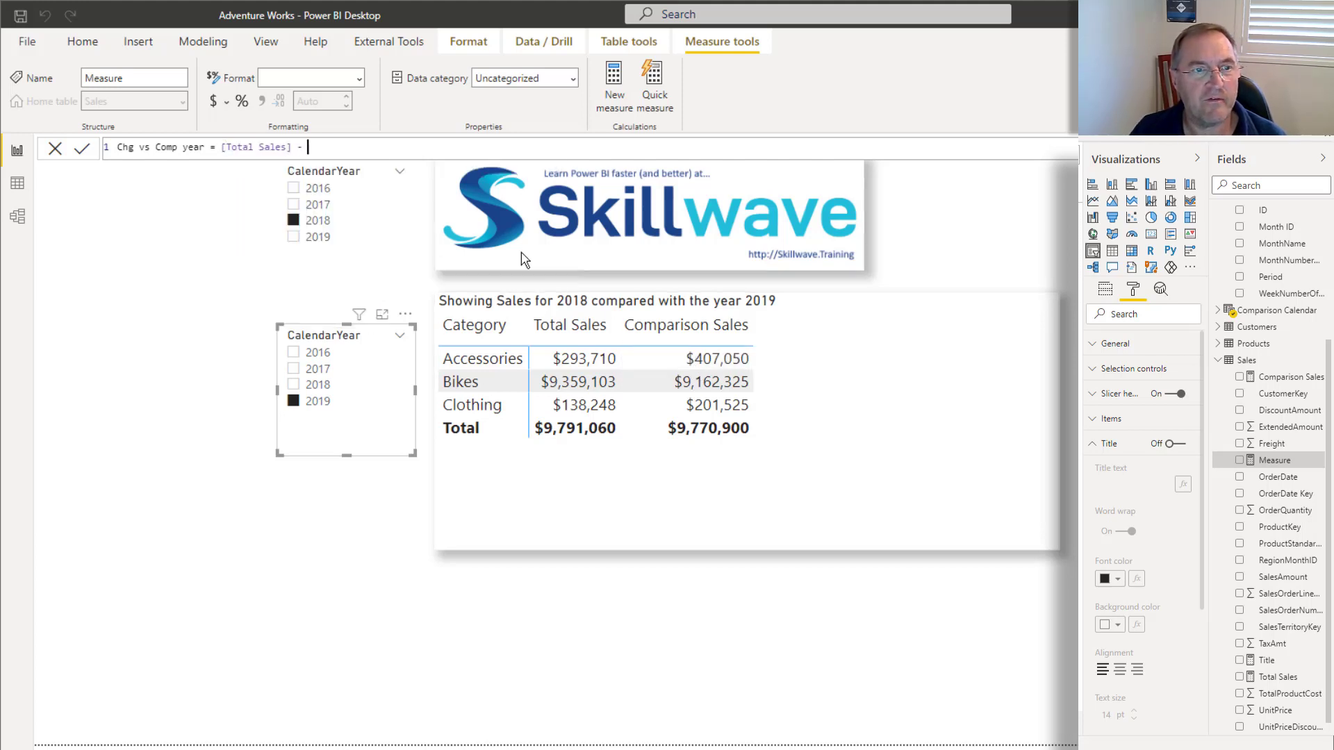
text([Comparison Sales])
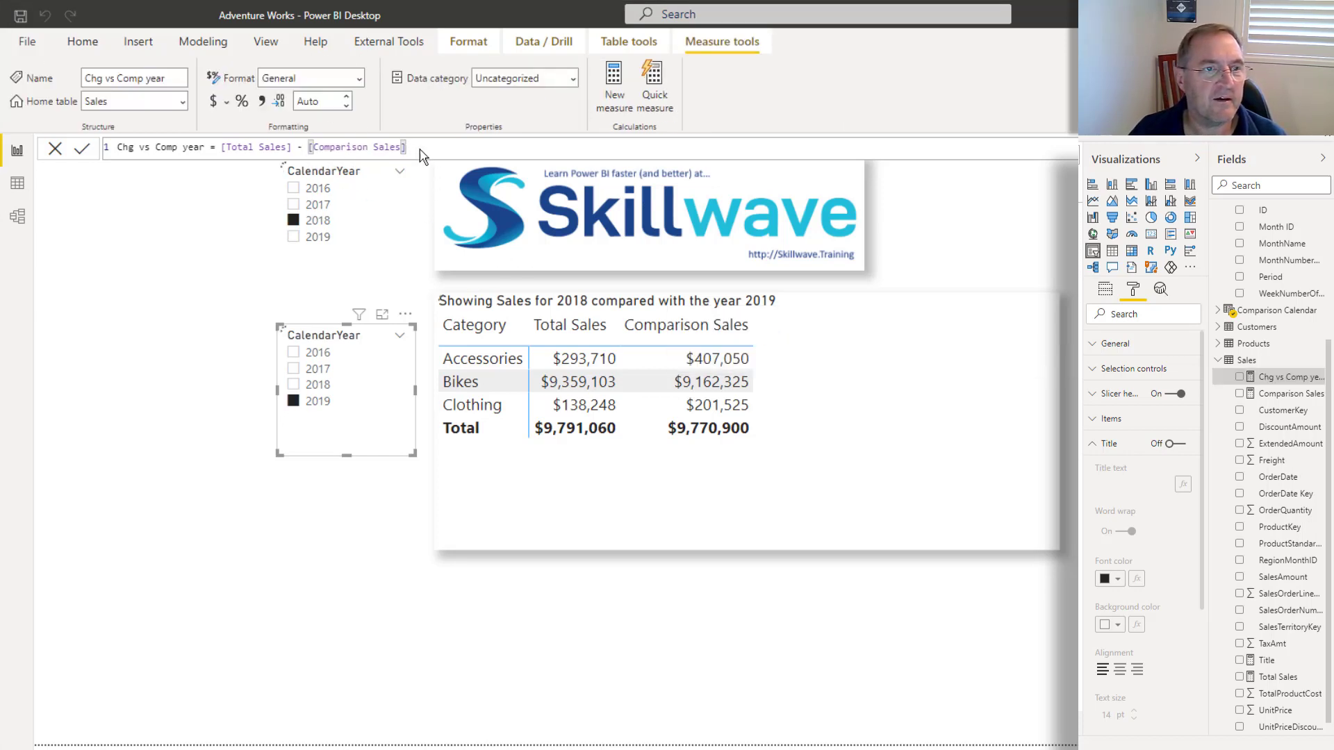
click(214, 101)
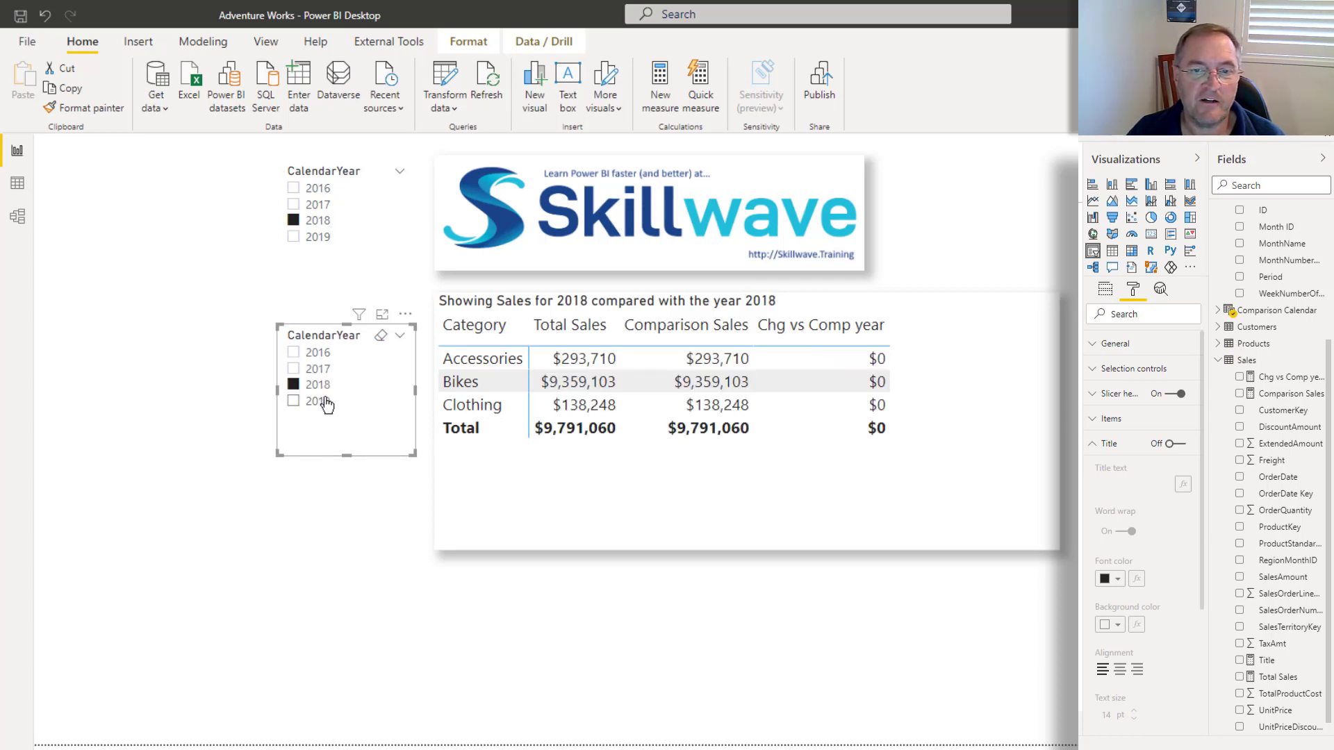
Step: Select 2019 in the comparison slicer so Chg vs Comp year totals $20,161
click(293, 400)
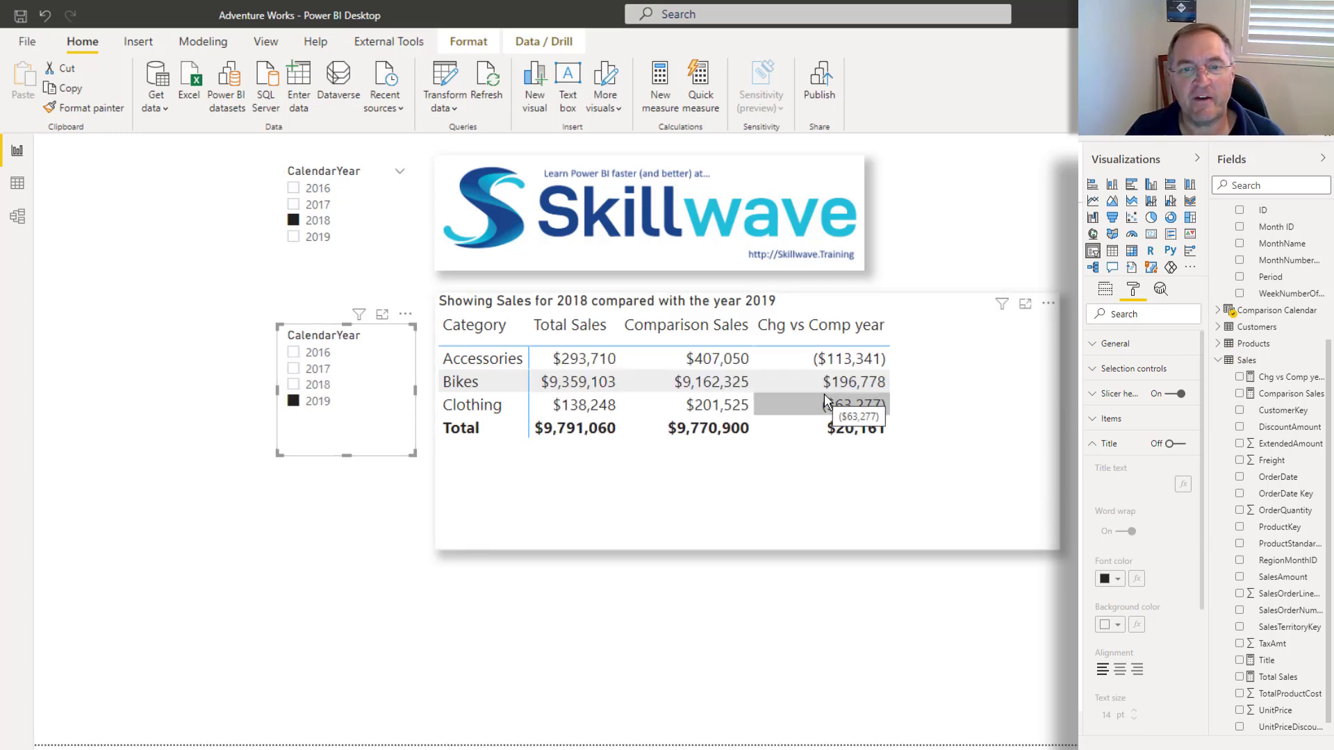